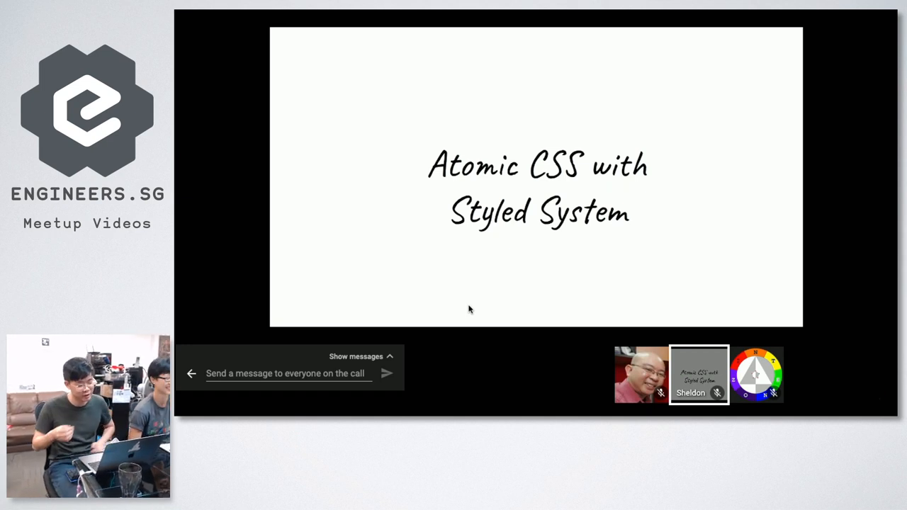
mouse_move(717, 85)
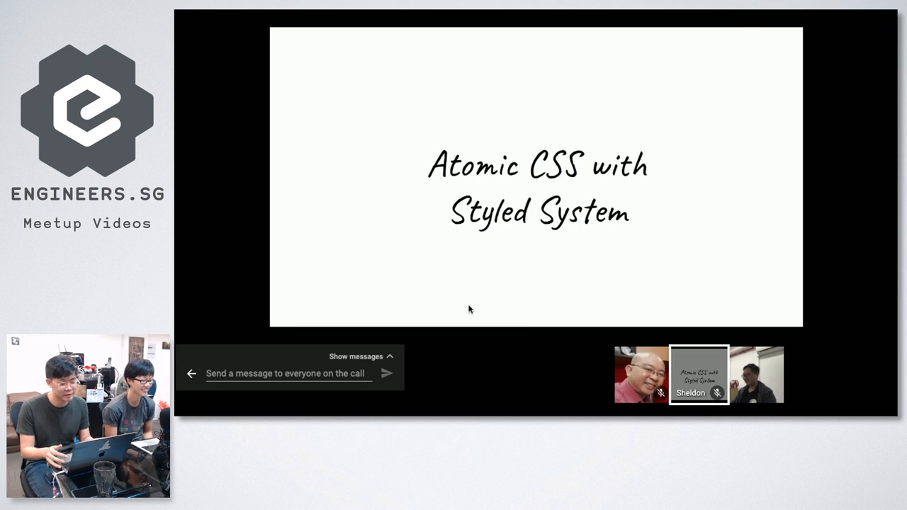
mouse_move(473, 143)
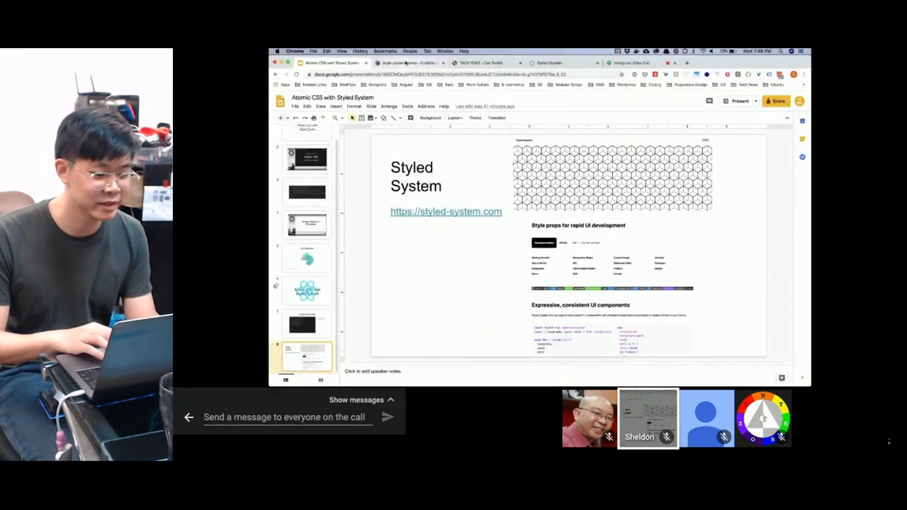
- Review the starter App.js and index.js files, ending back on App.js
click(406, 62)
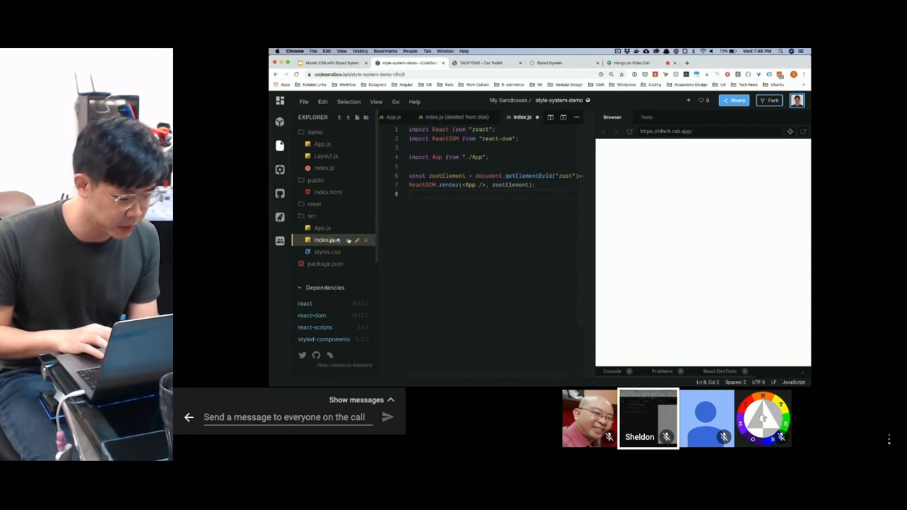
click(315, 132)
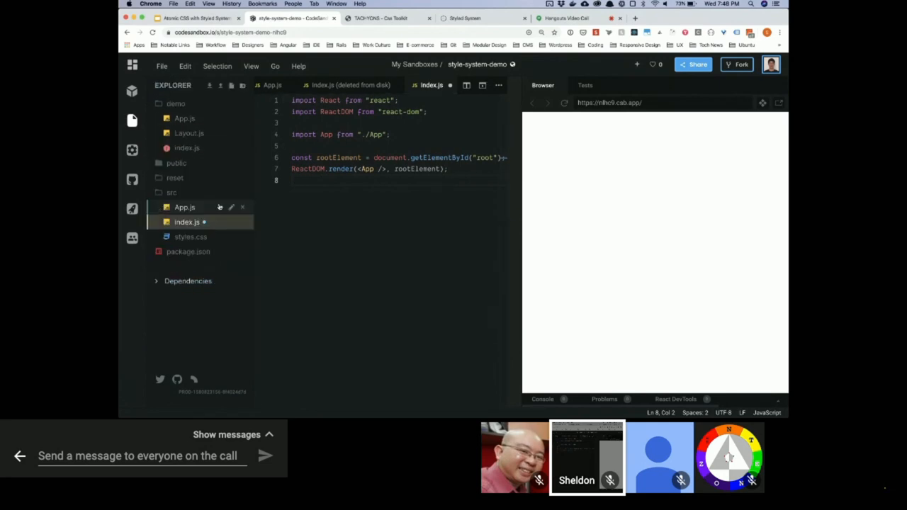
click(184, 207)
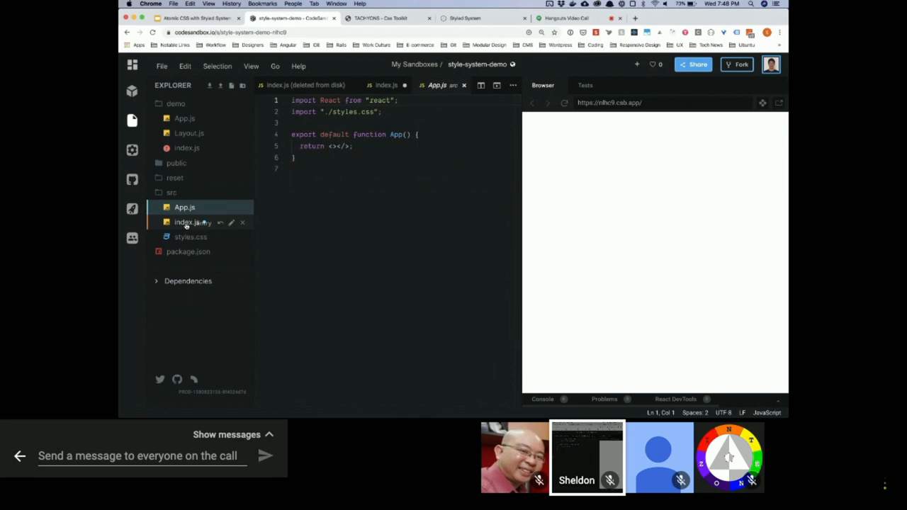
click(187, 221)
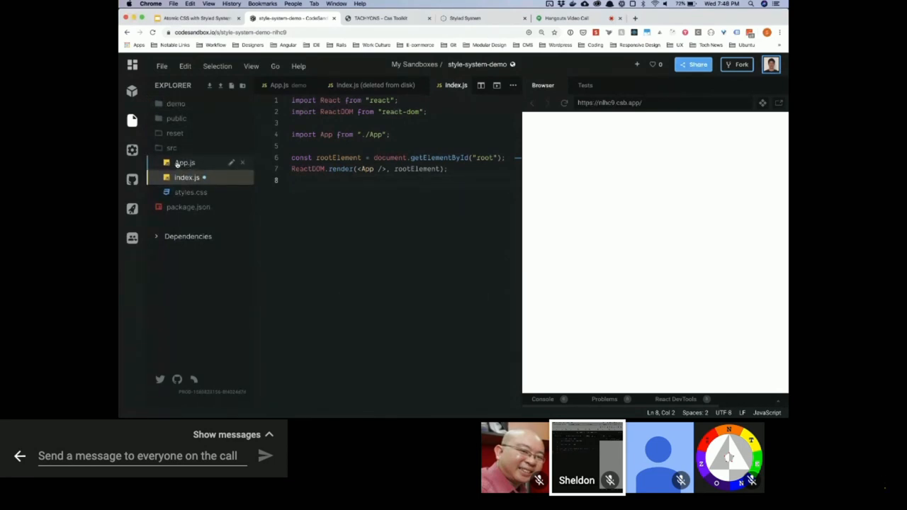
click(184, 162)
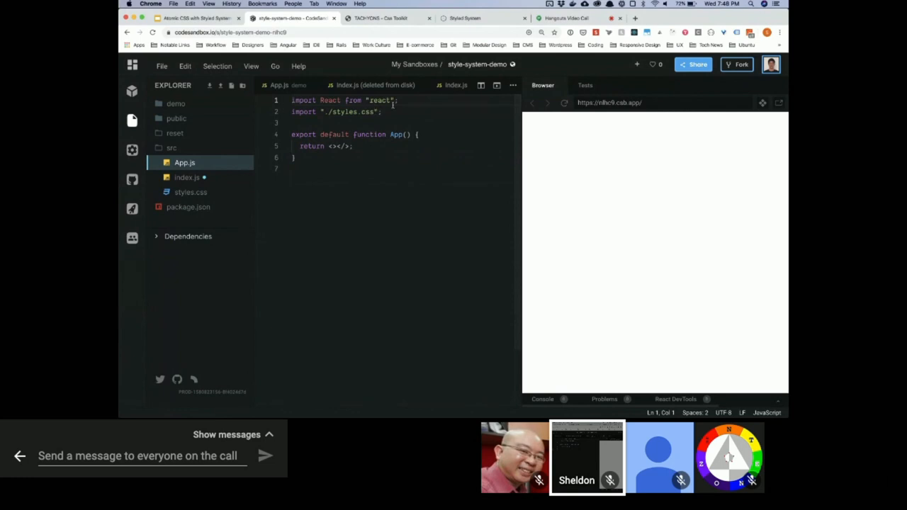
- Hover the src folder to reveal its New File / New Directory actions
click(352, 146)
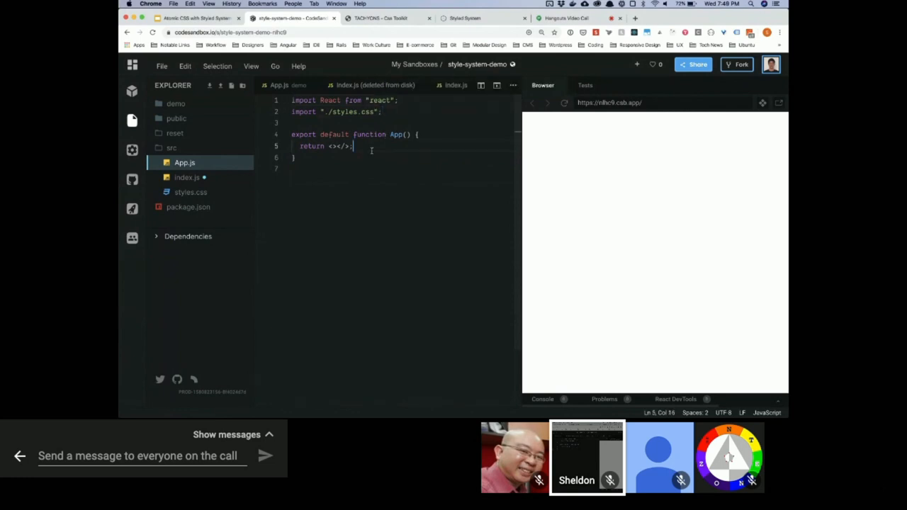
click(199, 147)
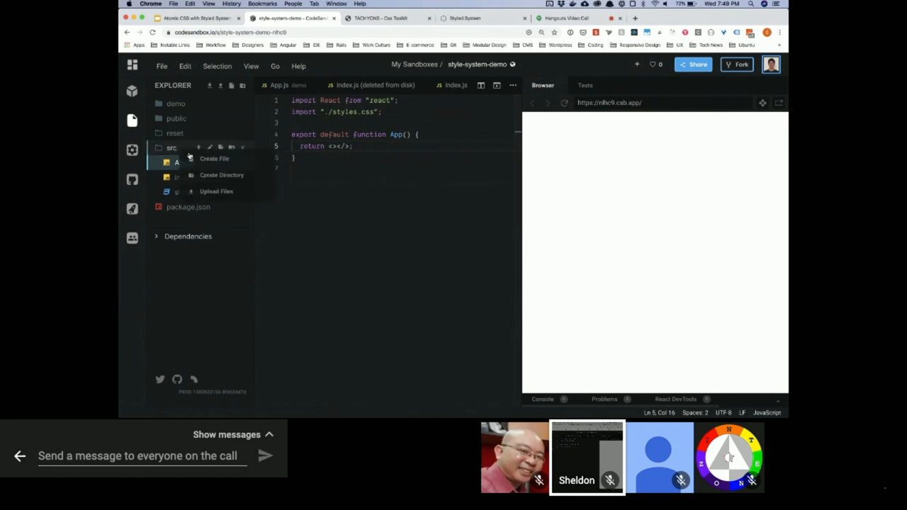
- Create Layout.js in src importing styled from styled-components
click(214, 159)
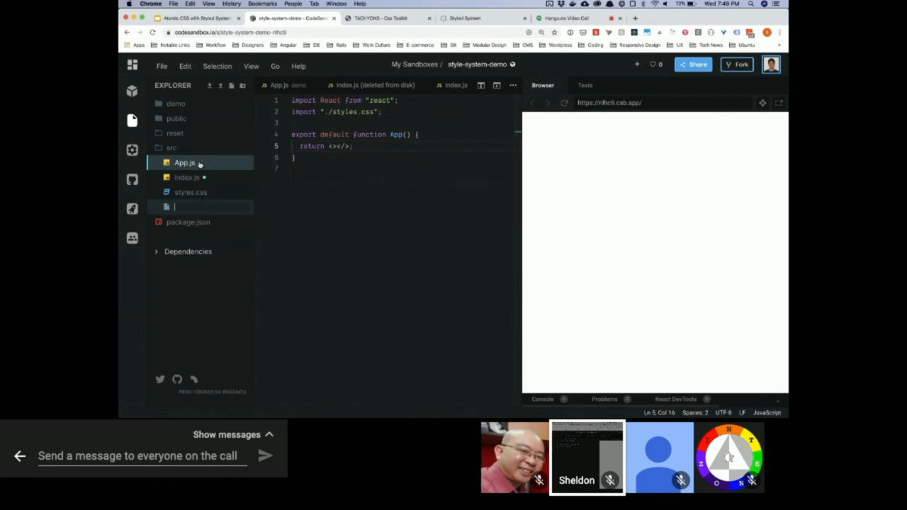
text(Layout.js)
text(import styled )
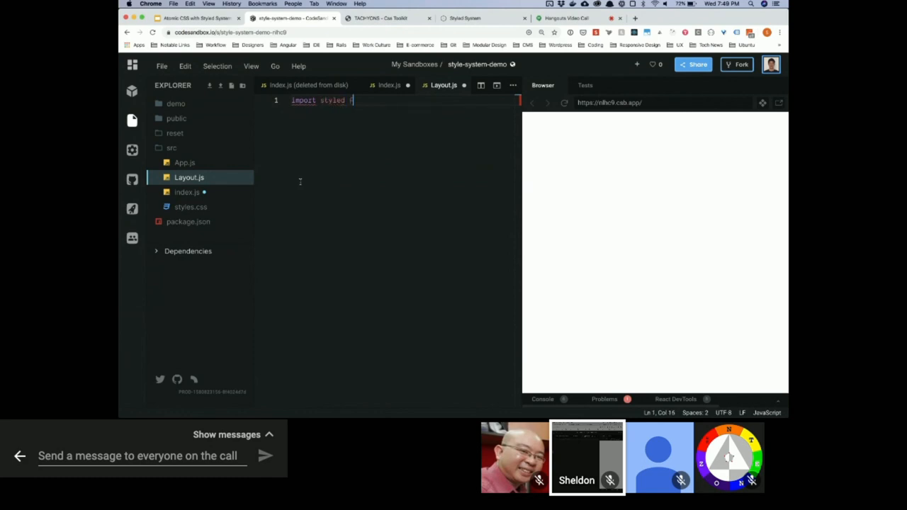
text(from styled-components")
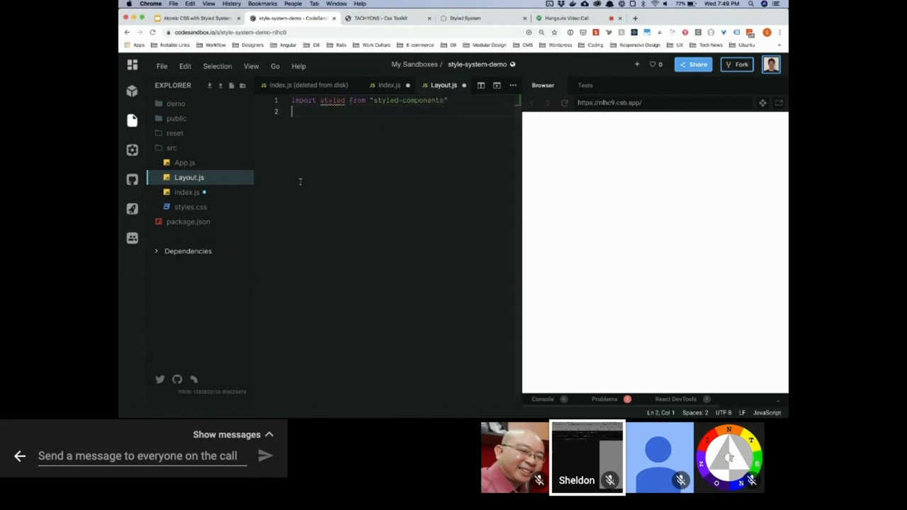
key(Return)
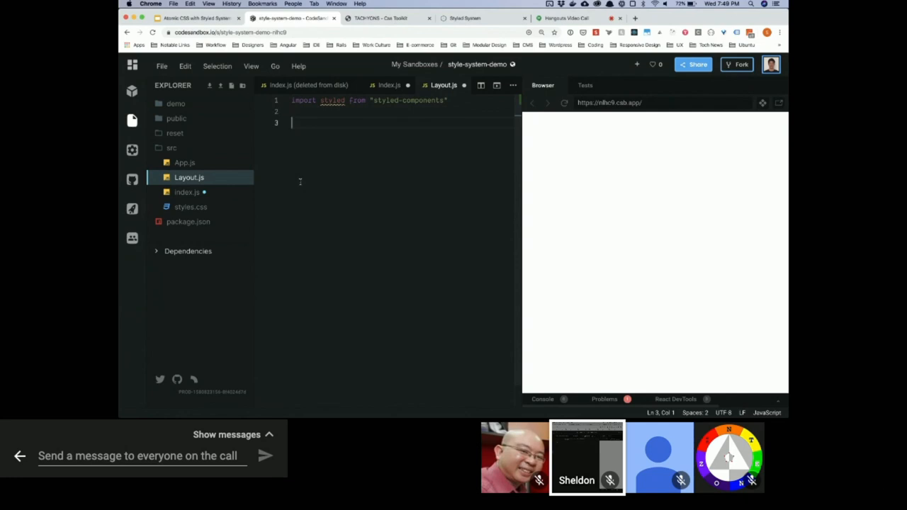
- Define and export const Box = styled.div with outline: 1px solid red
text(const Box = styled.)
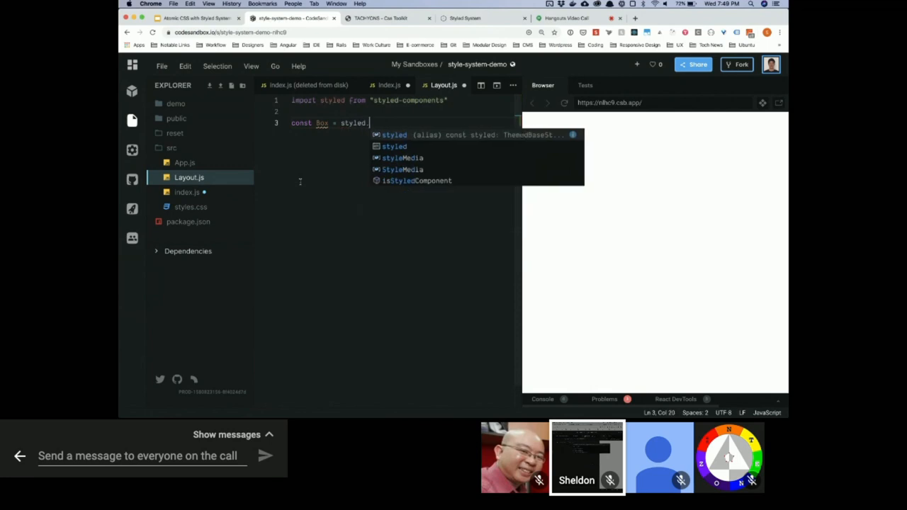
text(dib)
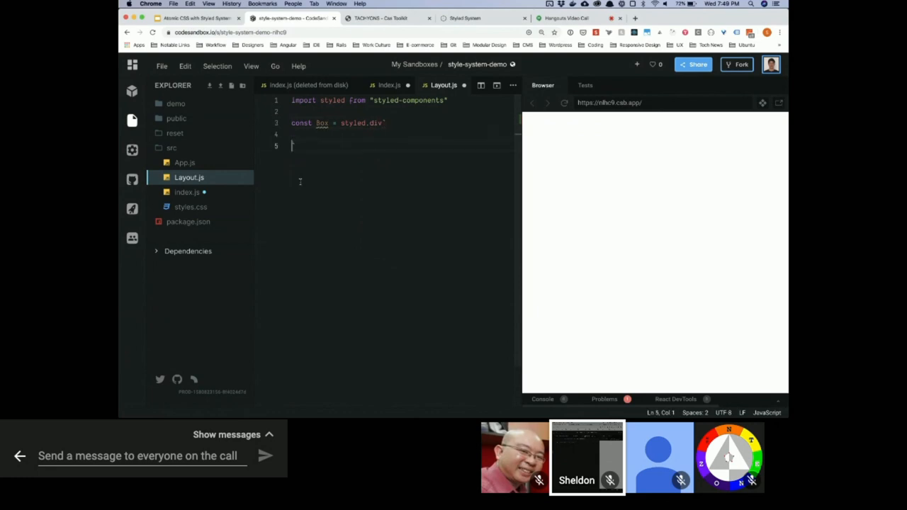
text(outline: 1px solid red;)
text(export { Box };)
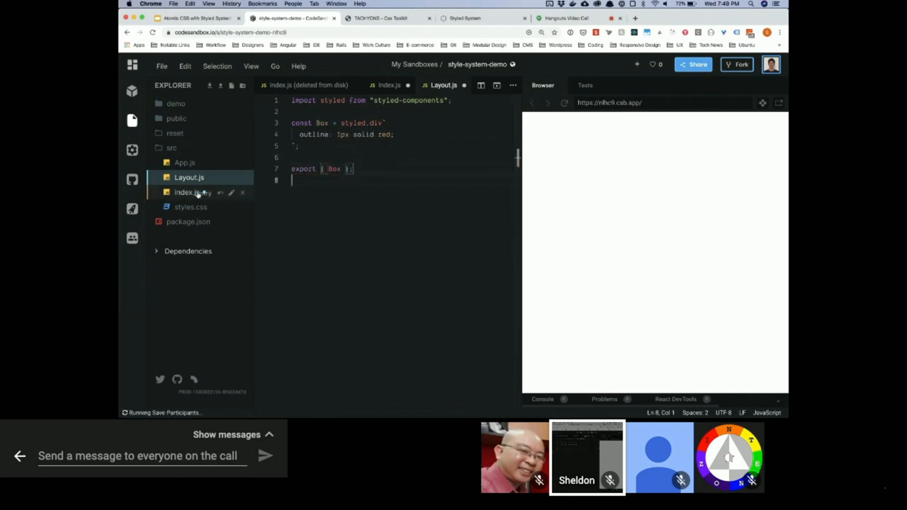
- In App.js, add import { Box } from "./Layout"
click(185, 162)
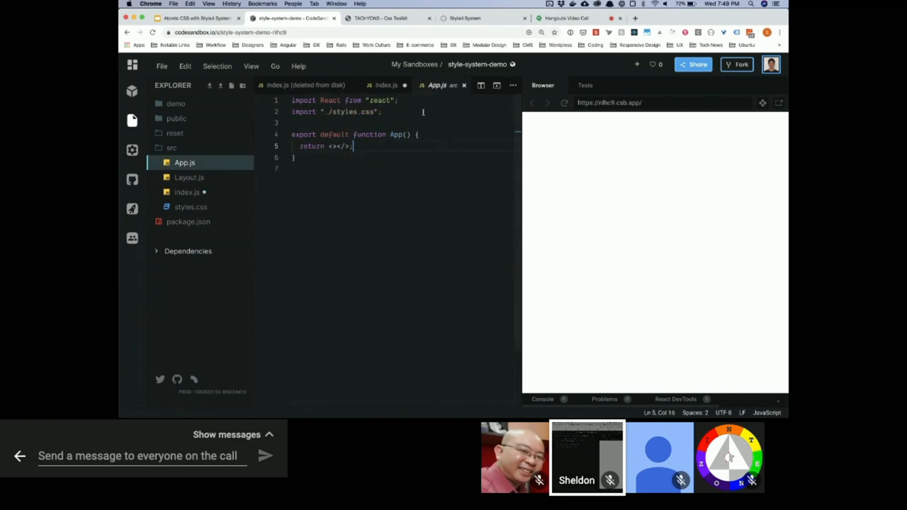
text(import)
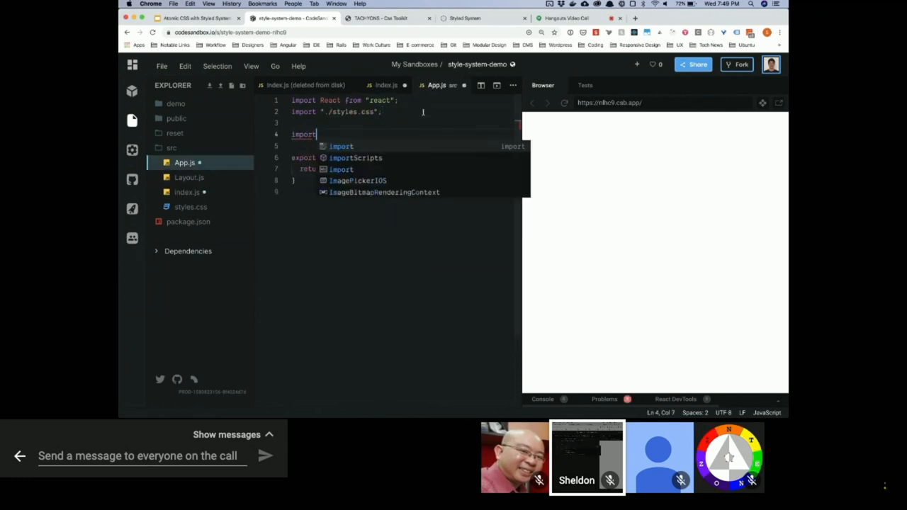
text({Box} from ")
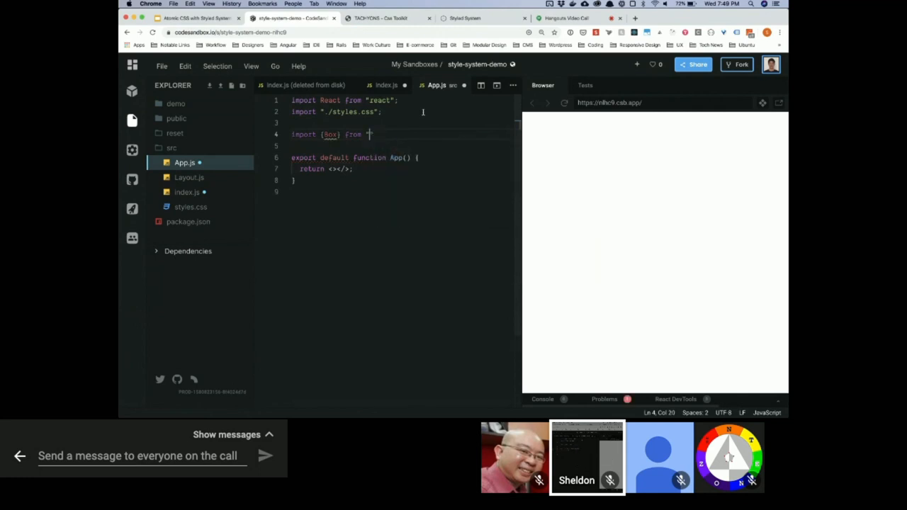
text(./Layout)
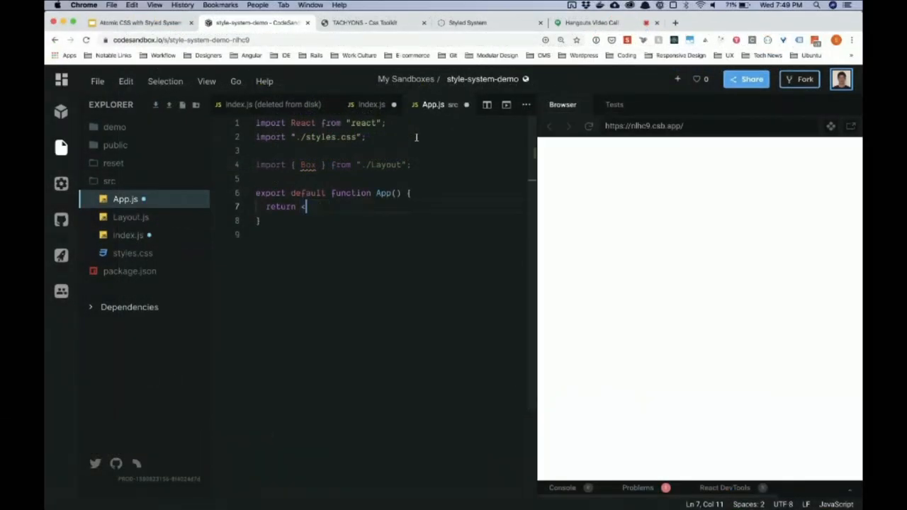
- Change App's return to render <Box>Box</Box>, shown outlined in the preview
text(<Box>te)
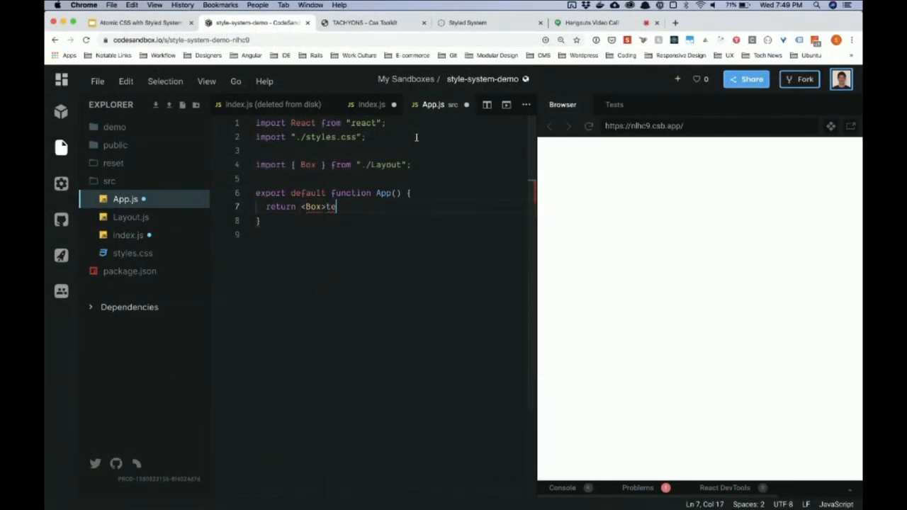
text(Bo)
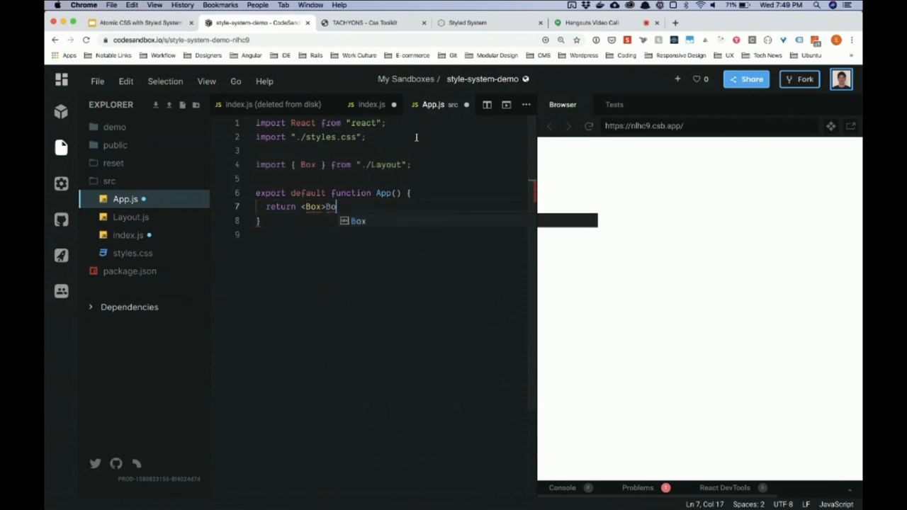
text(x</Bo)
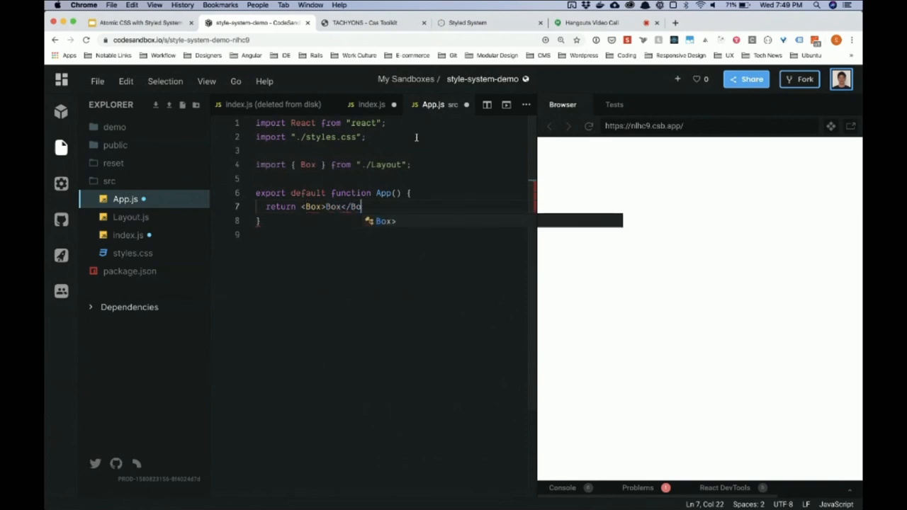
text(x>;)
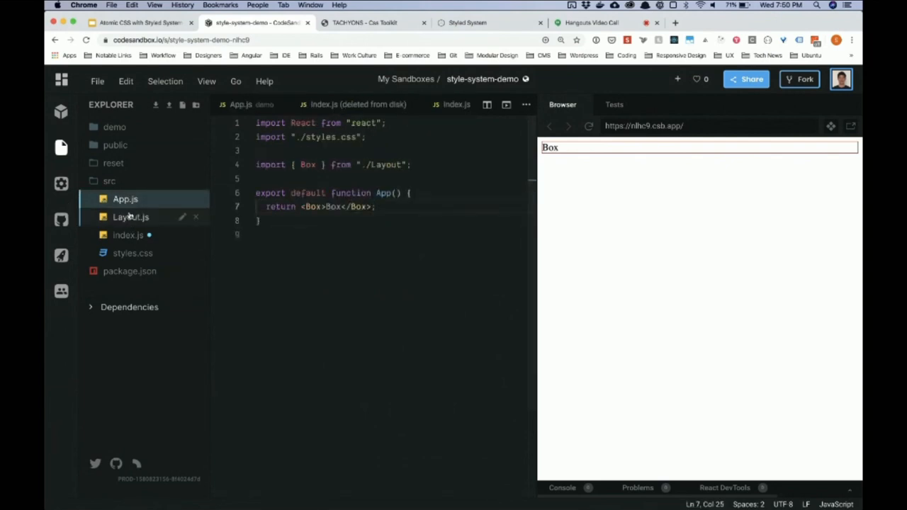
- In Layout.js, add import { space } from "styled-system"
click(130, 217)
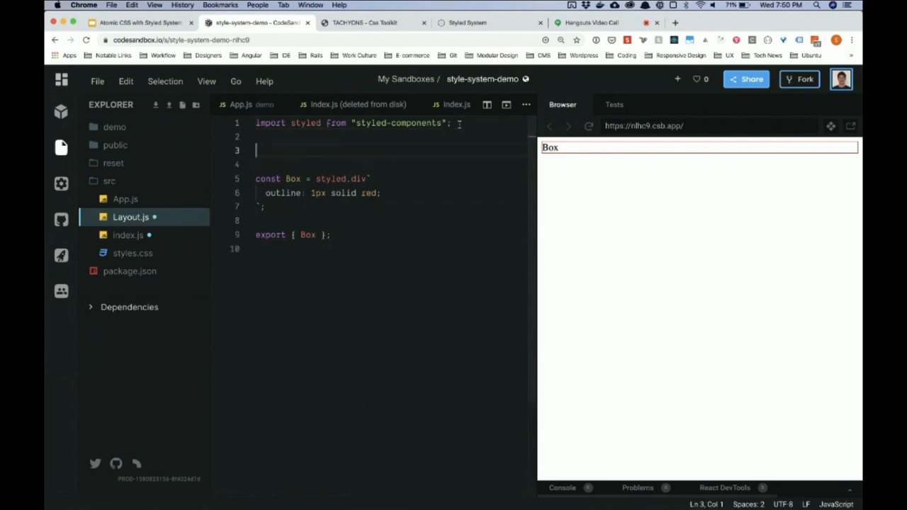
text(import {space} from)
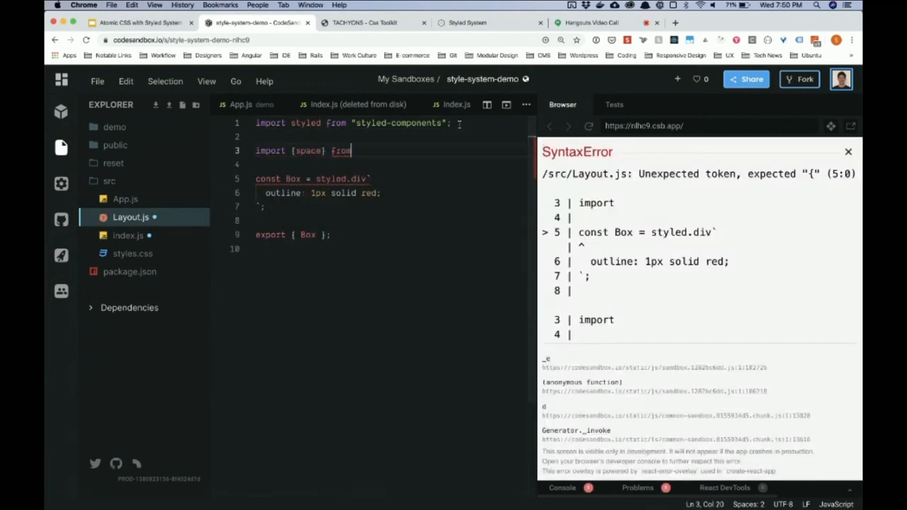
text('styled-components')
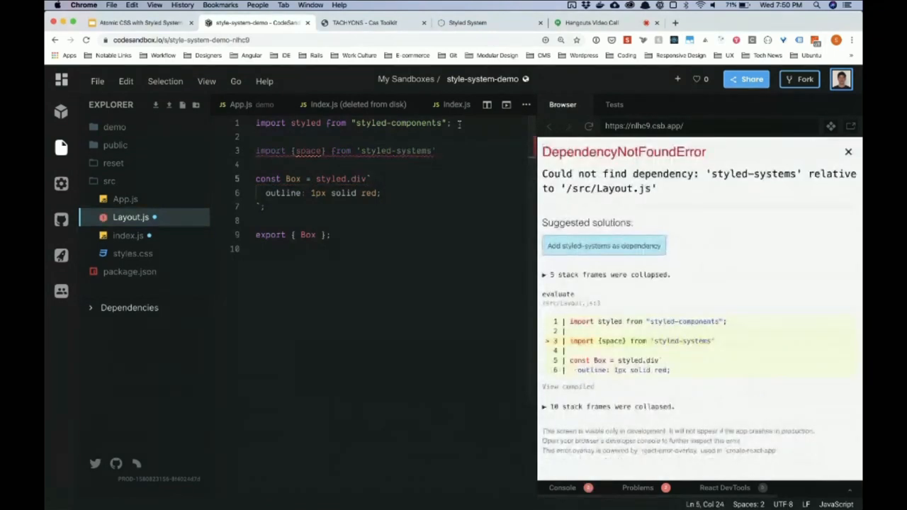
- Interpolate ${space}; as the first line of the Box styles
key(Enter)
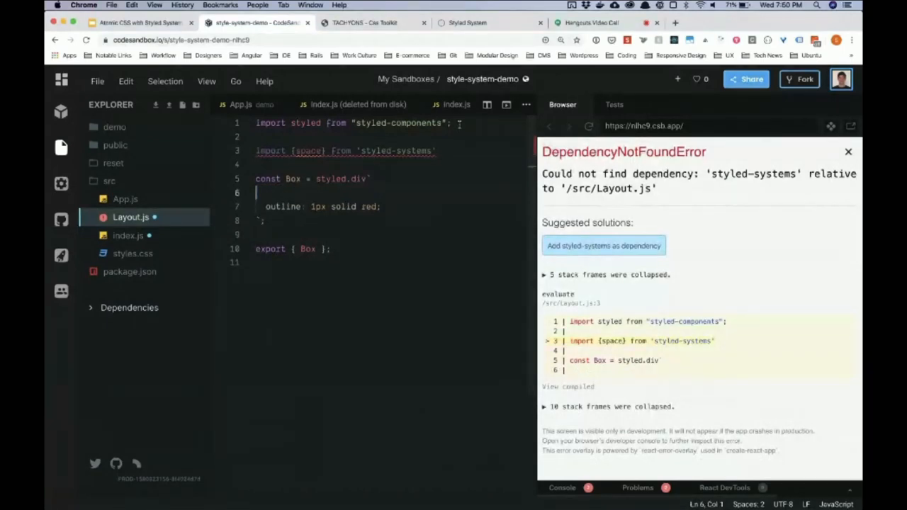
text(${})
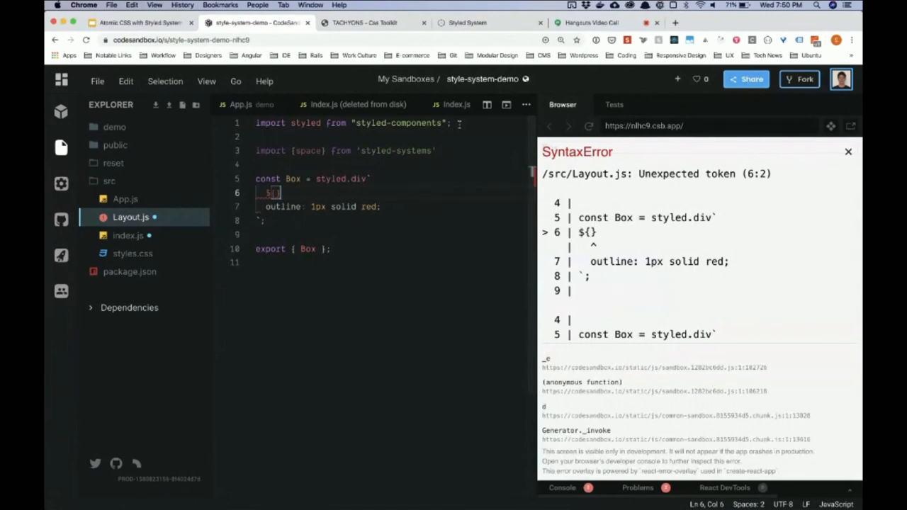
text(space)
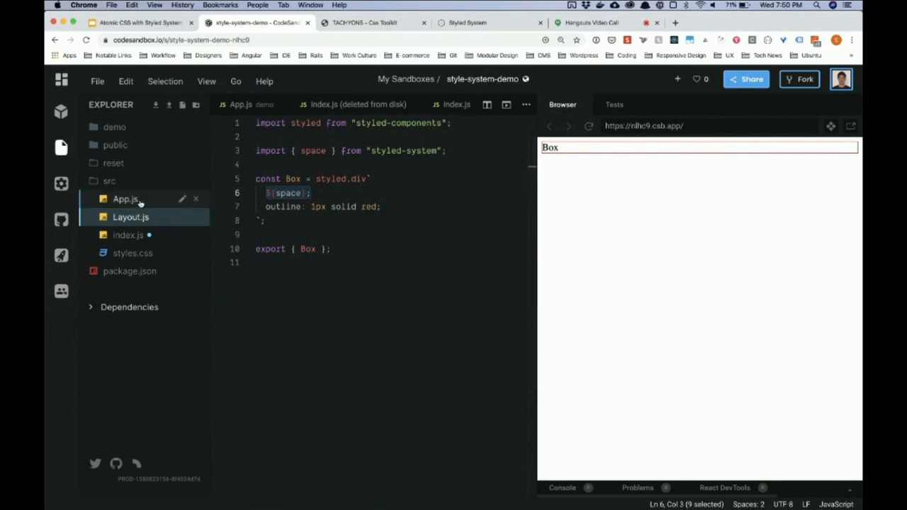
- In App.js, give the Box an m="20px" margin prop
click(124, 198)
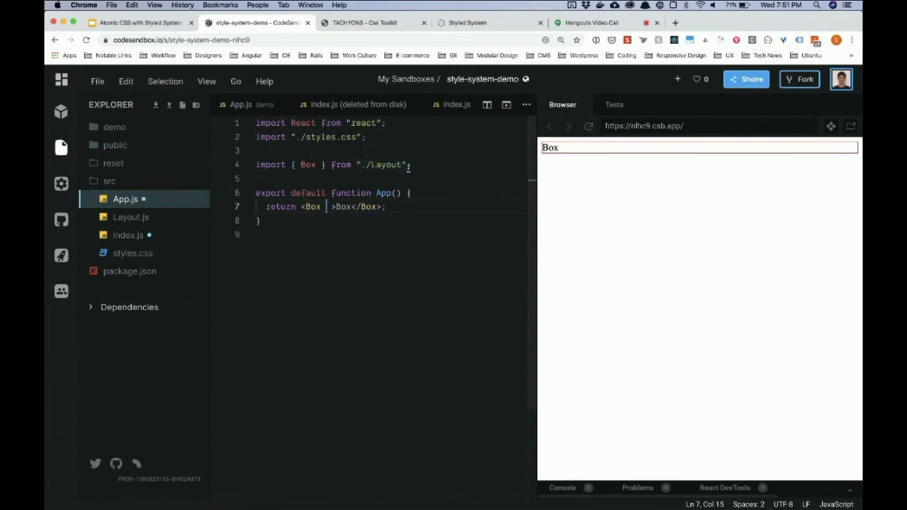
text(m)
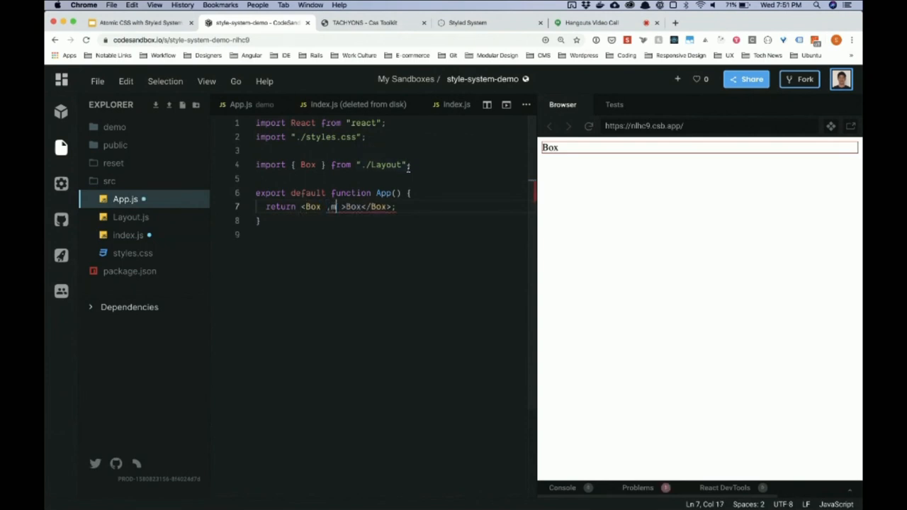
key(Backspace)
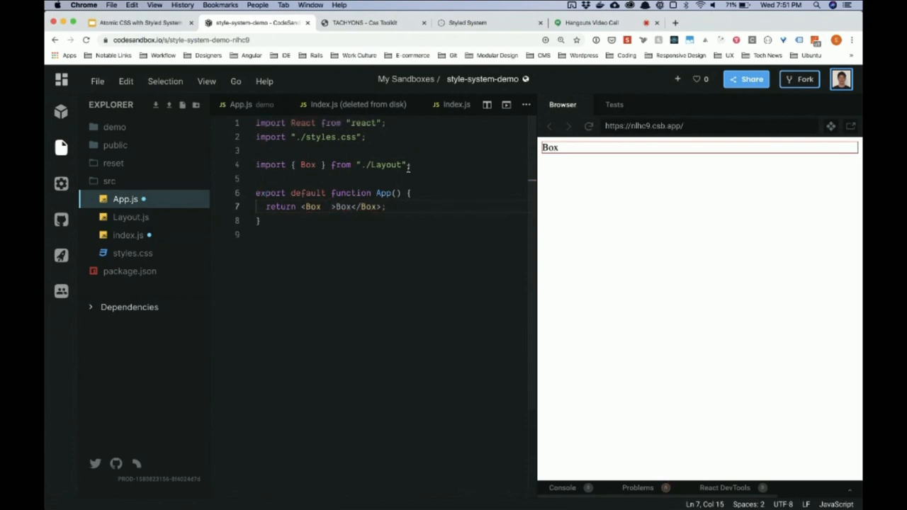
text(m="20px")
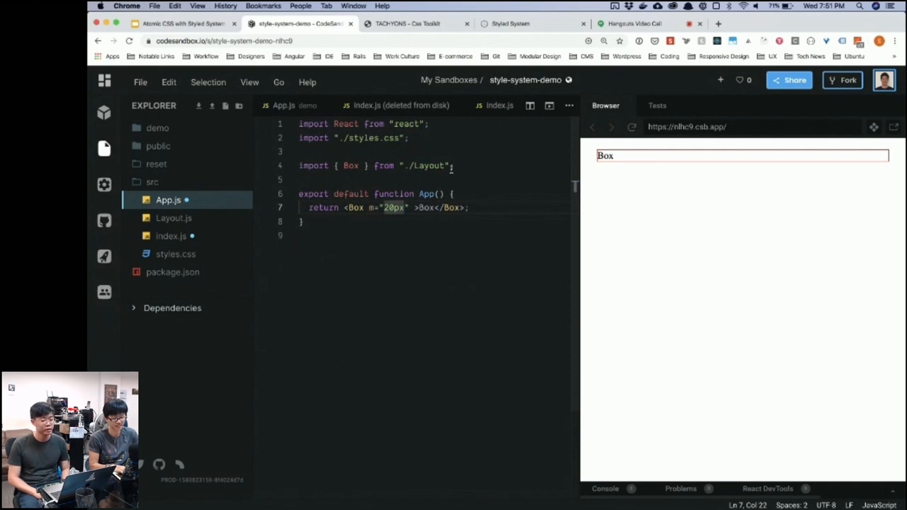
- Add a pt="30px" top-padding prop to the Box
text(p=")
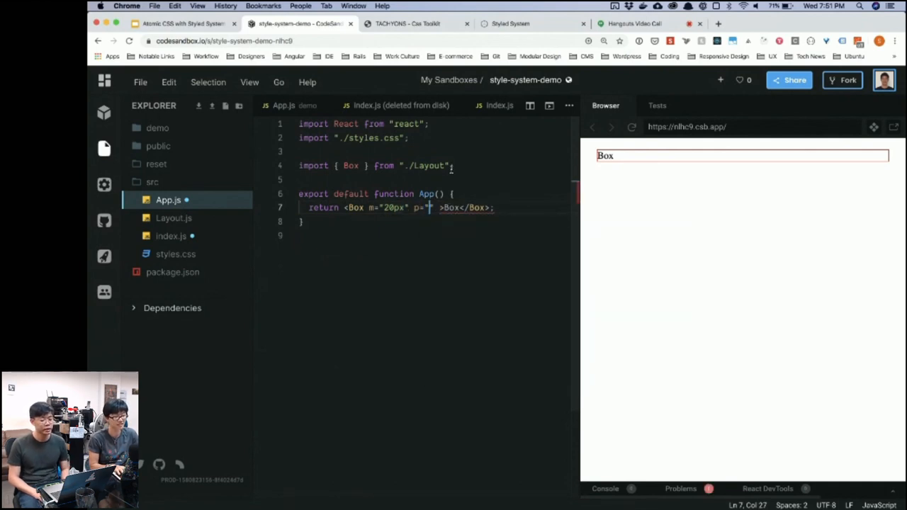
text(10px)
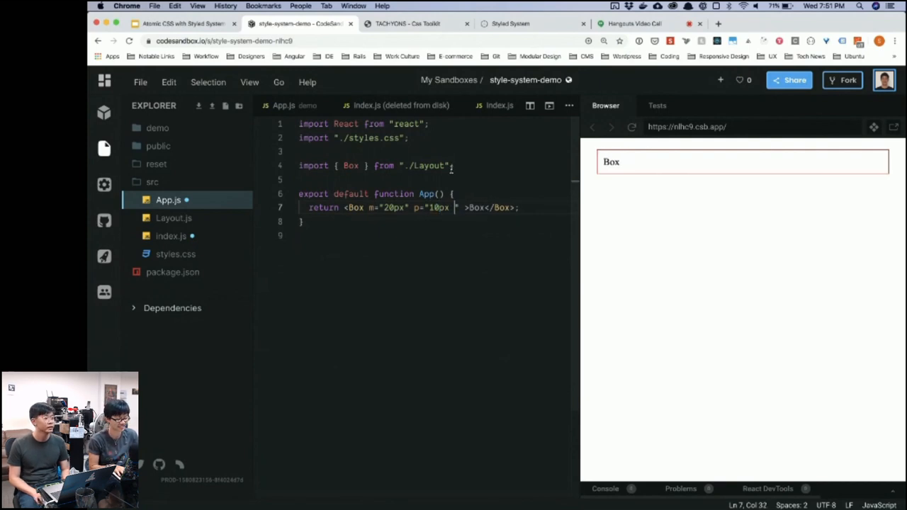
text(3)
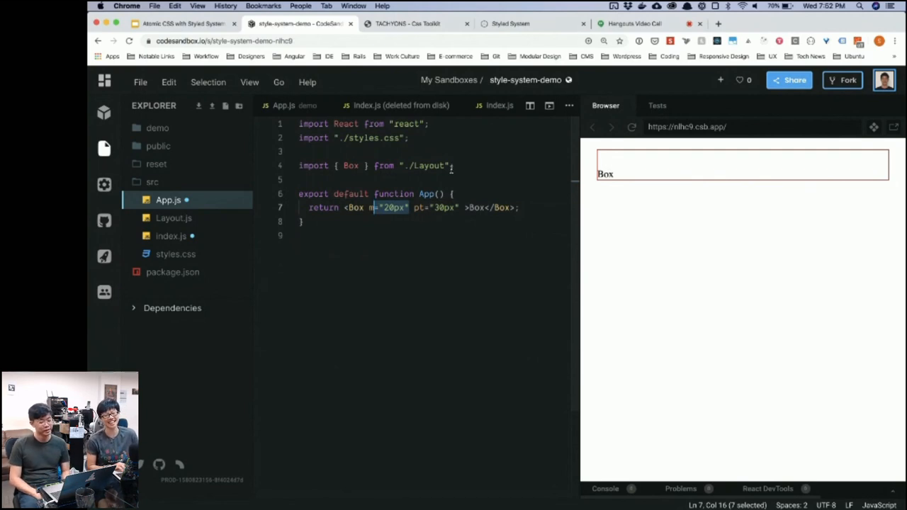
click(374, 207)
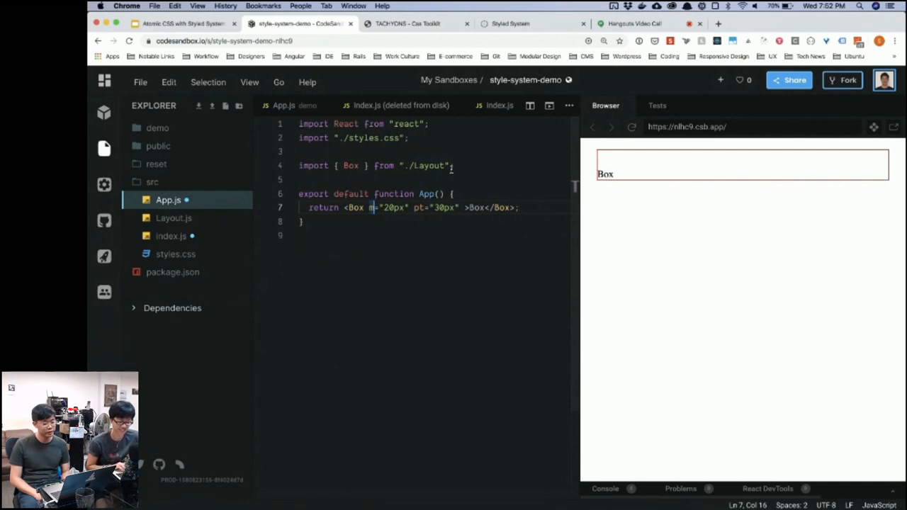
text(x)
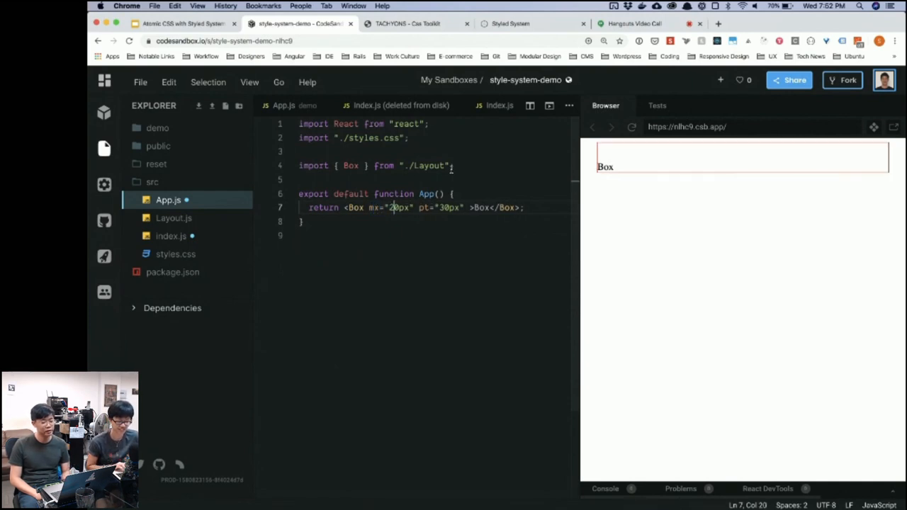
text(auto)
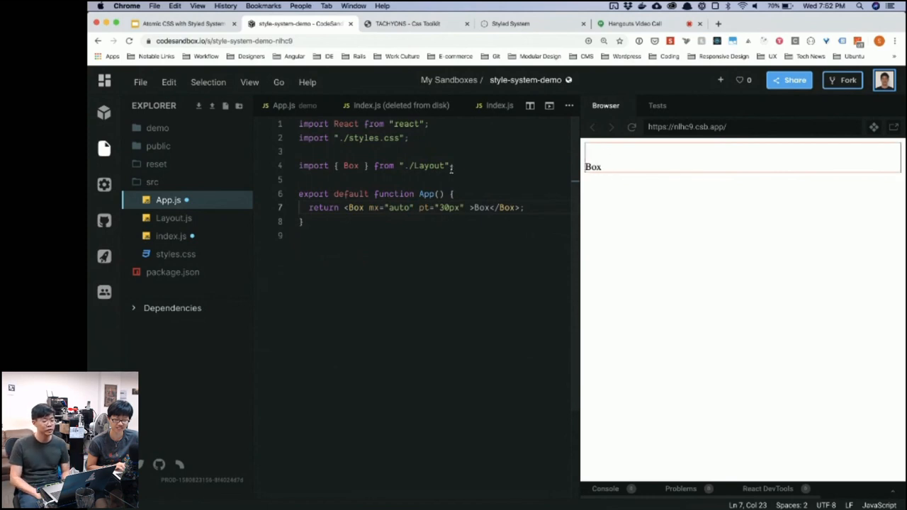
key(Backspace)
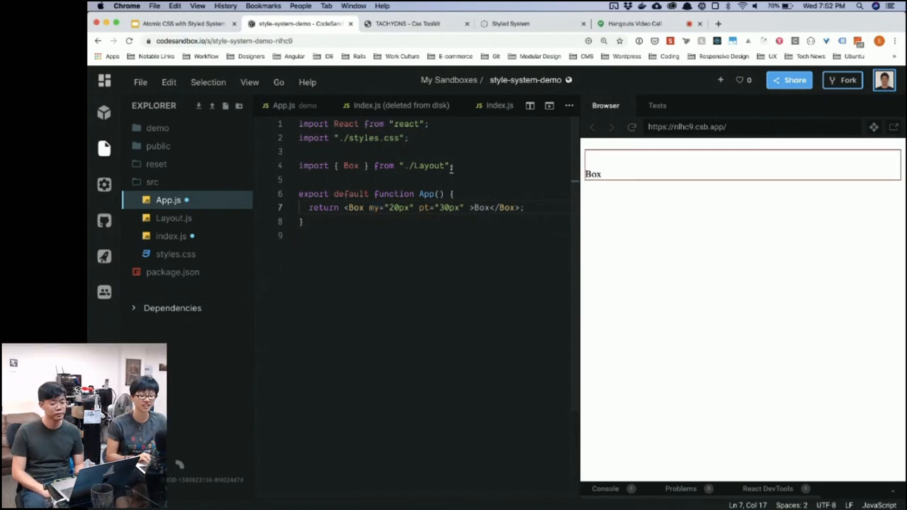
key(Backspace)
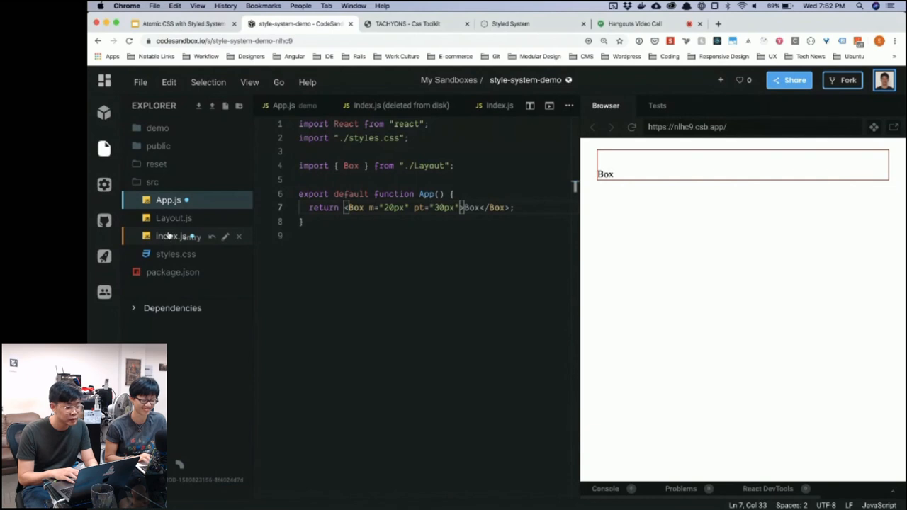
- In Layout.js, add layout beside space in the styled-system import
click(173, 219)
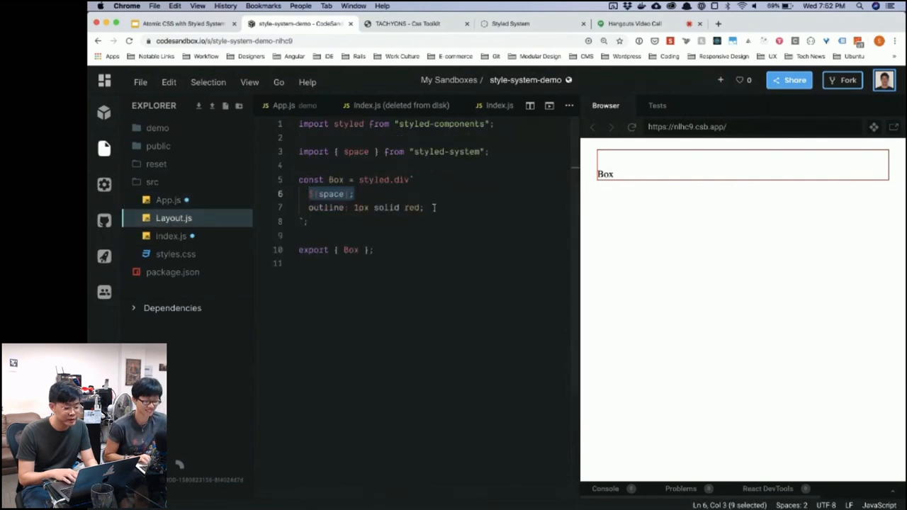
click(417, 139)
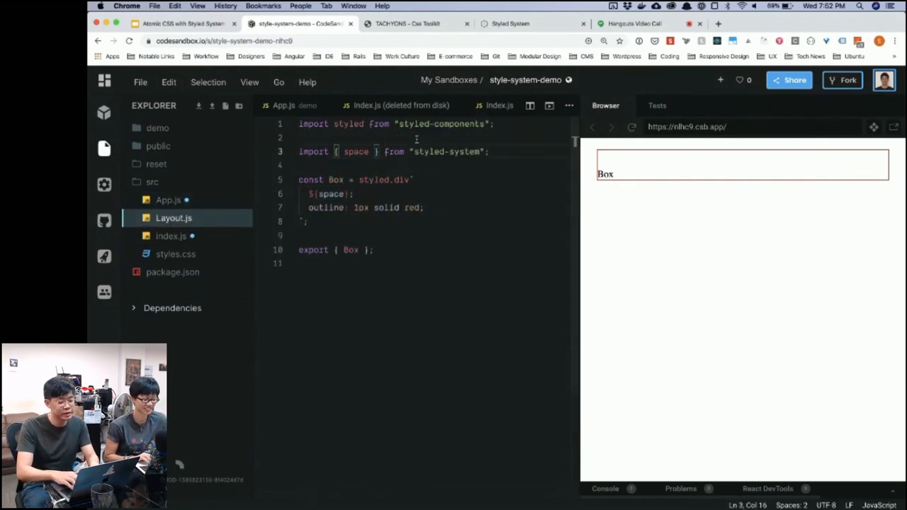
text(,)
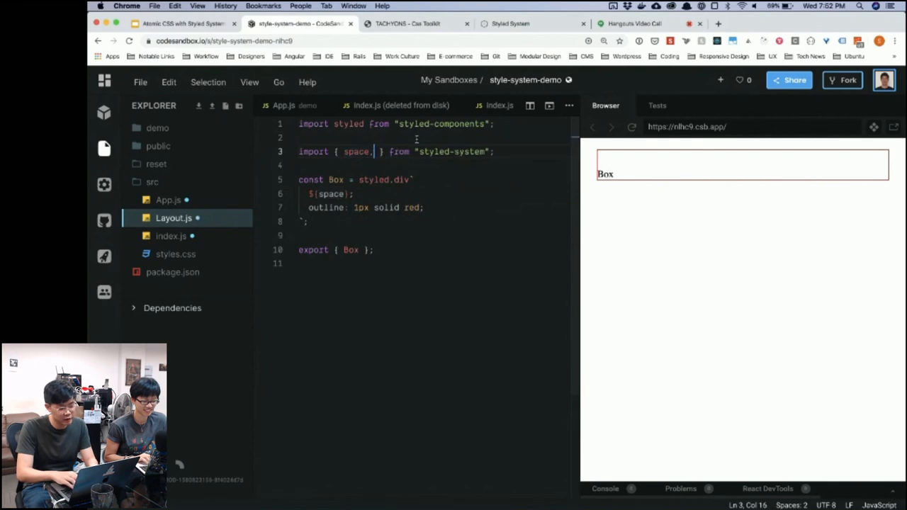
mouse_move(167, 104)
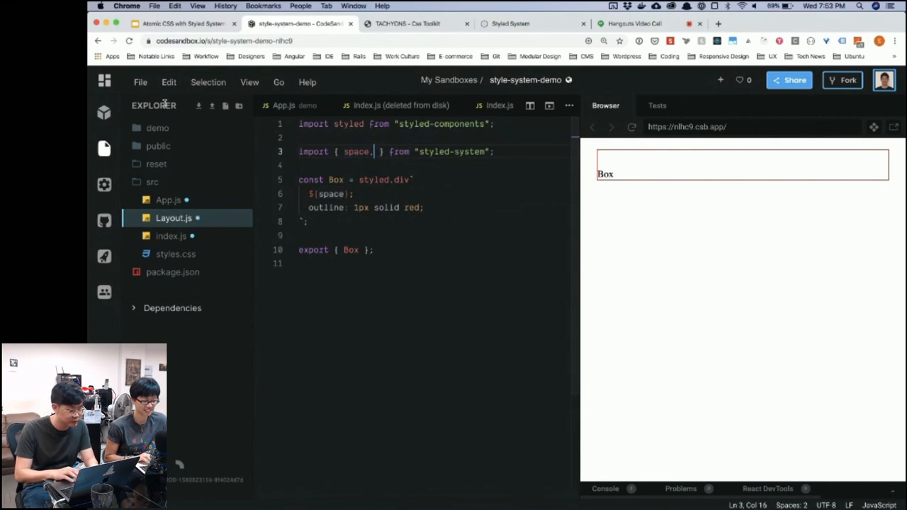
click(157, 128)
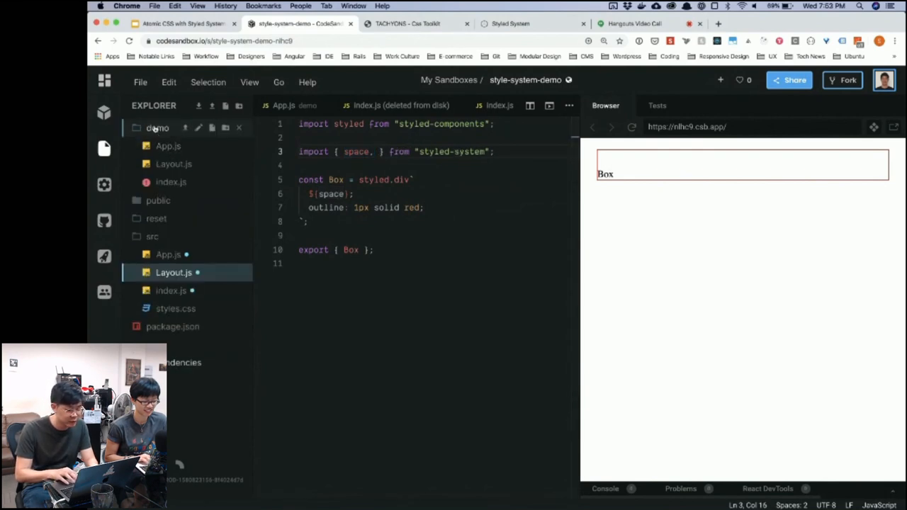
text(width)
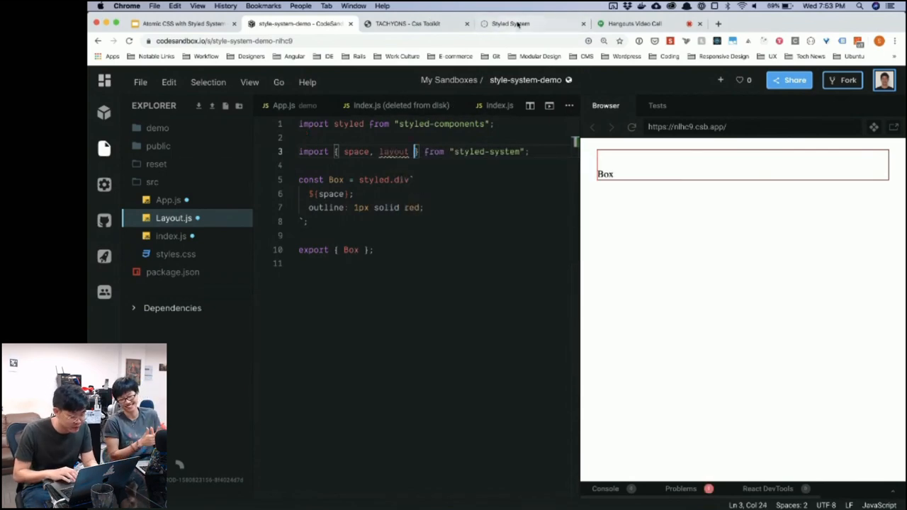
- Switch to the Styled System documentation tab
click(510, 23)
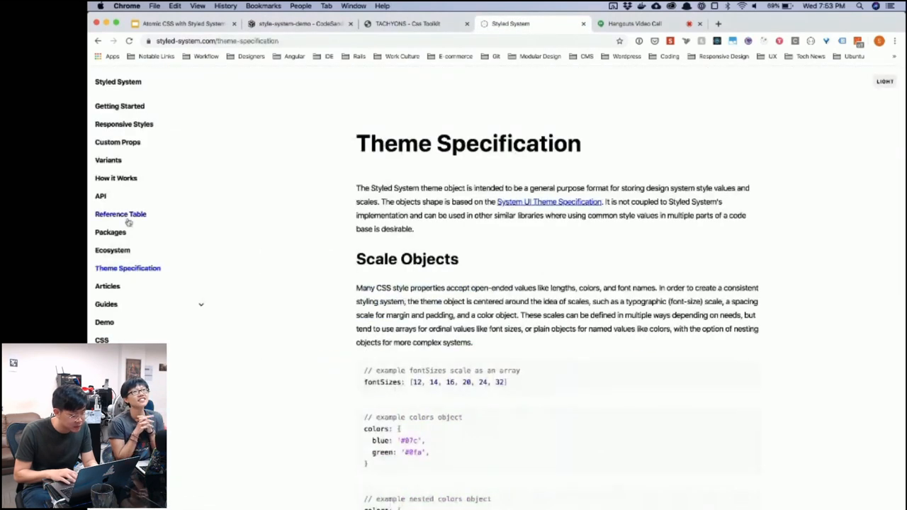
- Browse the Reference Table through Space, Typography, Layout and Flexbox, then return to the Styled System slides
click(120, 214)
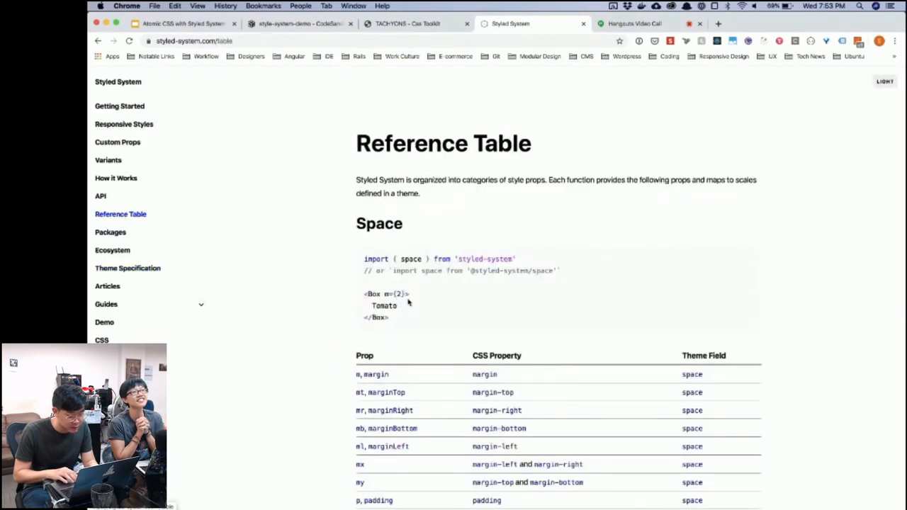
scroll(down, 3)
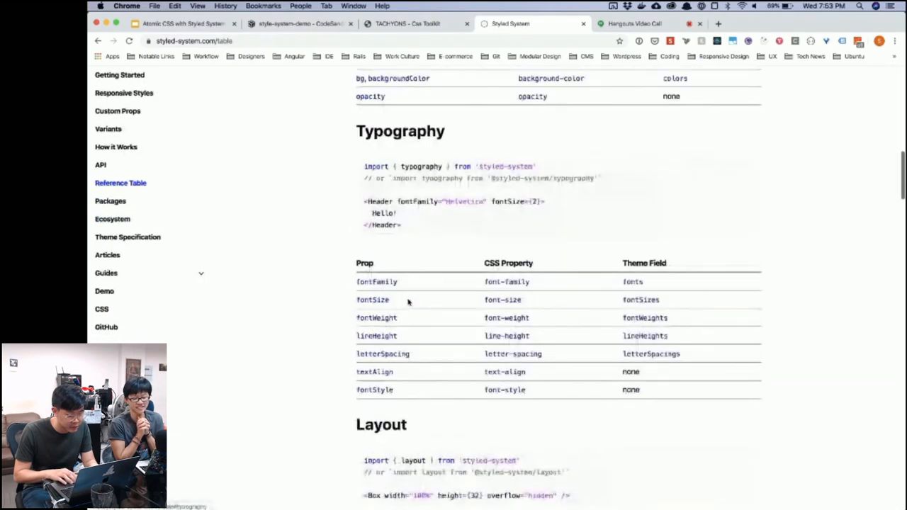
scroll(down, 3)
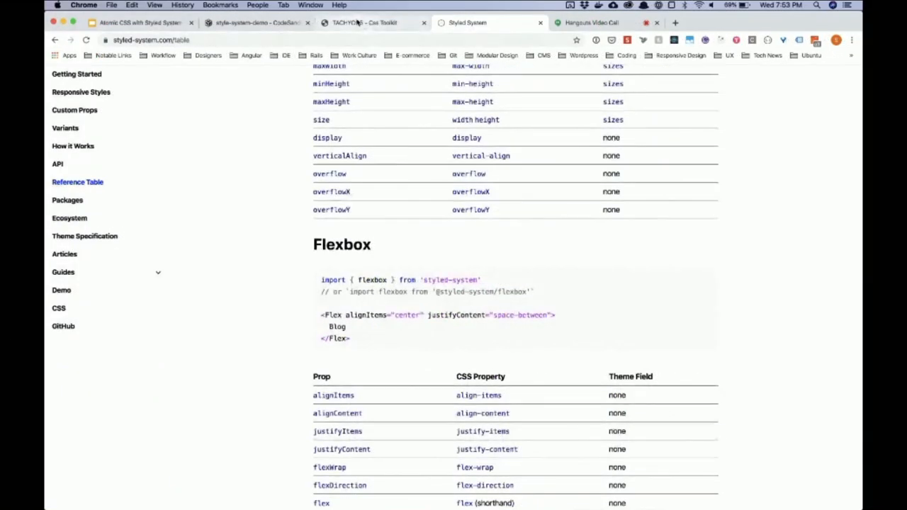
click(139, 23)
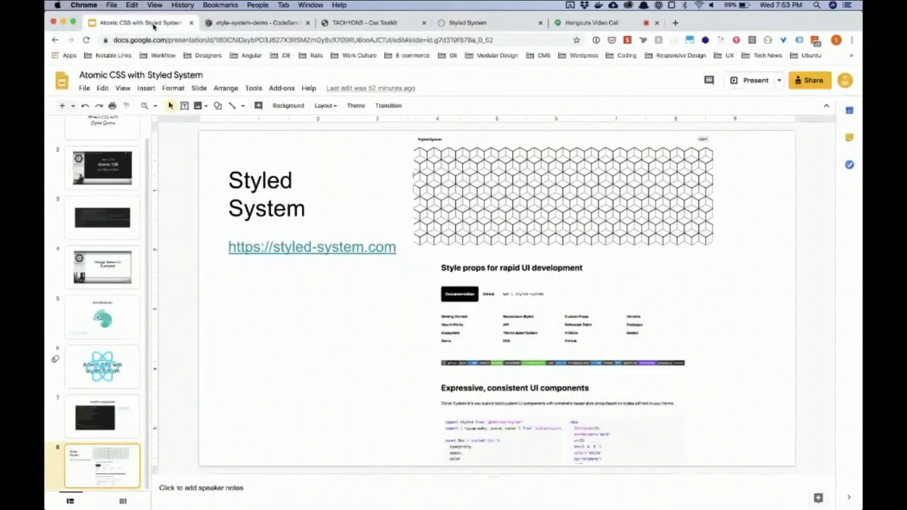
- Back in Layout.js, add flexbox to the styled-system import
click(255, 23)
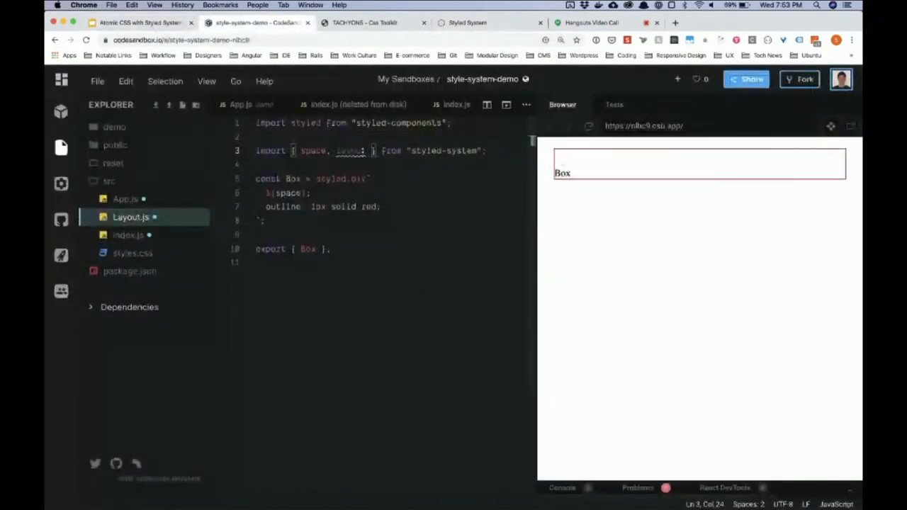
text(flexbox)
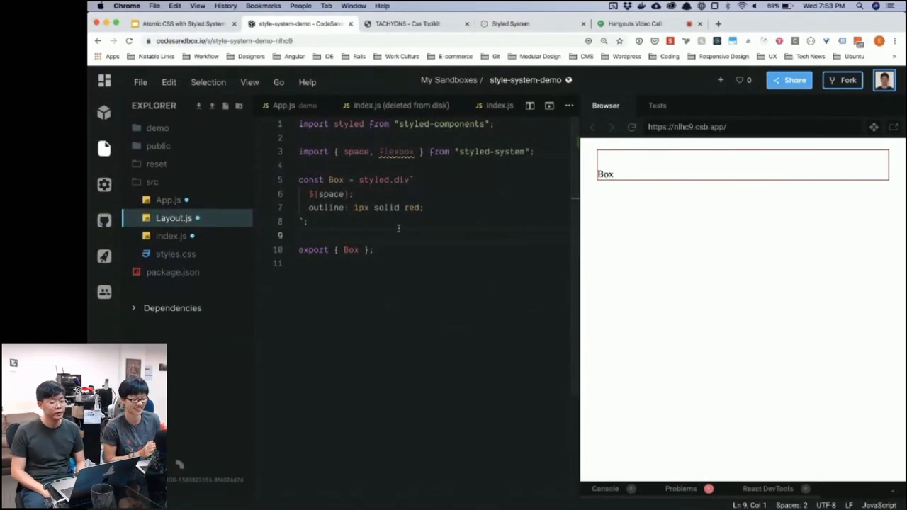
key(Enter)
text(const Flex = styled()
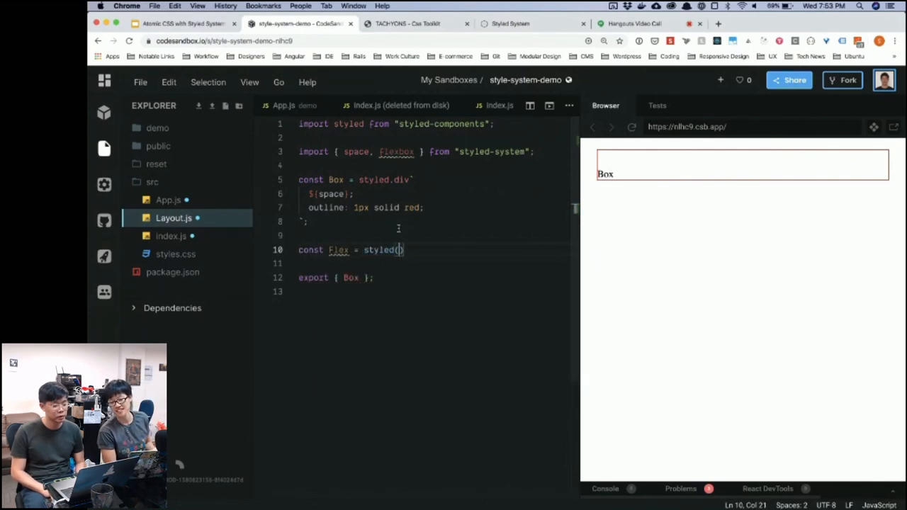
- Define const Flex = styled(Box) with display: flex and export it beside Box
text(Box)
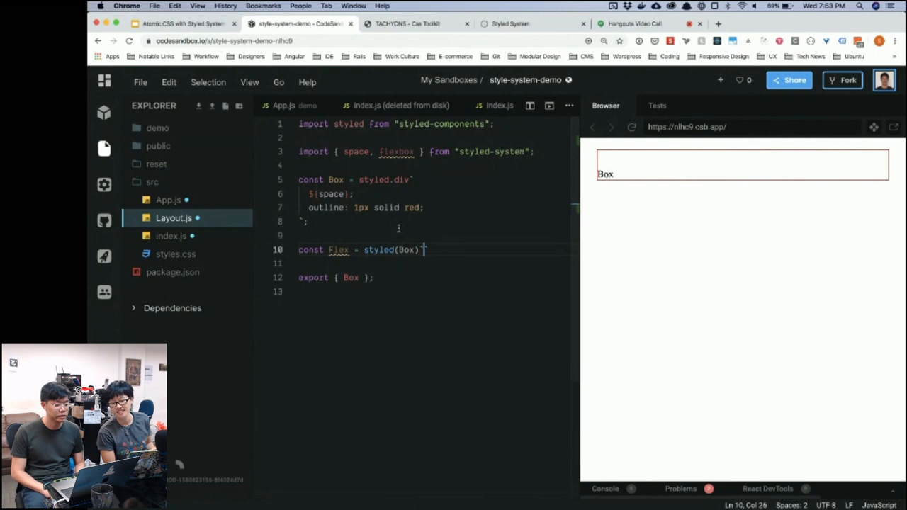
text(display:)
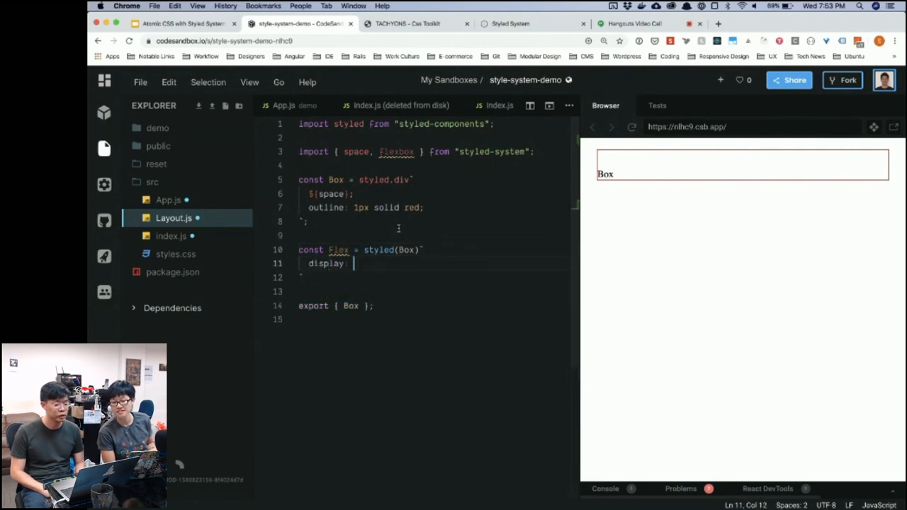
text(flex;)
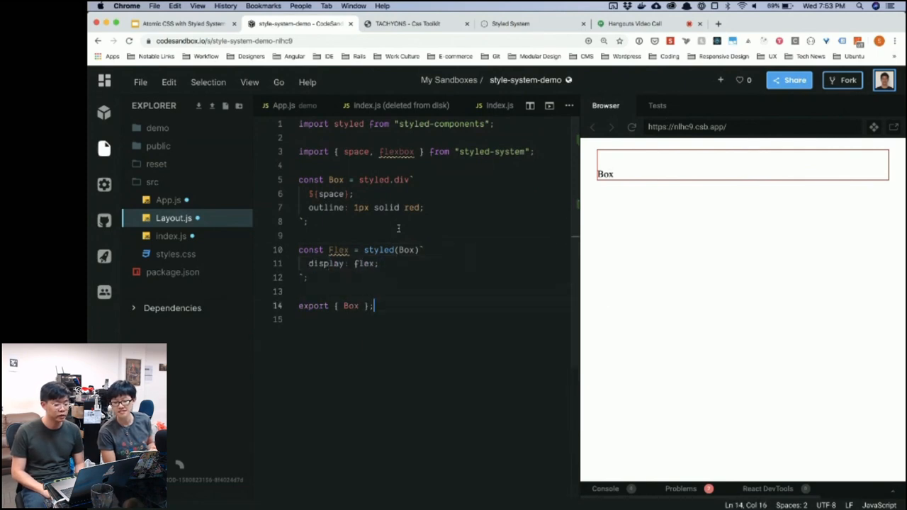
text(, Flex)
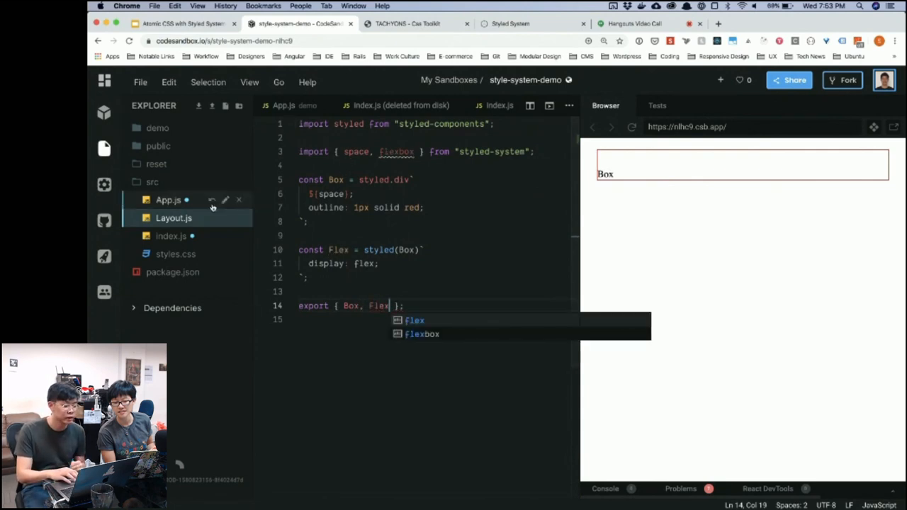
- Open App.js and import Flex alongside Box from ./Layout
click(238, 200)
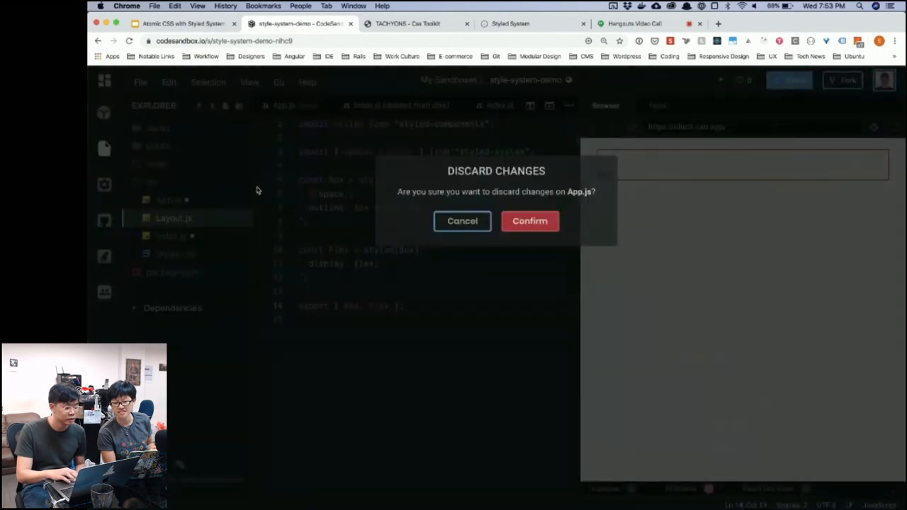
click(531, 221)
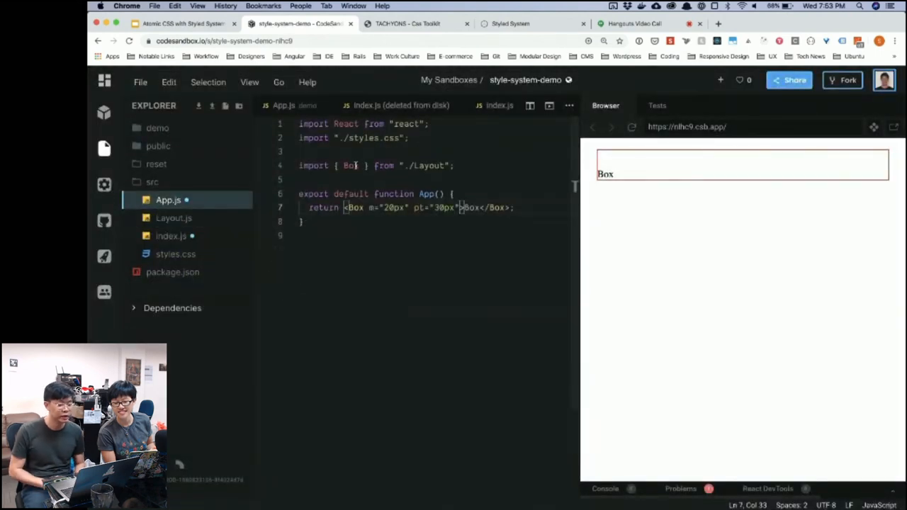
text(, Fle)
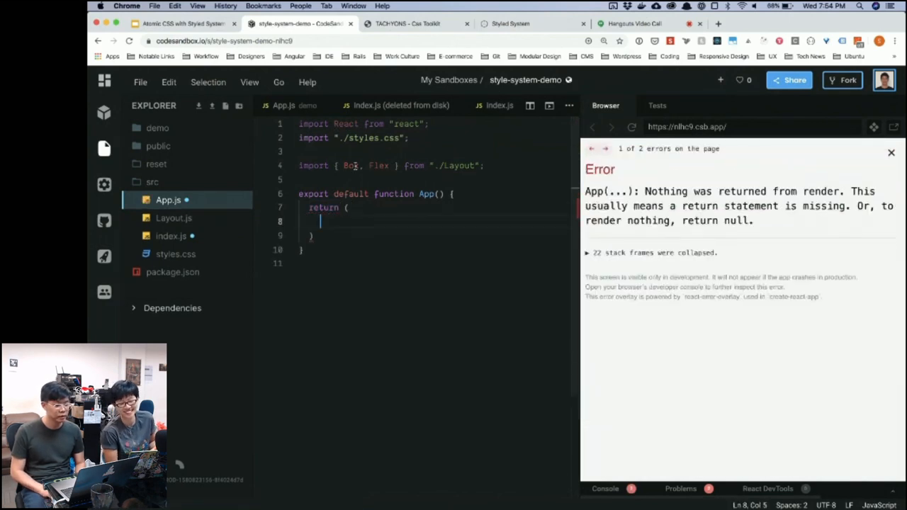
- Render a <Flex> wrapping <Box>something</Box> and <Box>another</Box>, shown side by side
text(<Flex>)
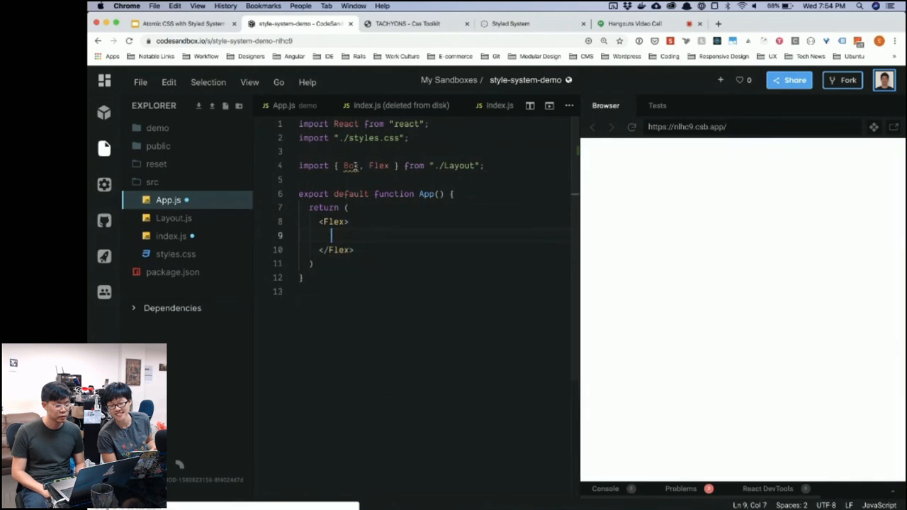
text(<Box>)
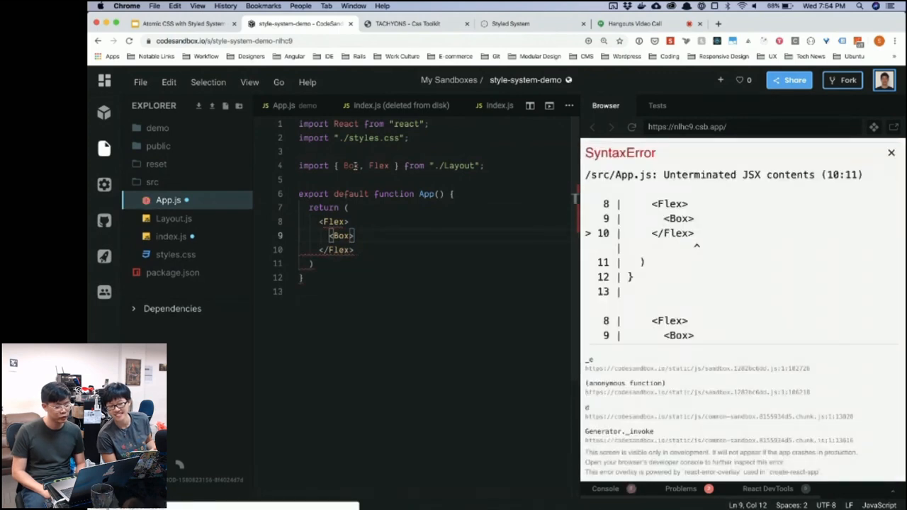
text(something</Box>)
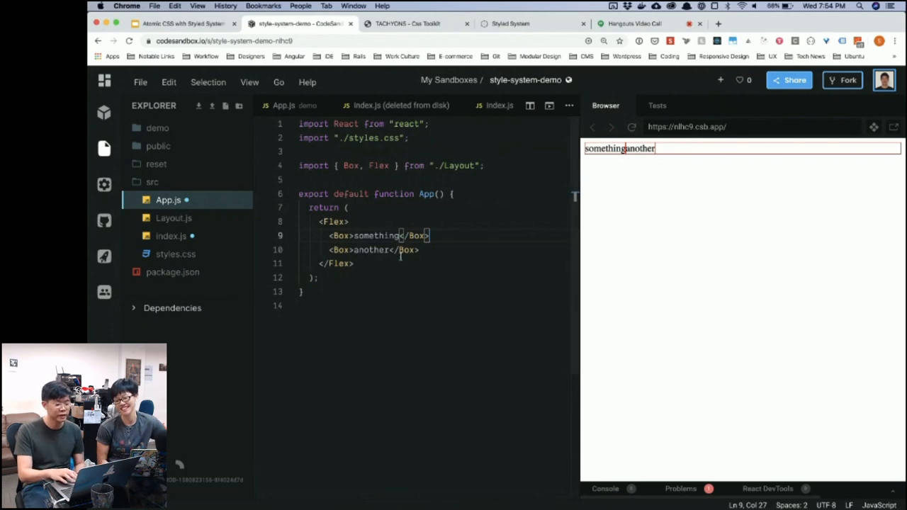
click(349, 221)
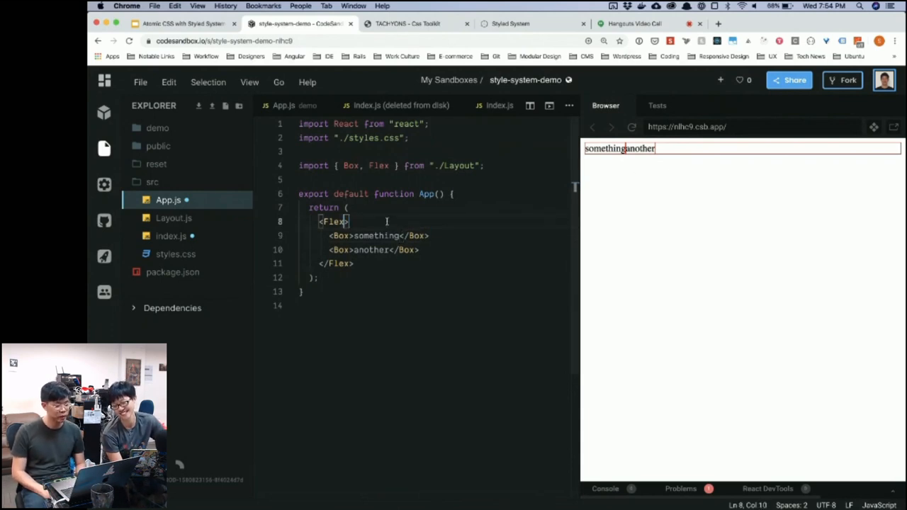
- Give the Flex in App.js a p="20px" padding prop
text(p)
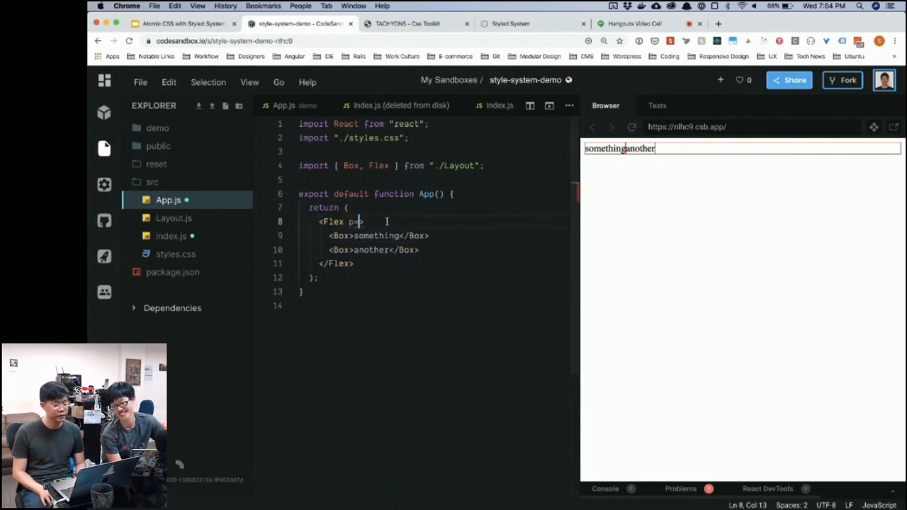
text(="20px")
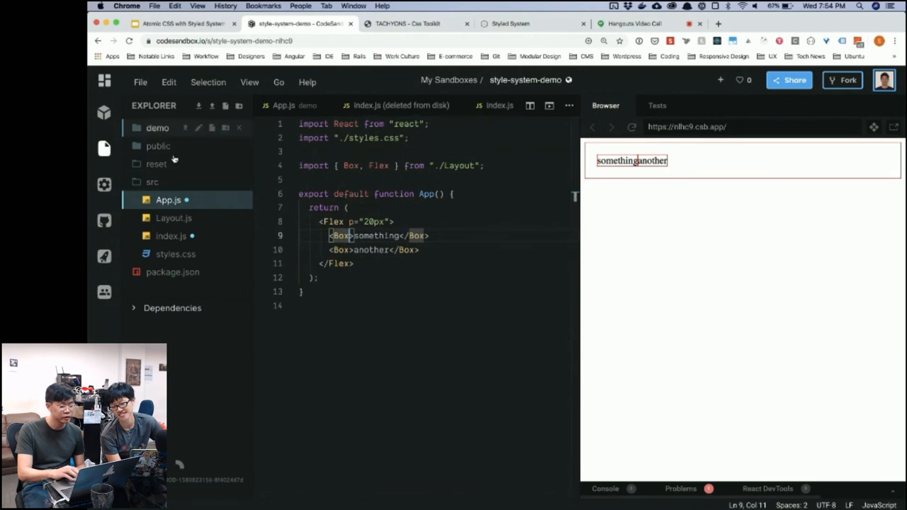
- In Layout.js, interpolate ${flexbox} into Box's styles after ${space}
click(173, 218)
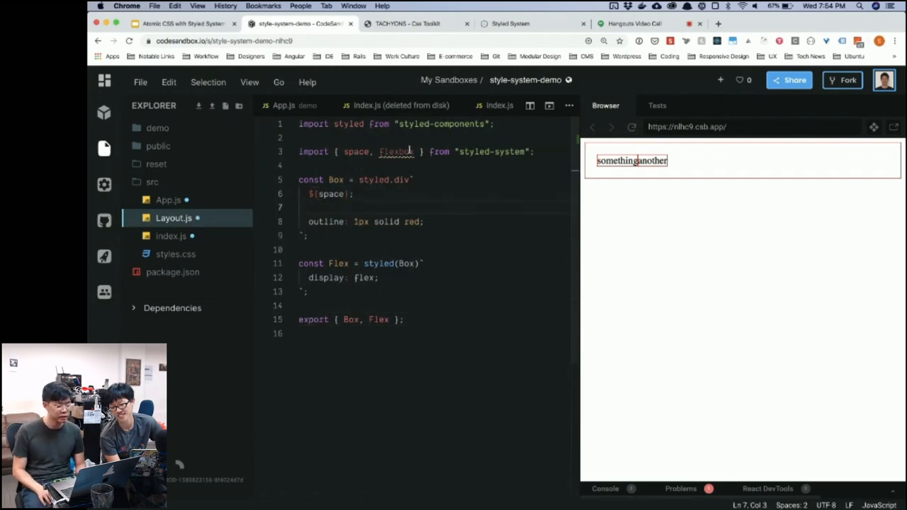
text(${})
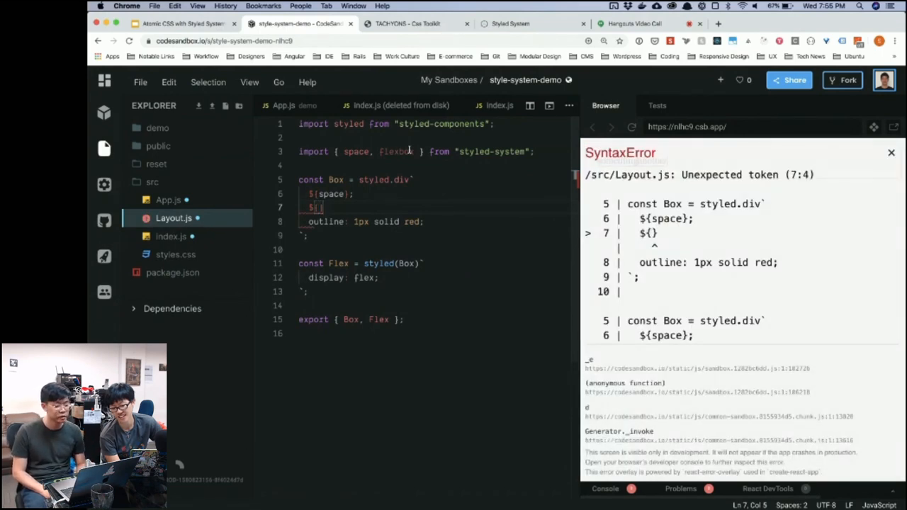
text(flexbox)
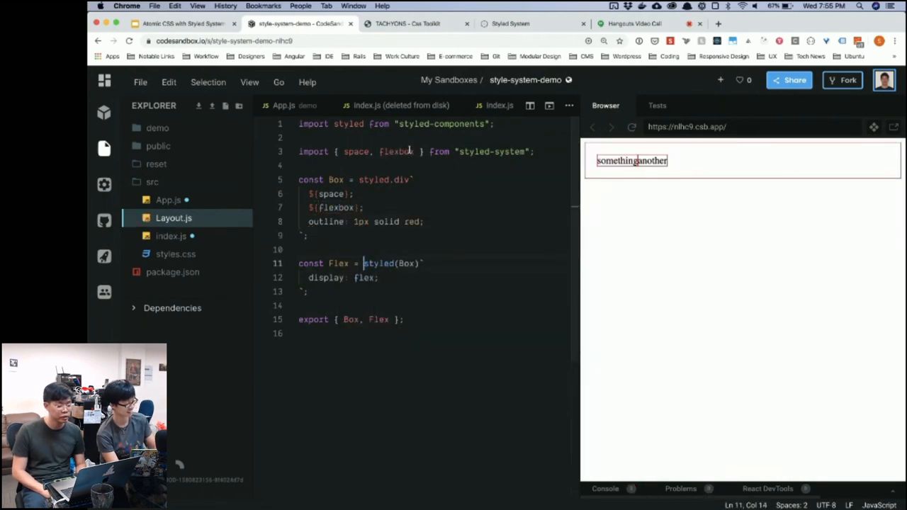
drag(363, 263, 305, 293)
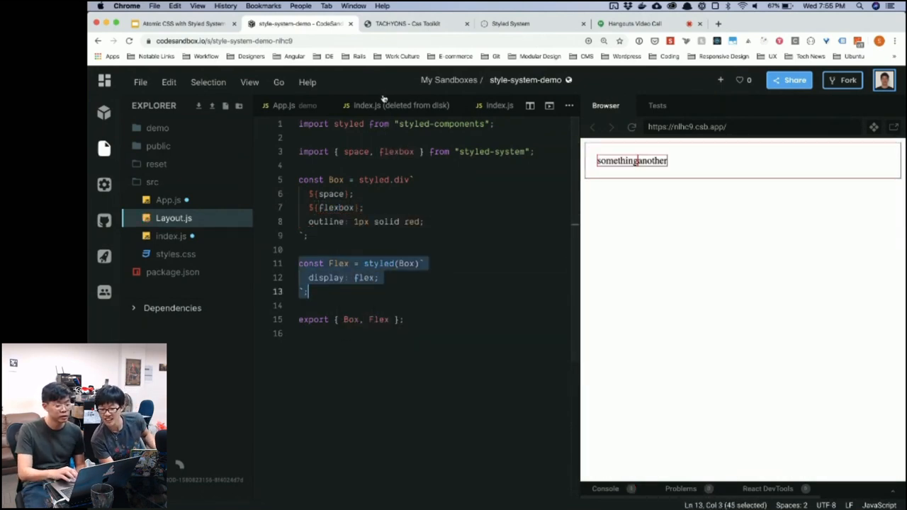
- In App.js give both Boxes flex="1" and set the Flex to flexDirection="column"
click(168, 200)
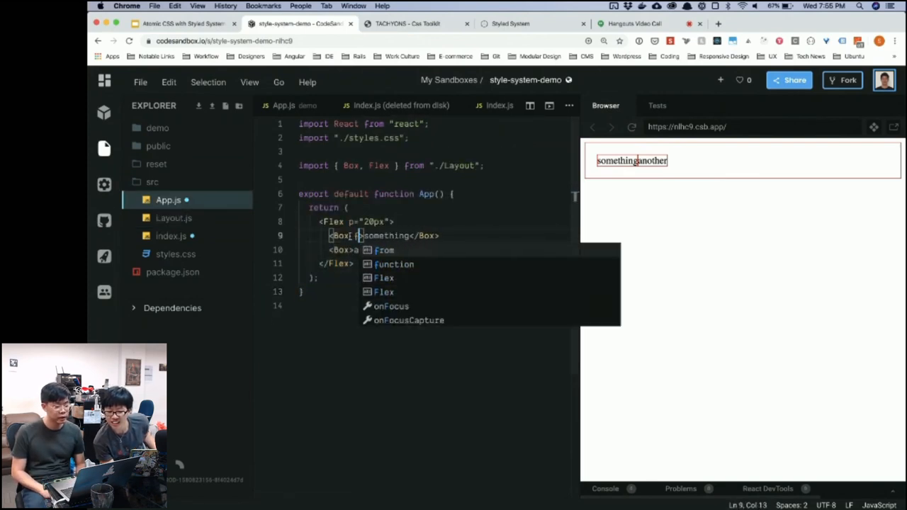
text(flex="1")
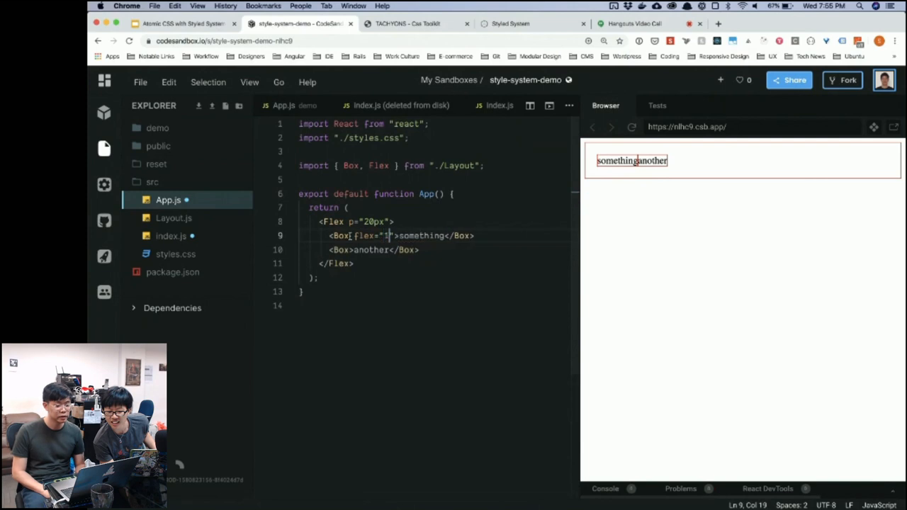
text(flex="1)
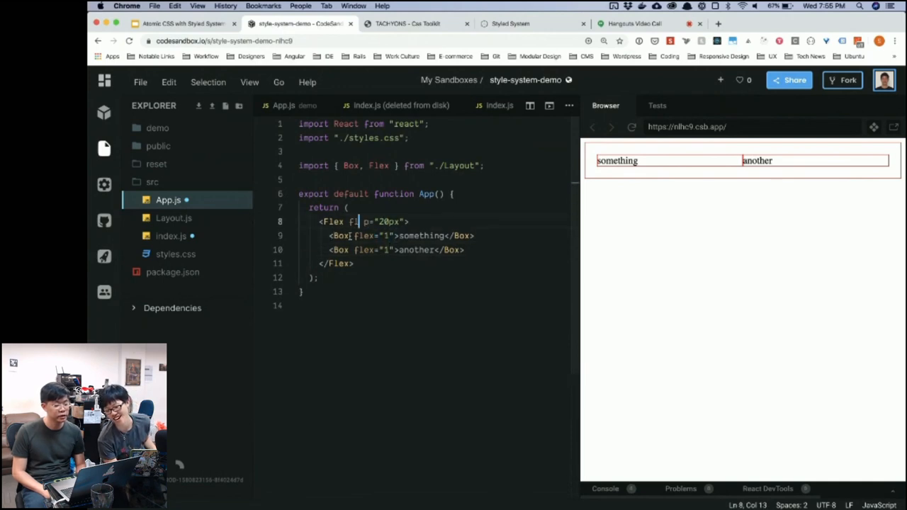
text(exDirection=")
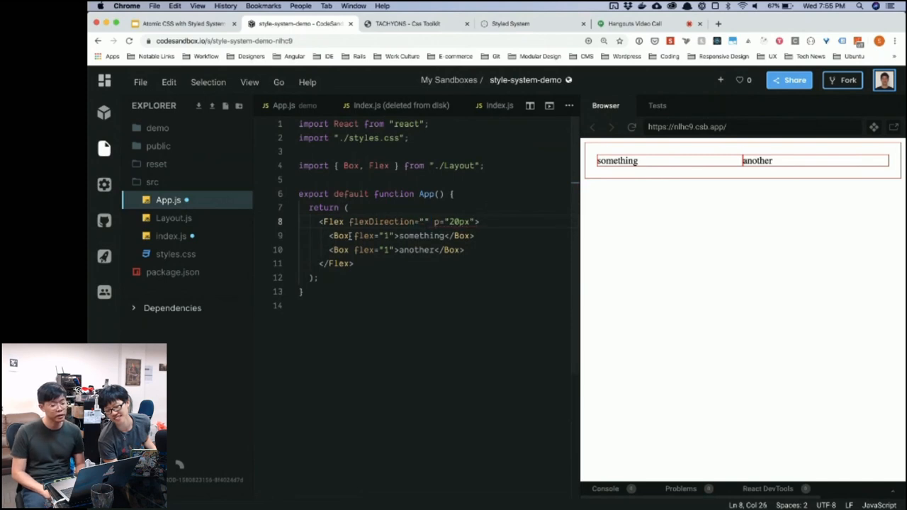
text(column)
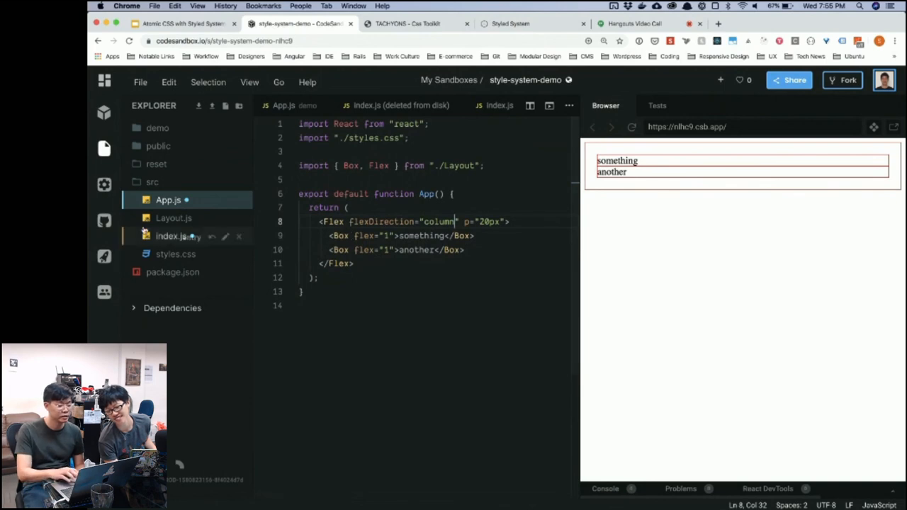
- In Layout.js add 'outline: 1px solid blue;' to Flex, then return to App.js
click(173, 218)
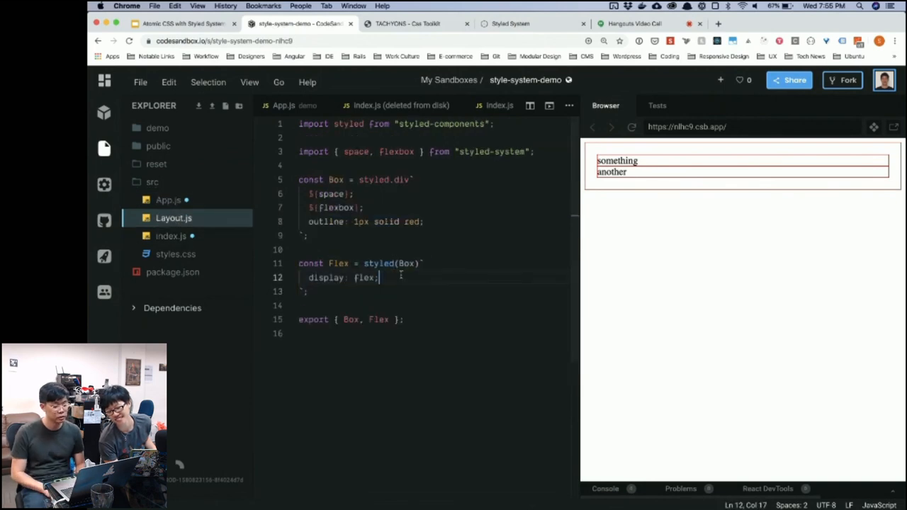
text(outline: 1px solid blue;)
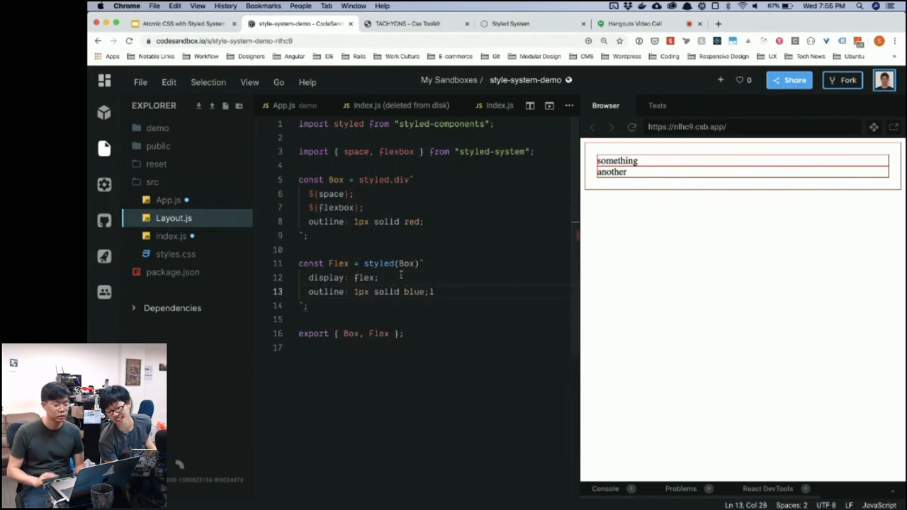
key(Backspace)
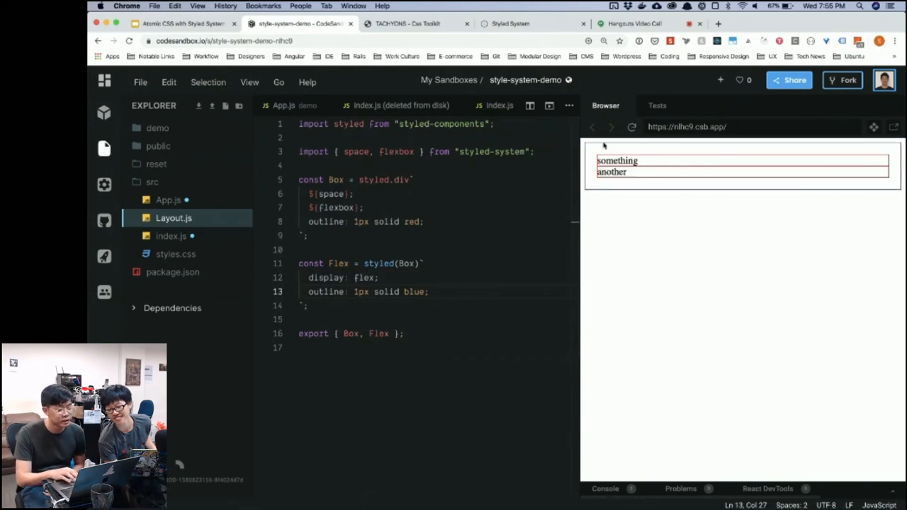
click(168, 199)
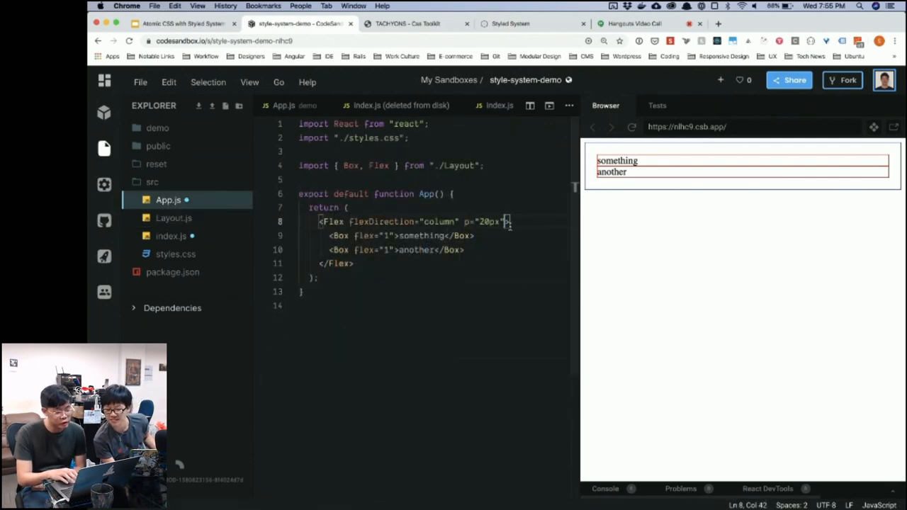
- Replace the Flex p="20px" with the responsive array p={["10px", "30px", "50px"]}
double_click(489, 221)
text({[)
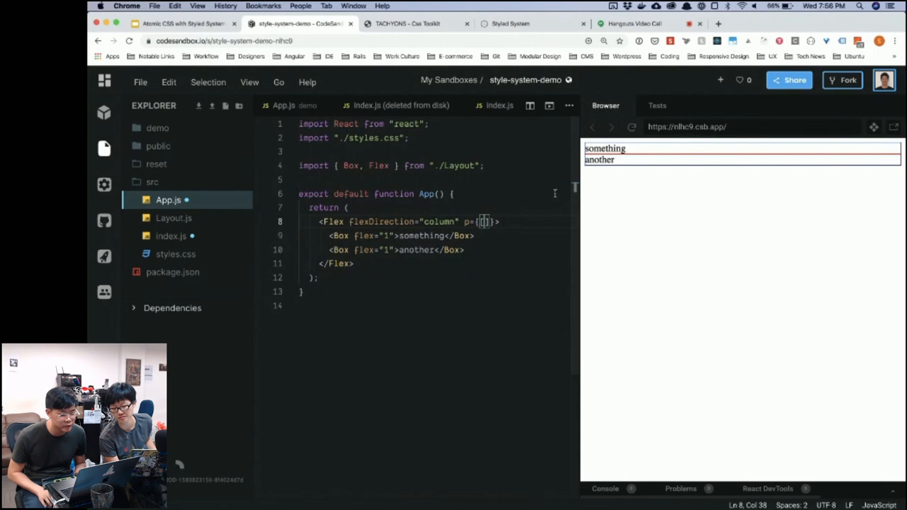
text(10)
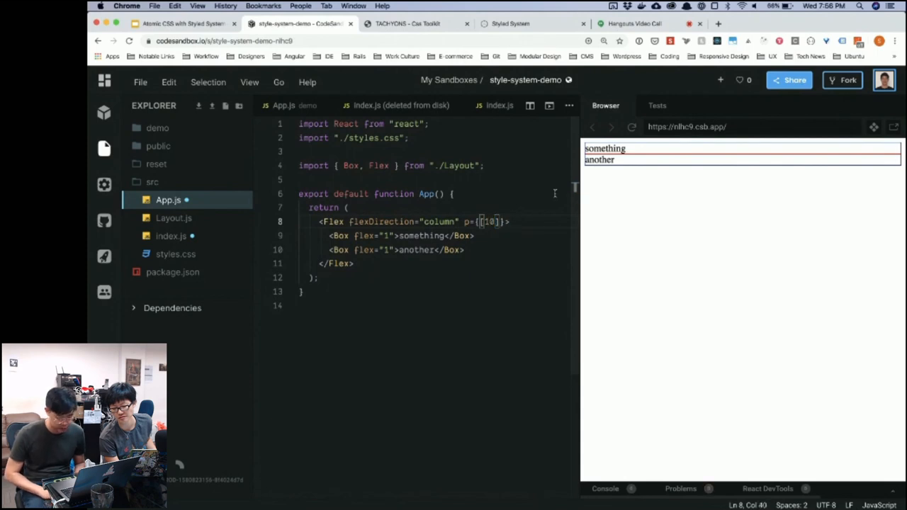
text(px,)
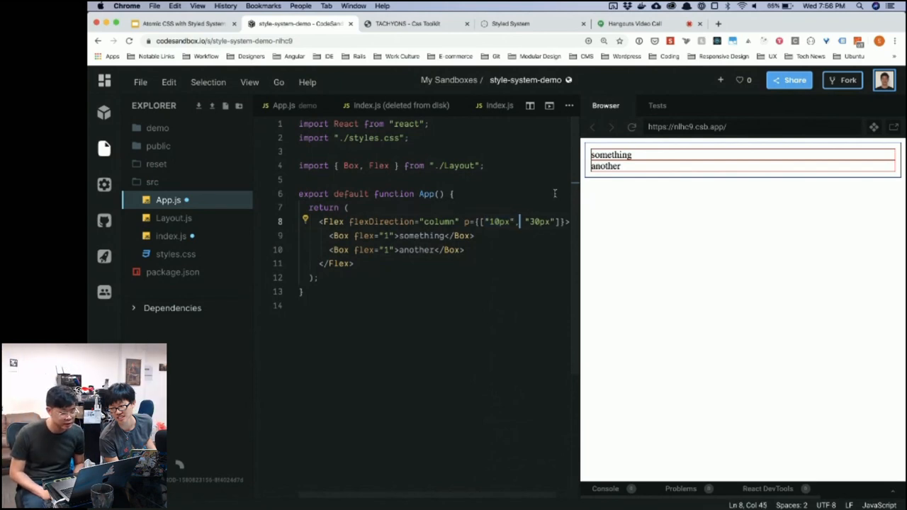
double_click(537, 221)
text(, "50px")
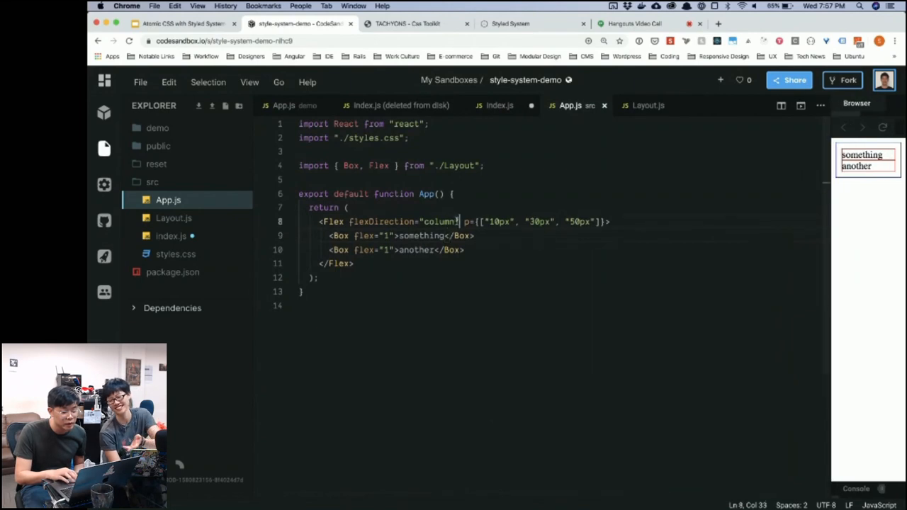
- In Layout.js import colors from styled-system and interpolate ${colors} into Box, fixing the import syntax
drag(462, 221, 599, 221)
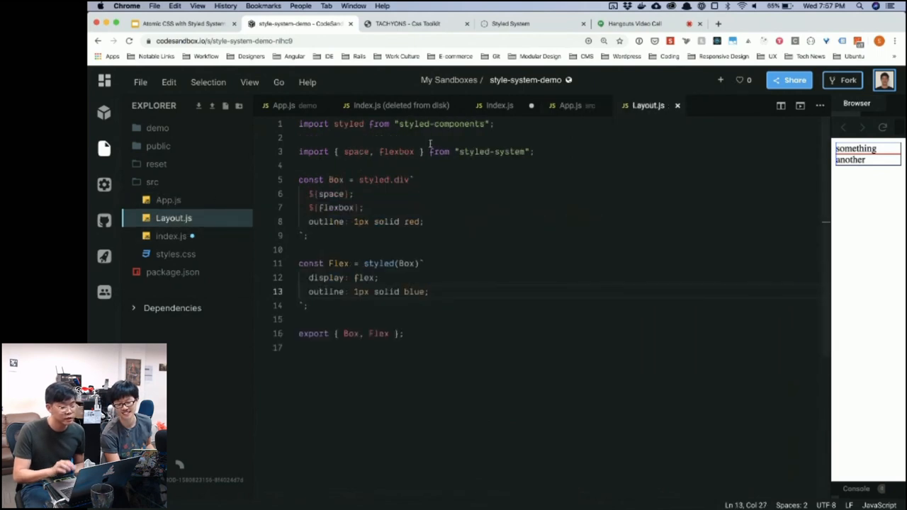
text(, c)
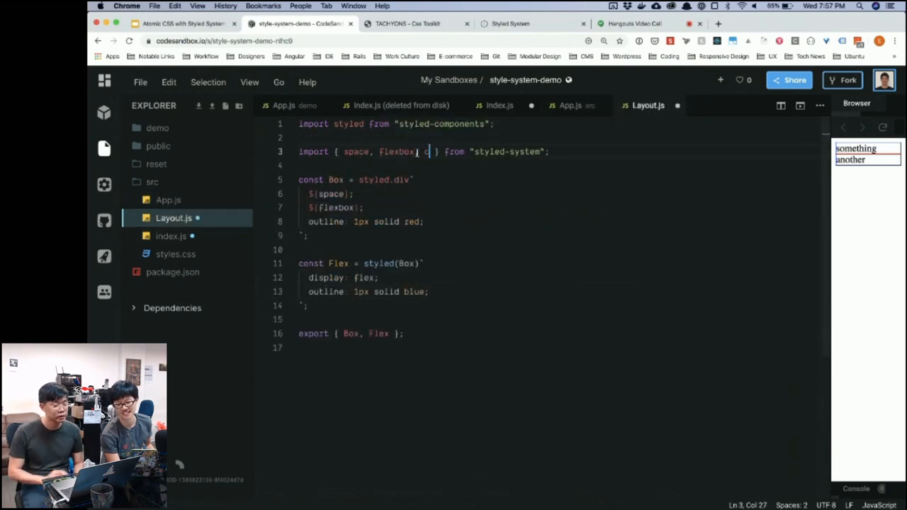
text(olors`)
text(${colors};)
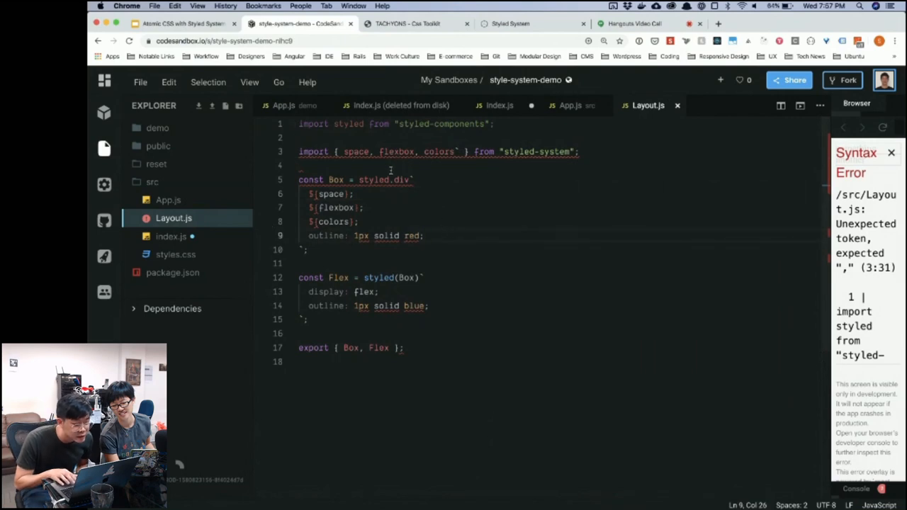
double_click(439, 151)
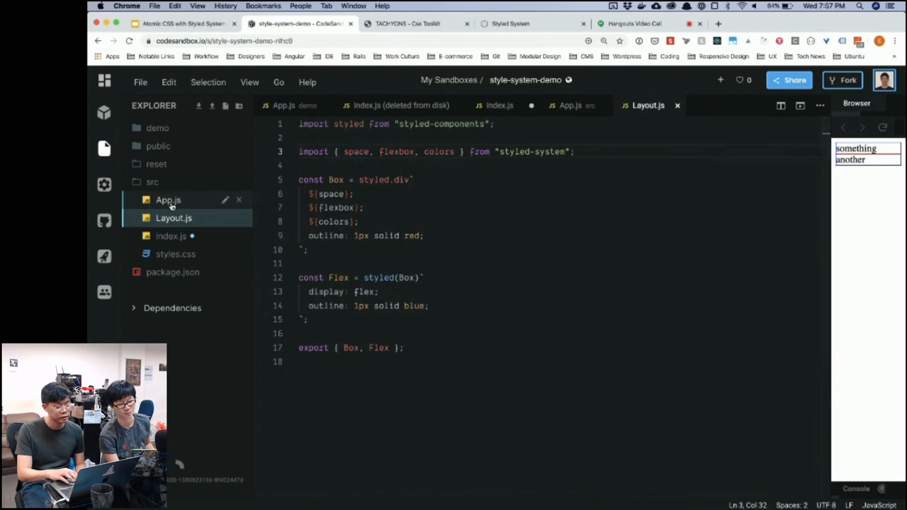
click(570, 105)
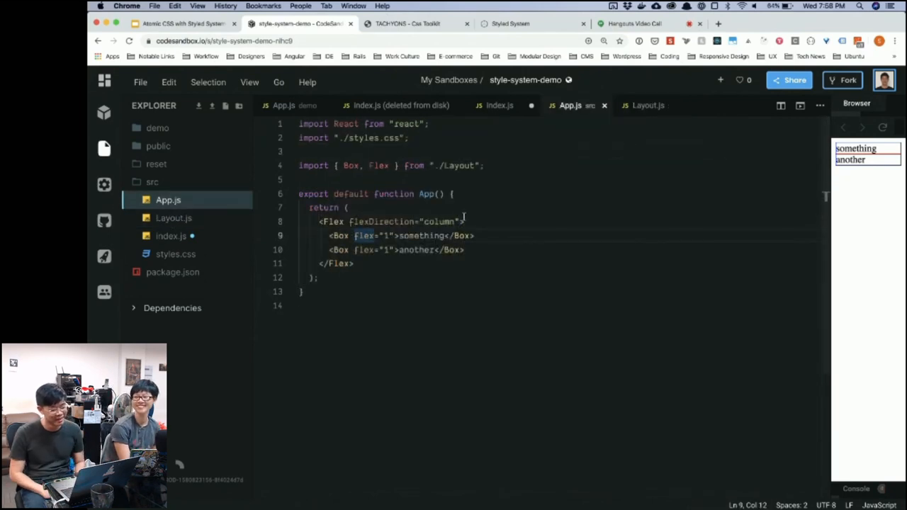
- Give the first Box color={["red", "blue", "yellow"]} and check the Styled System color docs
text(co)
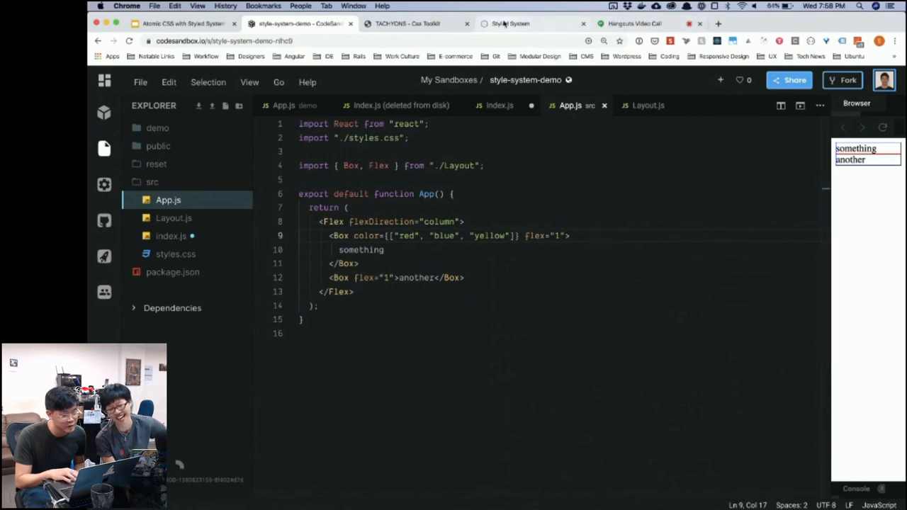
click(530, 23)
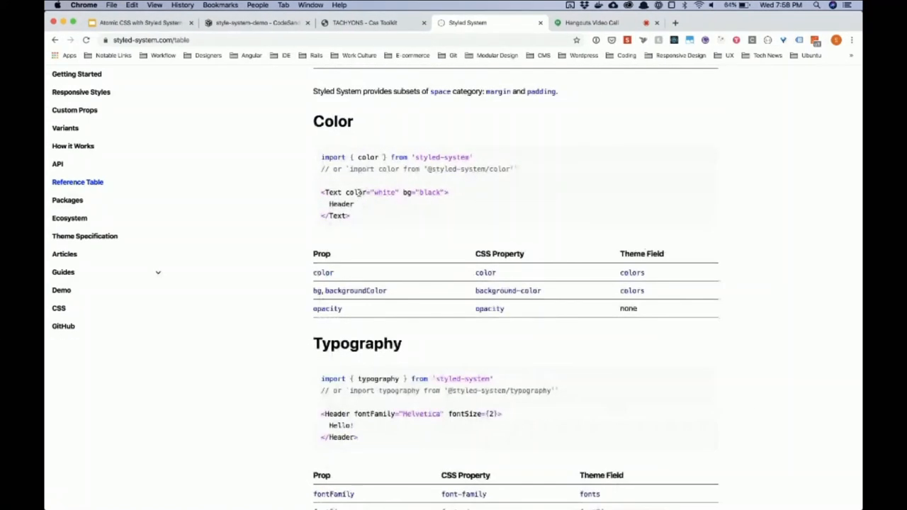
double_click(369, 156)
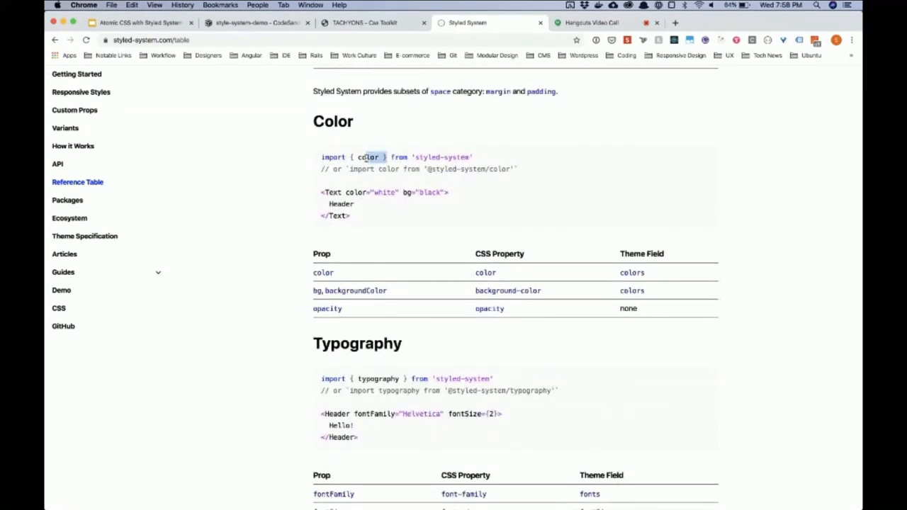
click(363, 23)
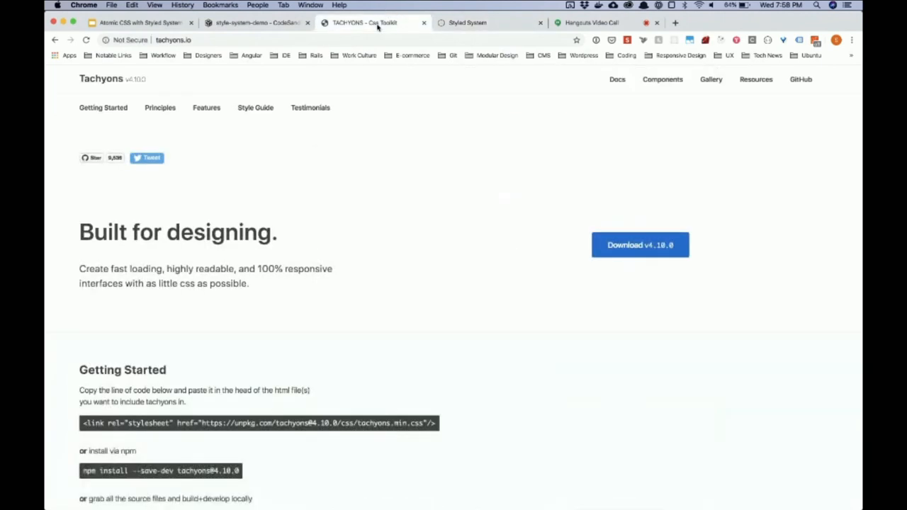
click(256, 23)
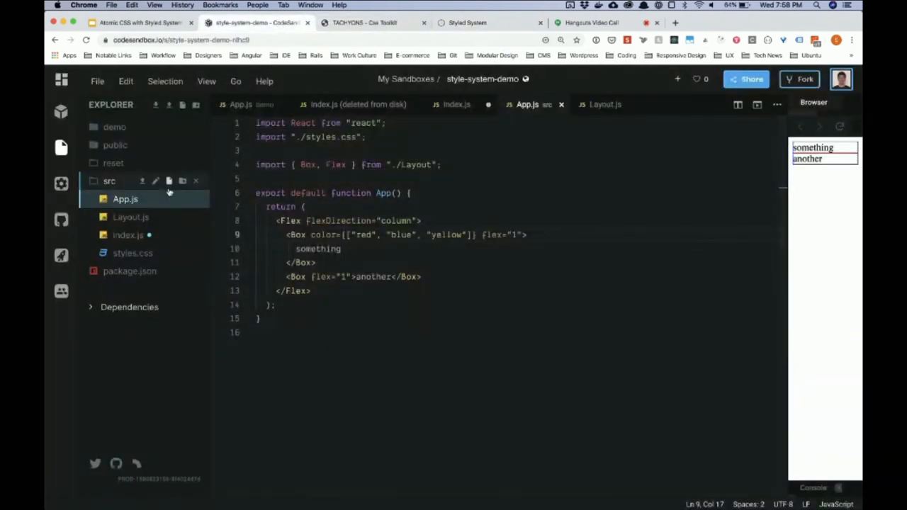
- Look through Layout.js and index.js so the color utility is imported as color, not colors
click(128, 235)
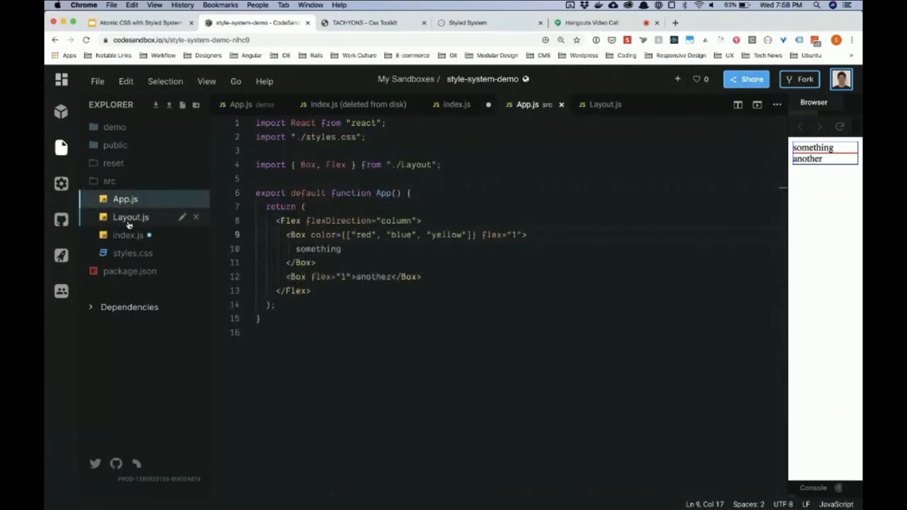
click(131, 216)
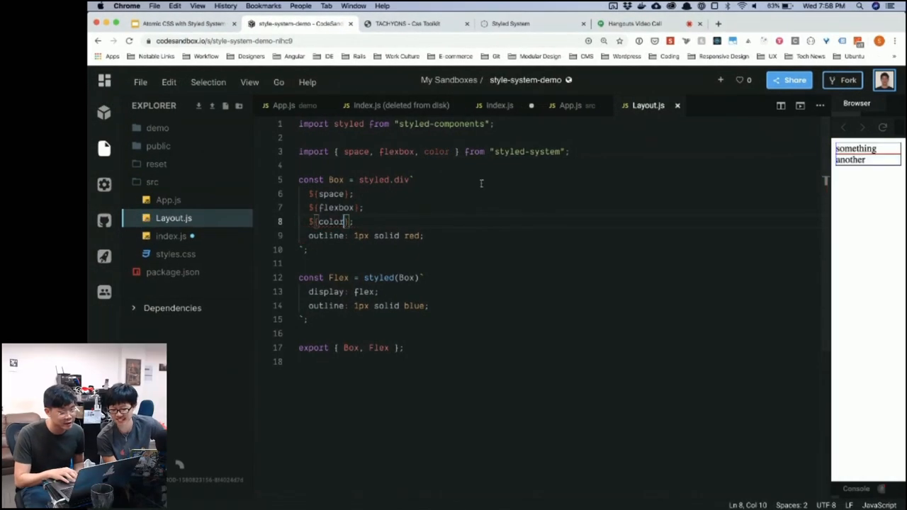
click(499, 105)
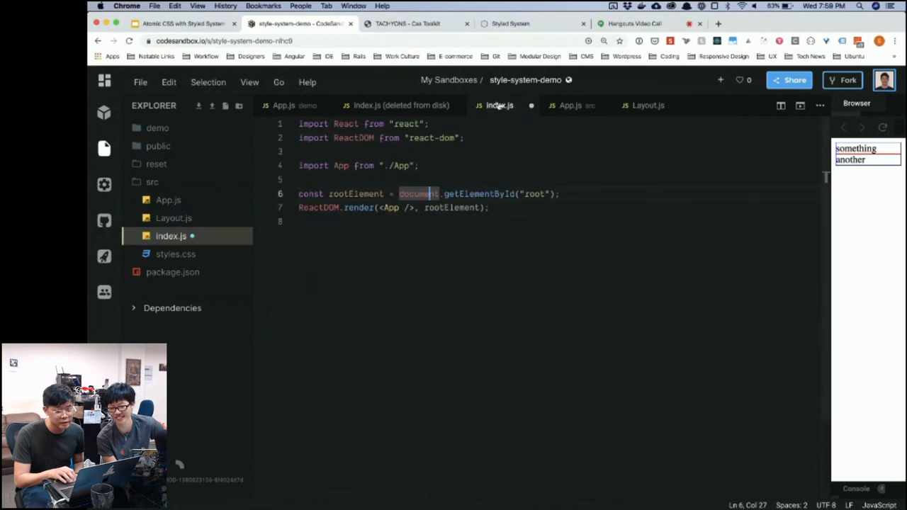
click(570, 105)
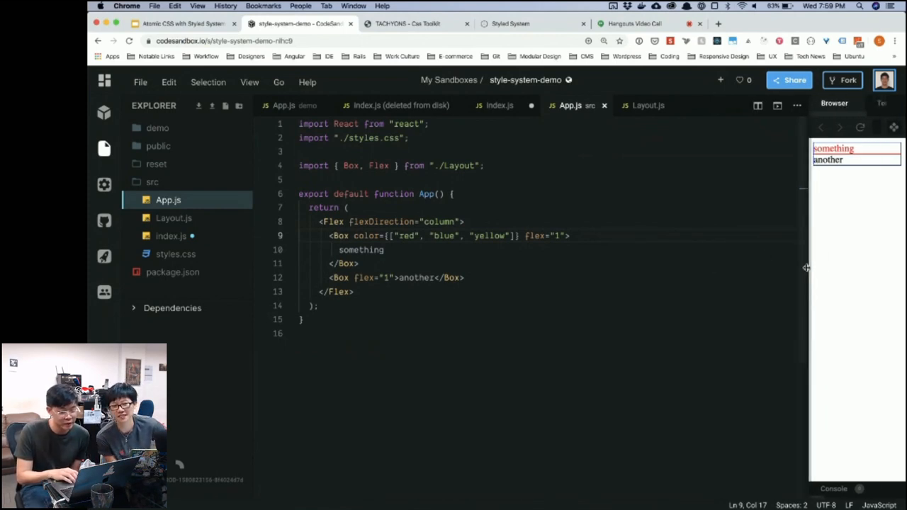
- Widen the live preview pane beside the App.js code by dragging the divider left
drag(807, 268, 725, 272)
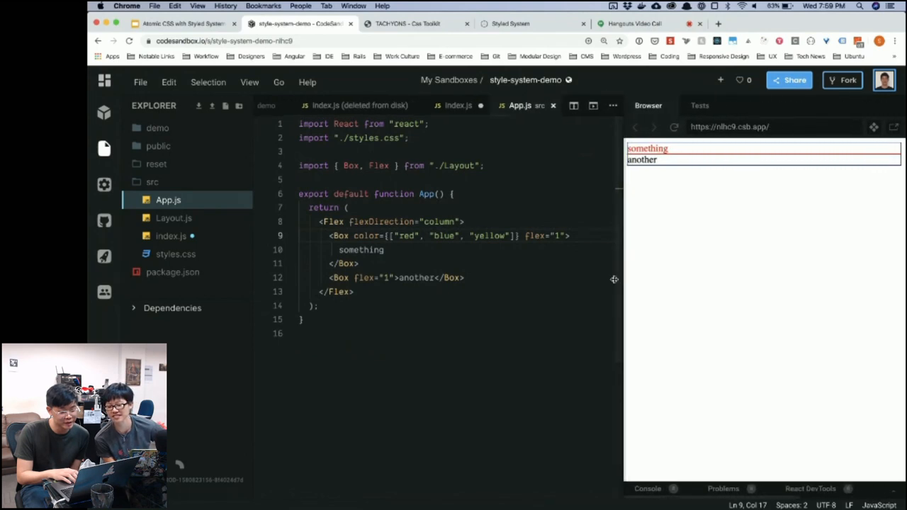
drag(615, 278, 507, 284)
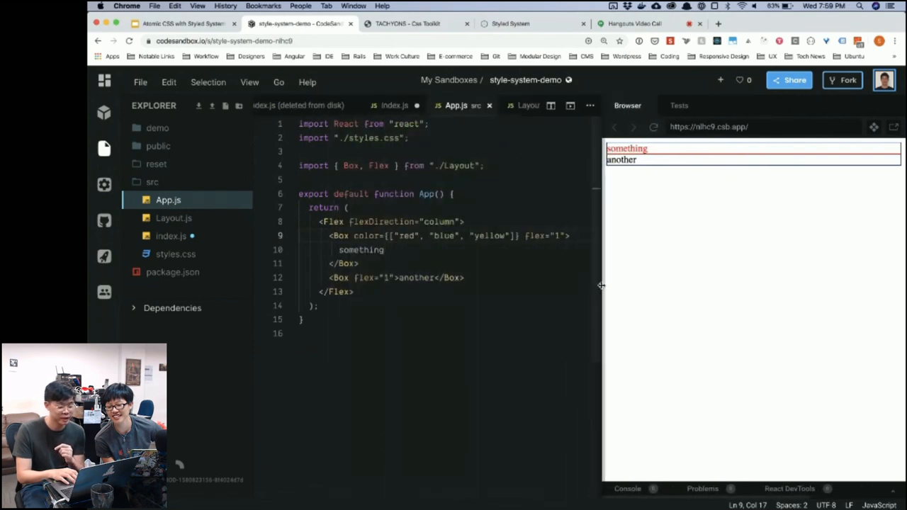
drag(601, 286, 621, 286)
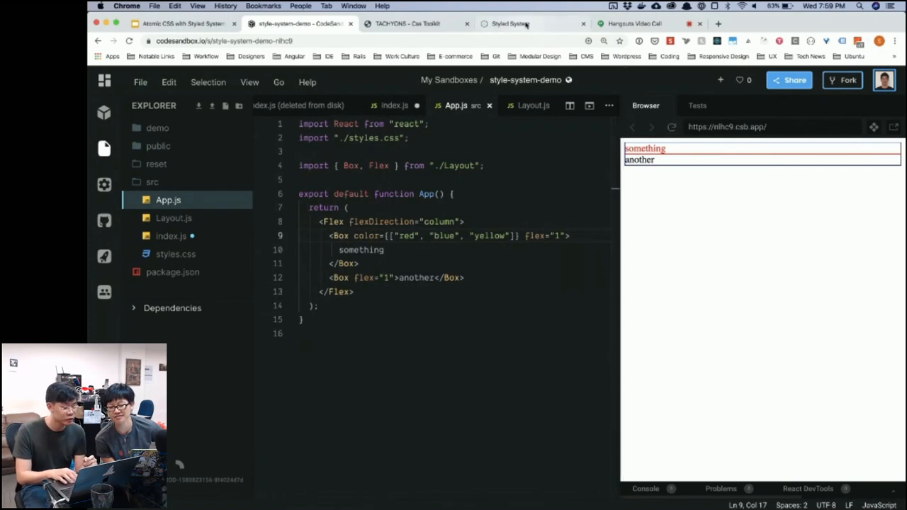
- Browse the docs' Responsive Styles and API Defaults breakpoints, then return to the sandbox
click(532, 23)
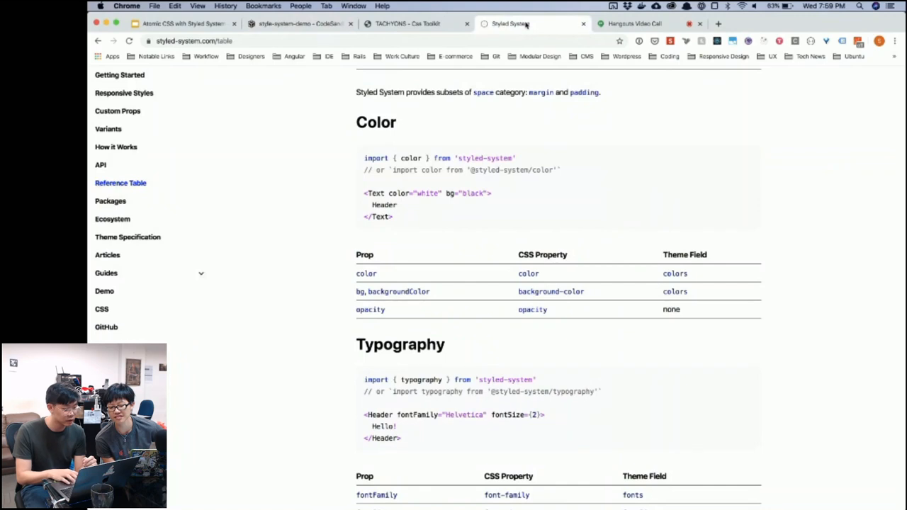
scroll(down, 3)
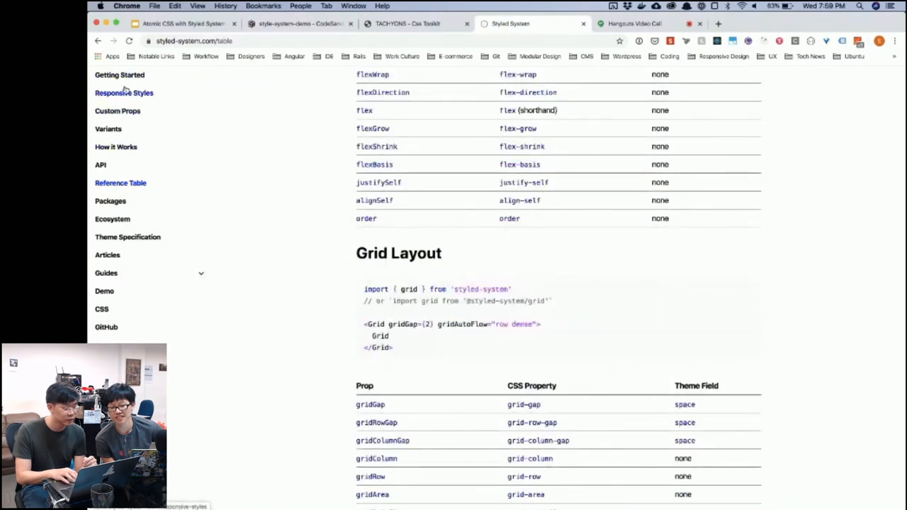
click(125, 94)
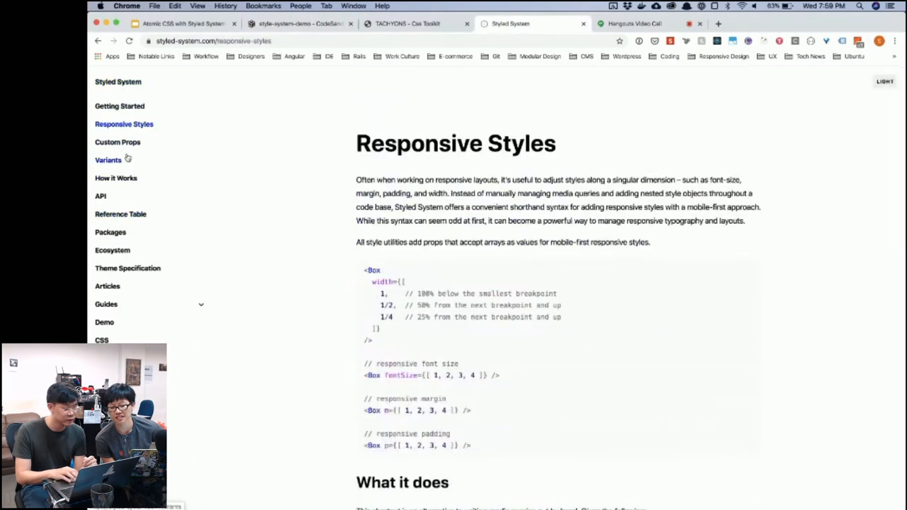
click(99, 195)
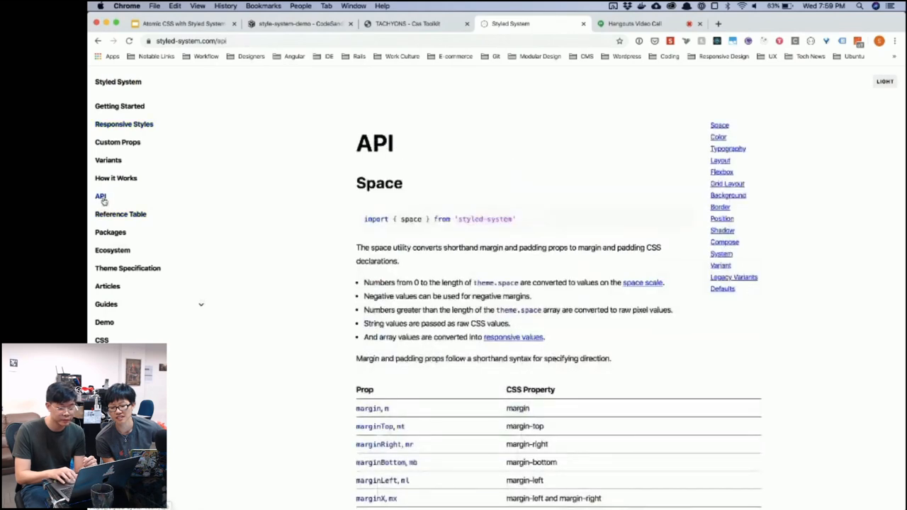
click(723, 289)
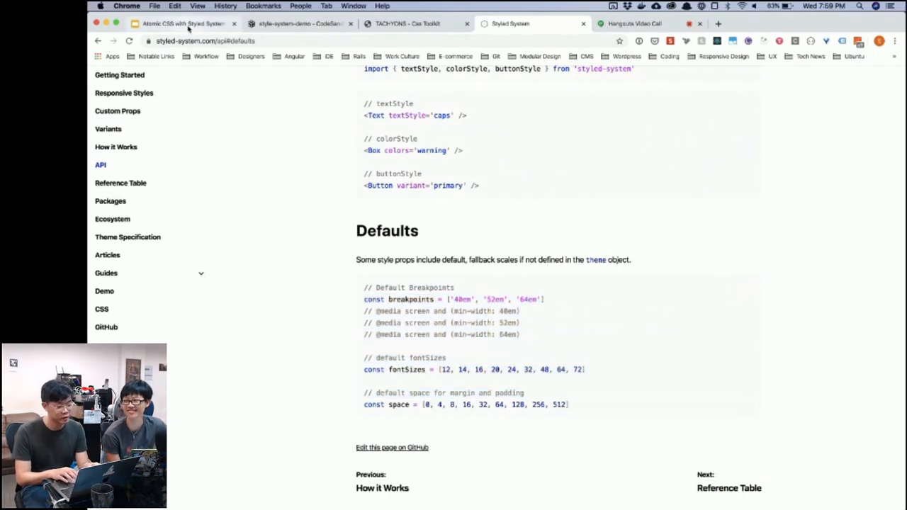
click(298, 22)
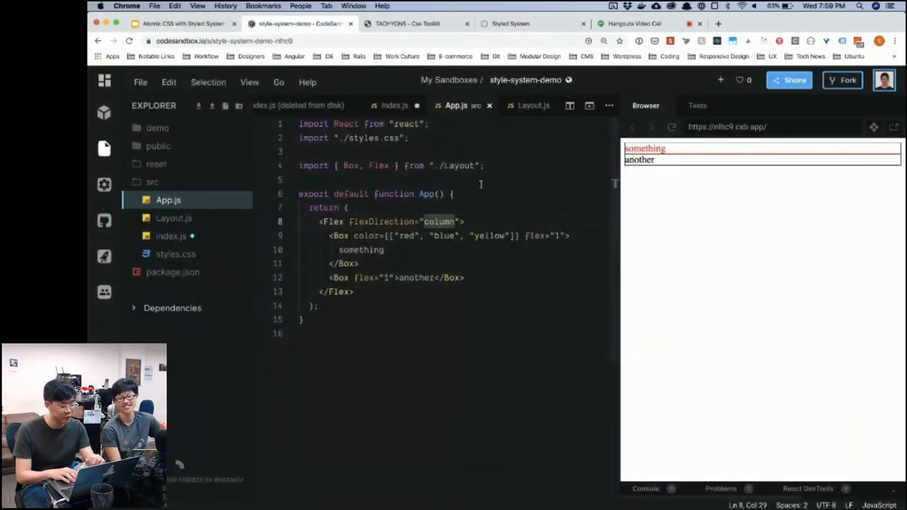
- View the demo folder's themed App.js, Layout.js and index.js, then reopen src/App.js to import ThemeProvider
click(533, 105)
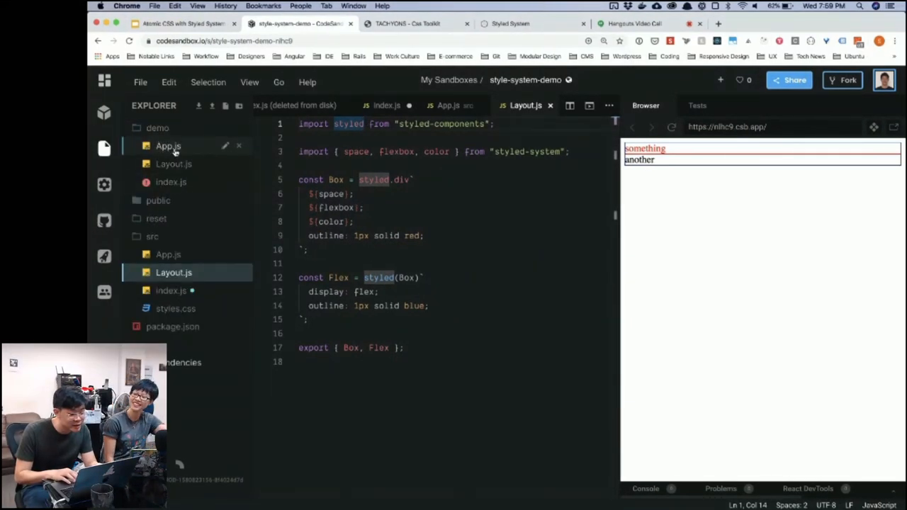
click(167, 146)
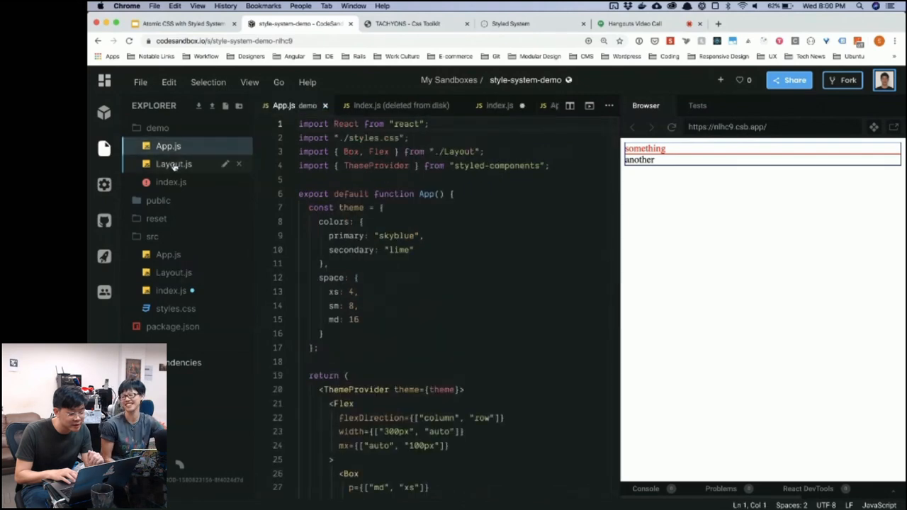
click(173, 164)
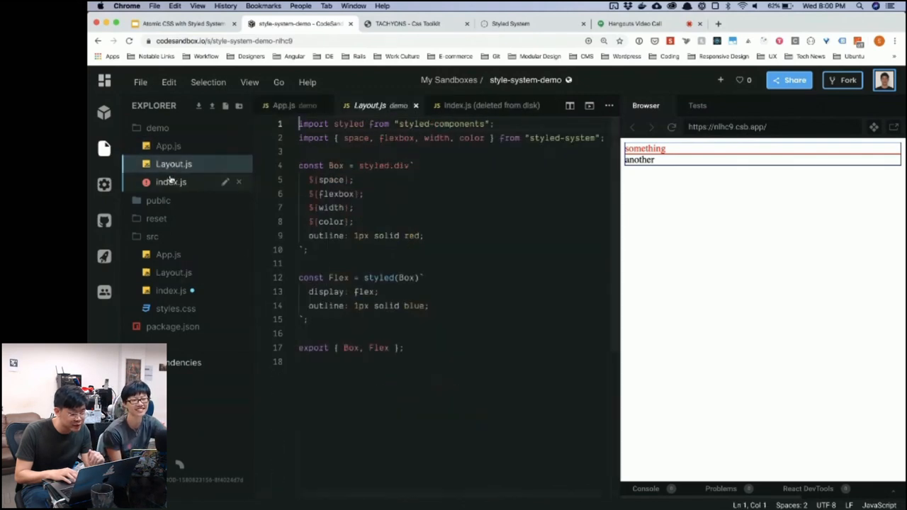
click(170, 182)
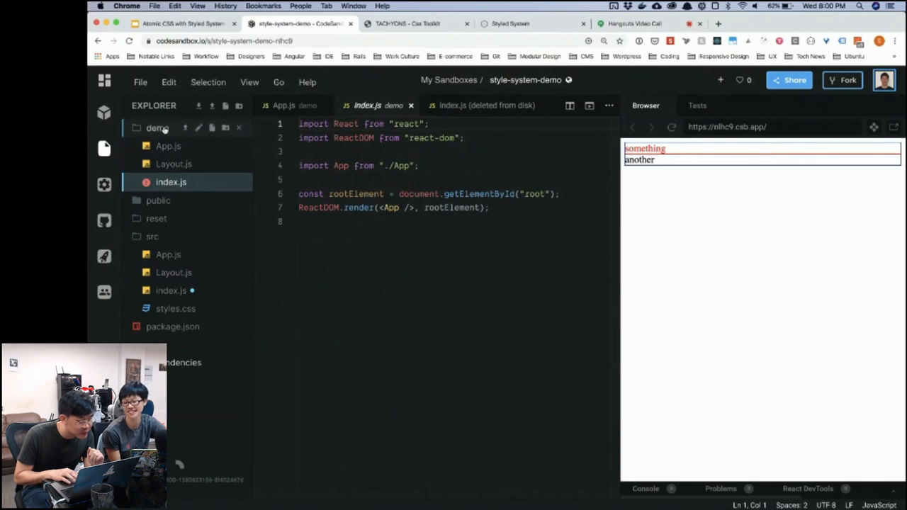
click(157, 128)
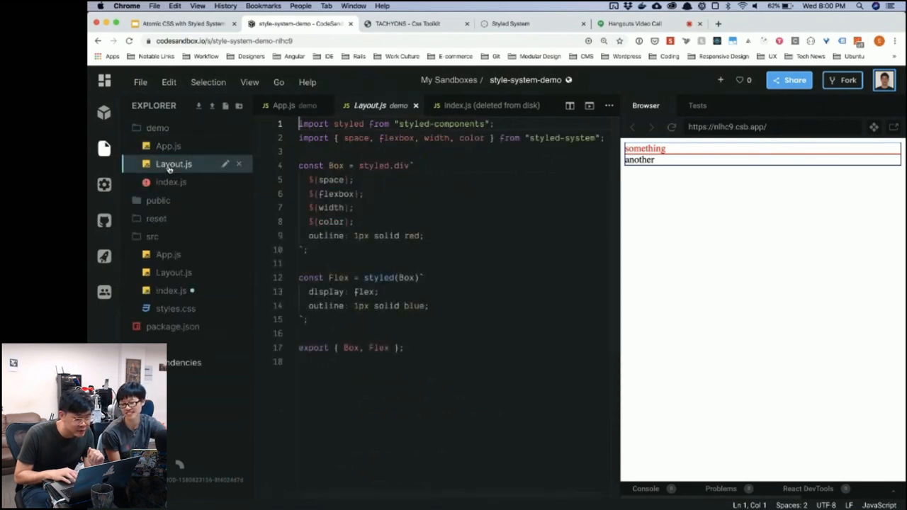
click(167, 145)
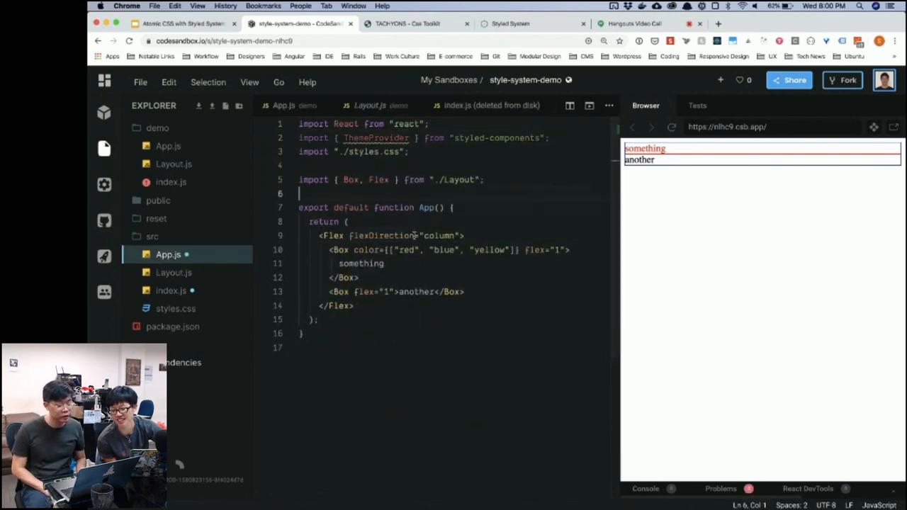
- Wrap the Flex in <ThemeProvider> tags and start a 'const theme = {' object in App.js
double_click(376, 137)
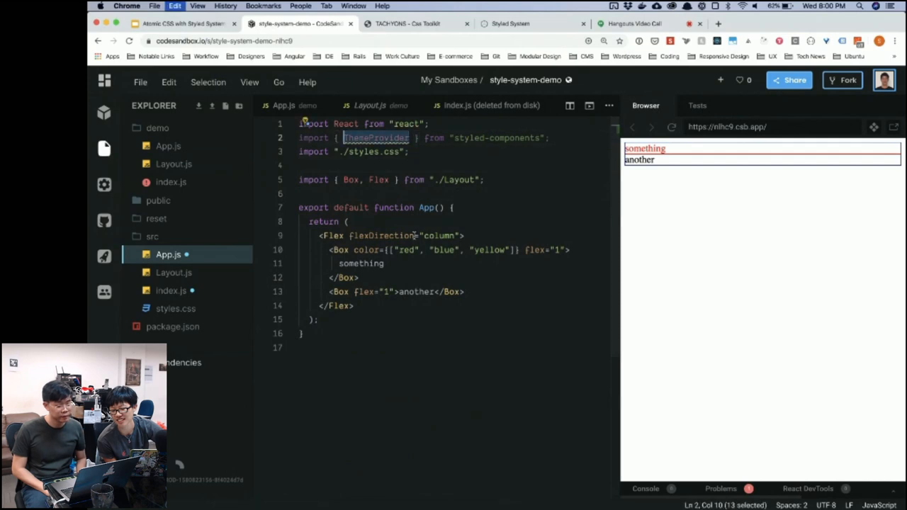
text(ThemeProvider)
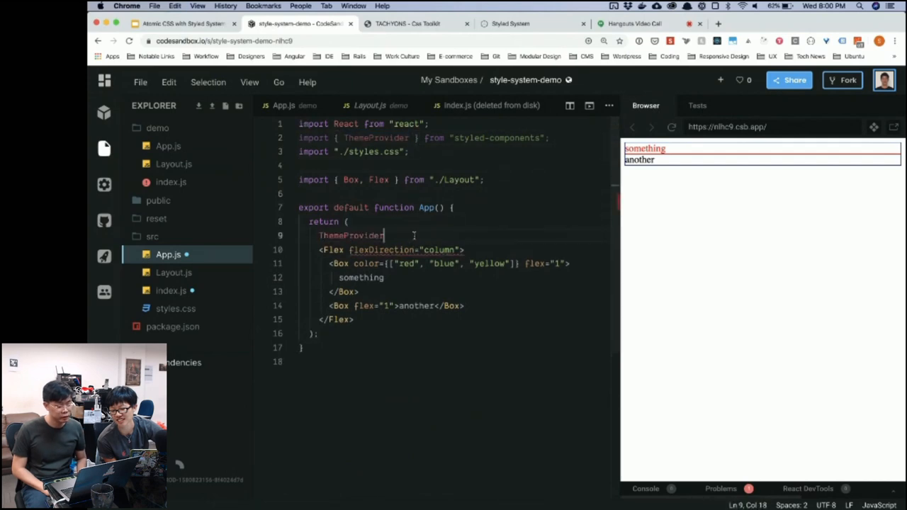
text(>)
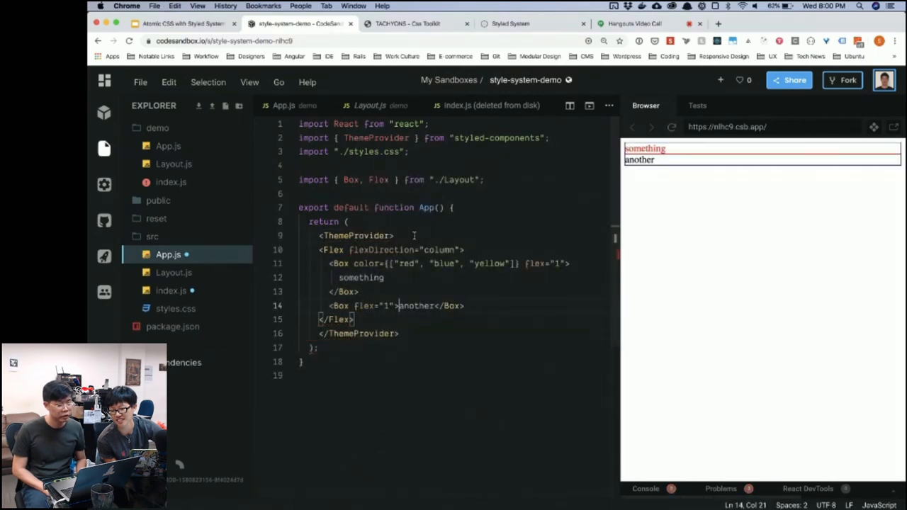
text(const)
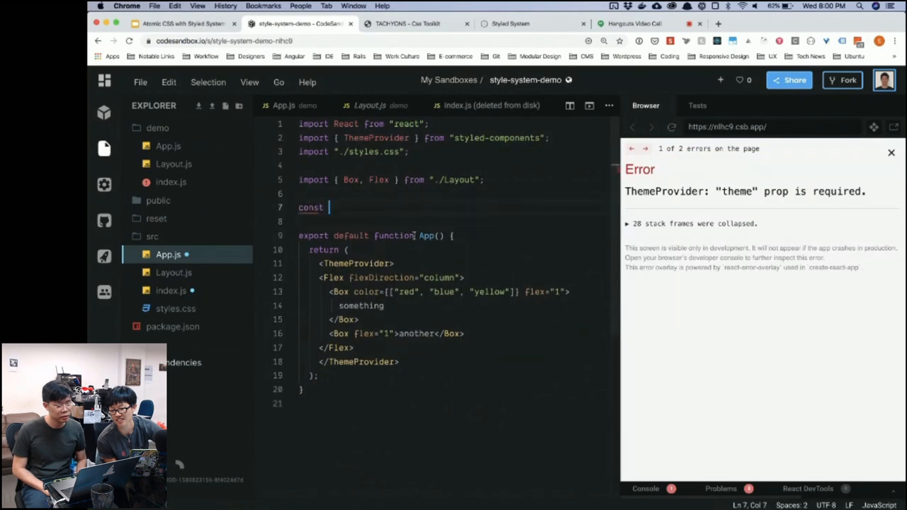
text(theme = {)
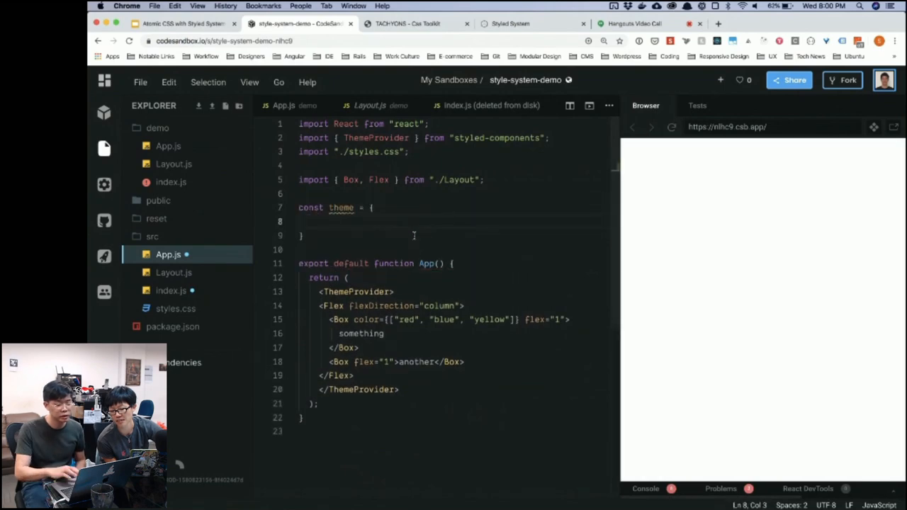
- Select the default breakpoints line in the Styled System Defaults docs to copy it
click(510, 23)
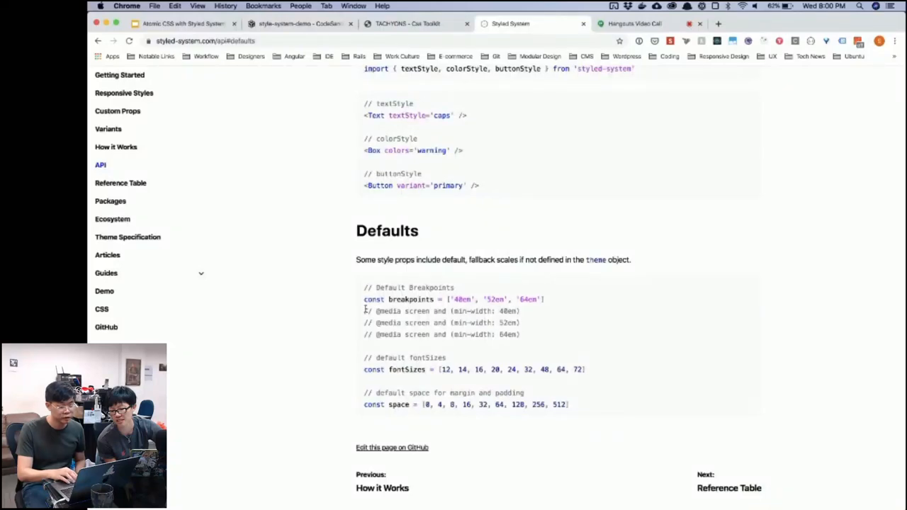
triple_click(412, 298)
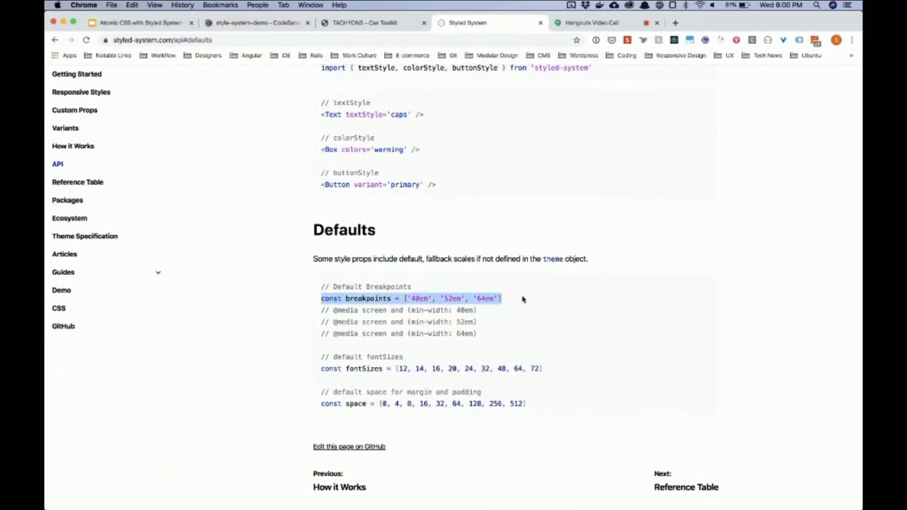
- Paste the breakpoints line into the theme and rewrite it as breakpoints: ['15em', '25em', '40em']
click(257, 23)
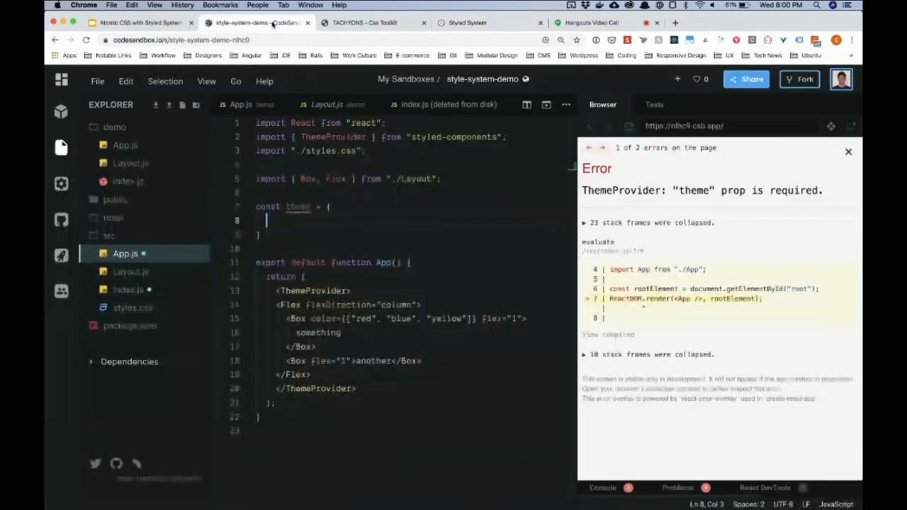
text(const breakpoints = ['40em', '52em', '64em'])
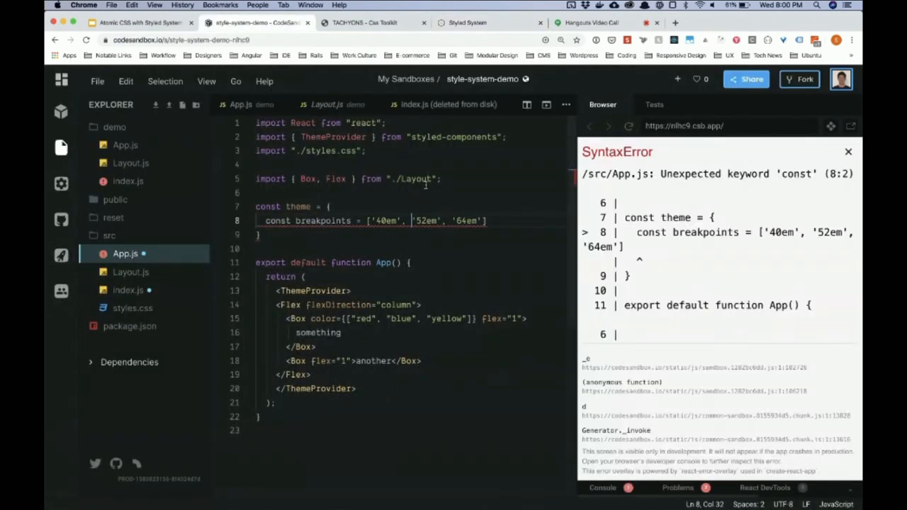
double_click(386, 221)
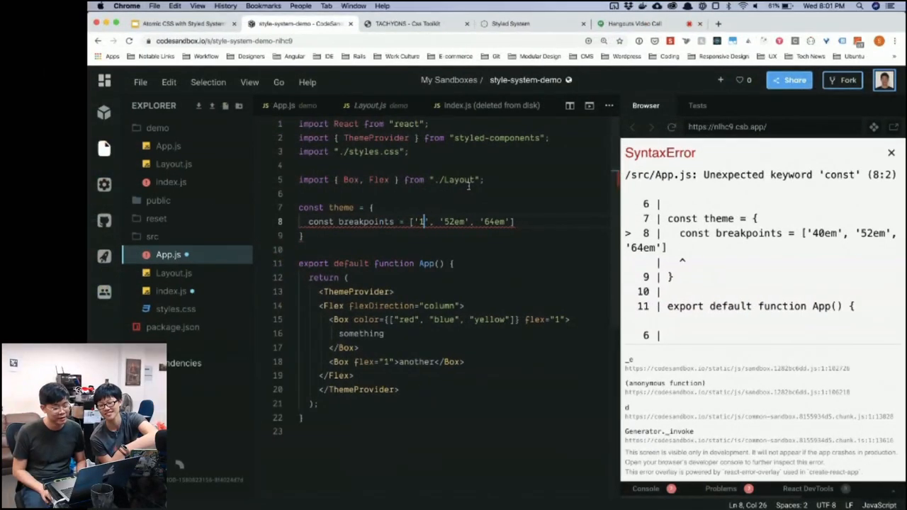
text(15)
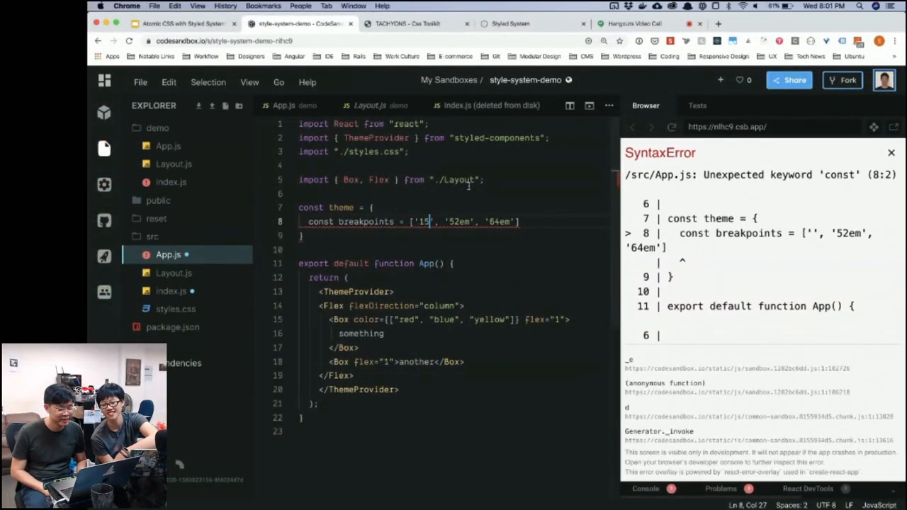
text(em)
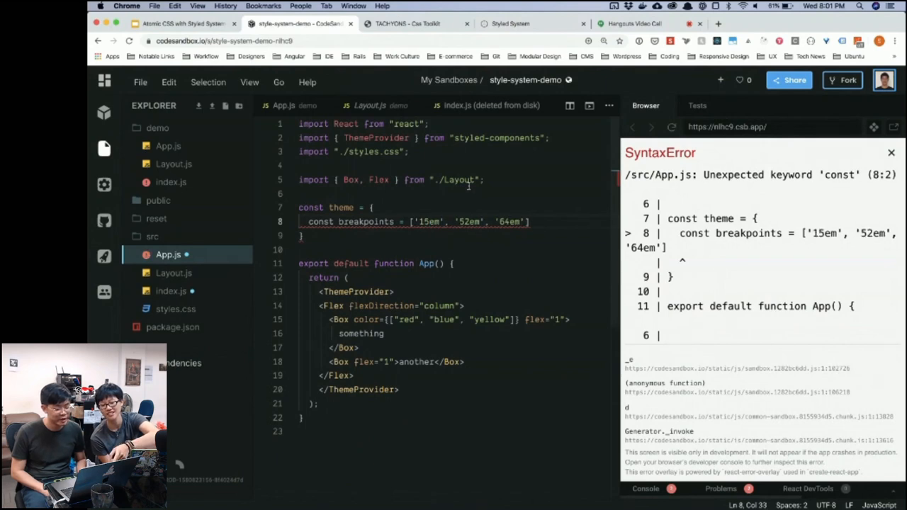
double_click(469, 222)
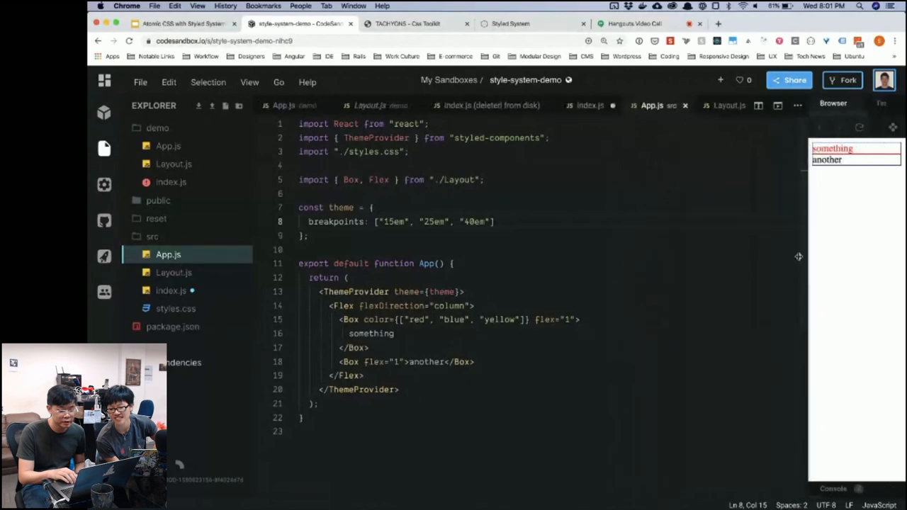
- Widen the Browser preview to test m={[4,2]} on the first Box, then check the docs
drag(800, 255, 698, 262)
text( m={[4,2]})
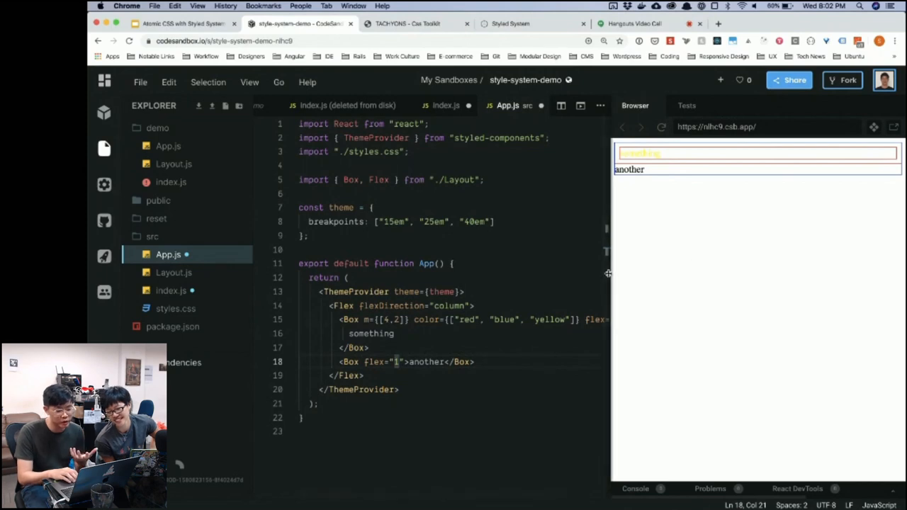
click(532, 23)
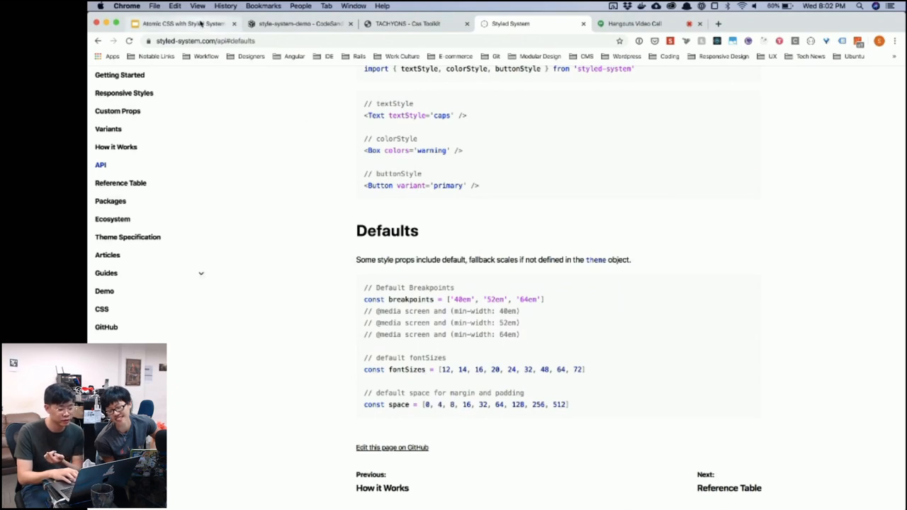
click(298, 23)
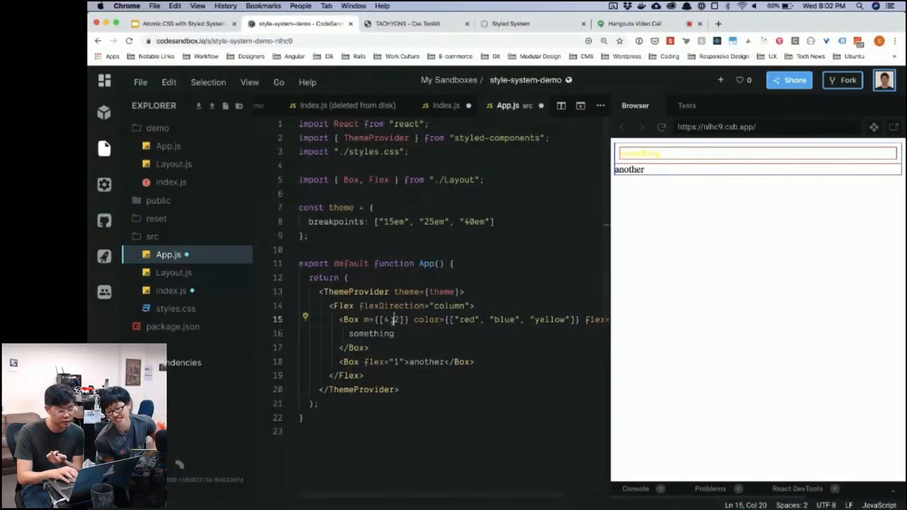
click(635, 22)
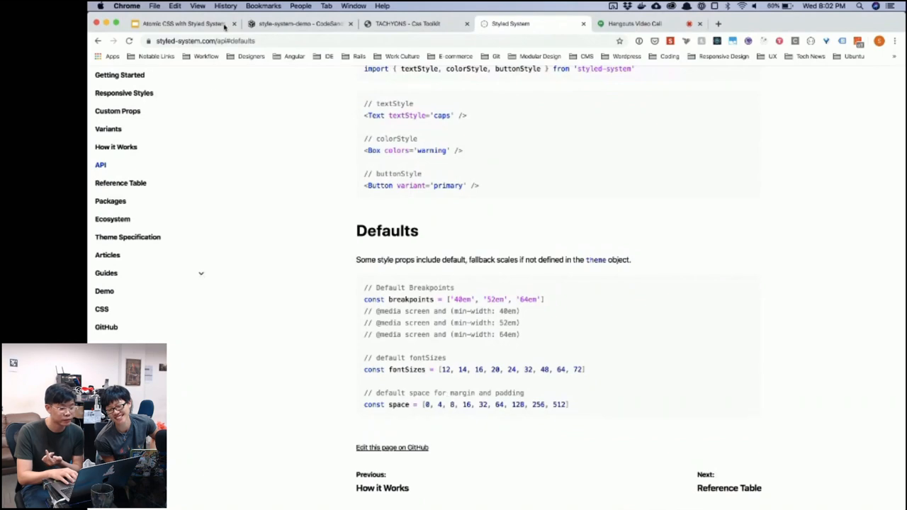
click(182, 22)
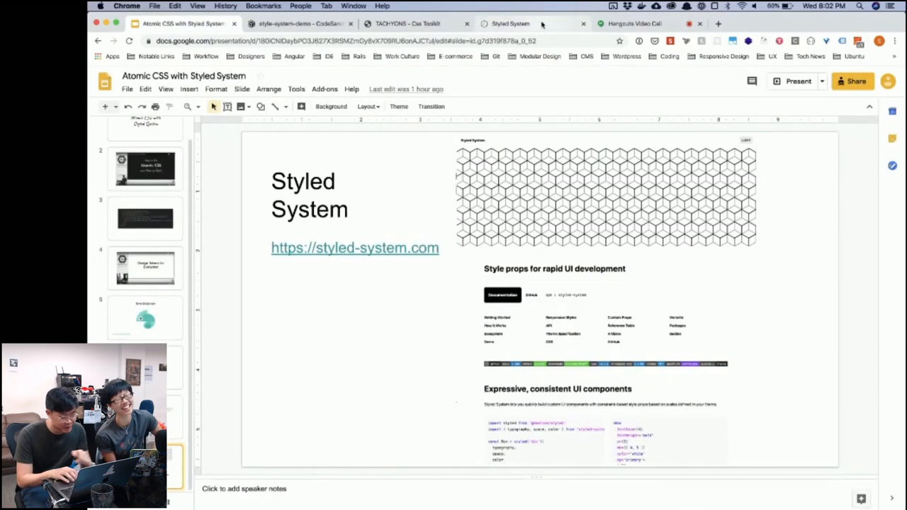
click(510, 23)
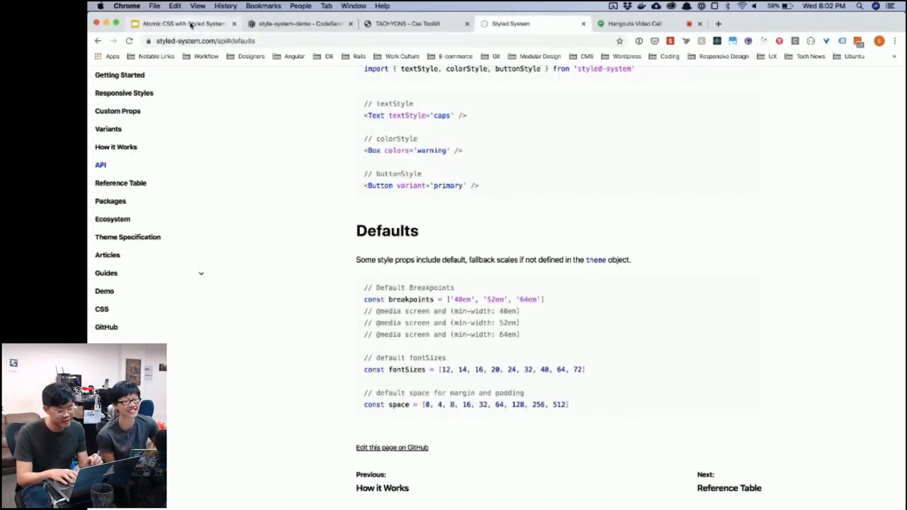
click(298, 22)
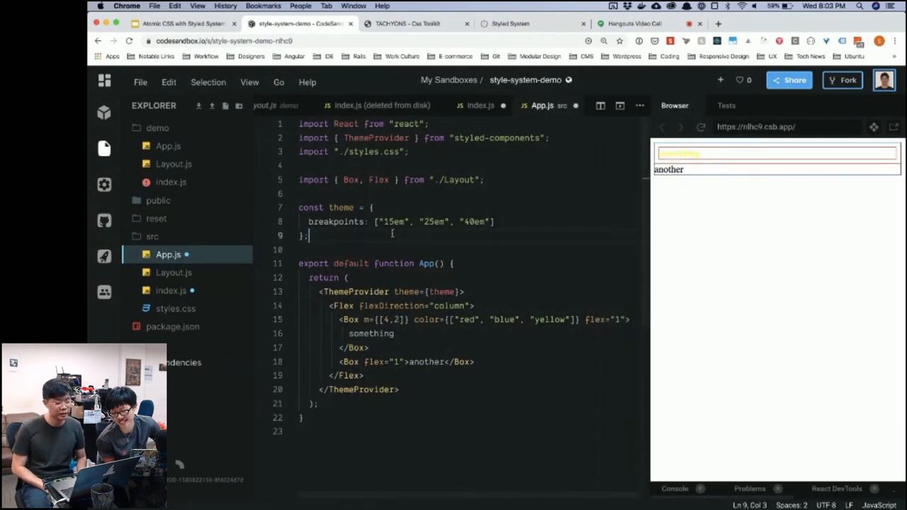
- Begin a space entry in the theme object, checking the default space scale in the docs
text(const spac)
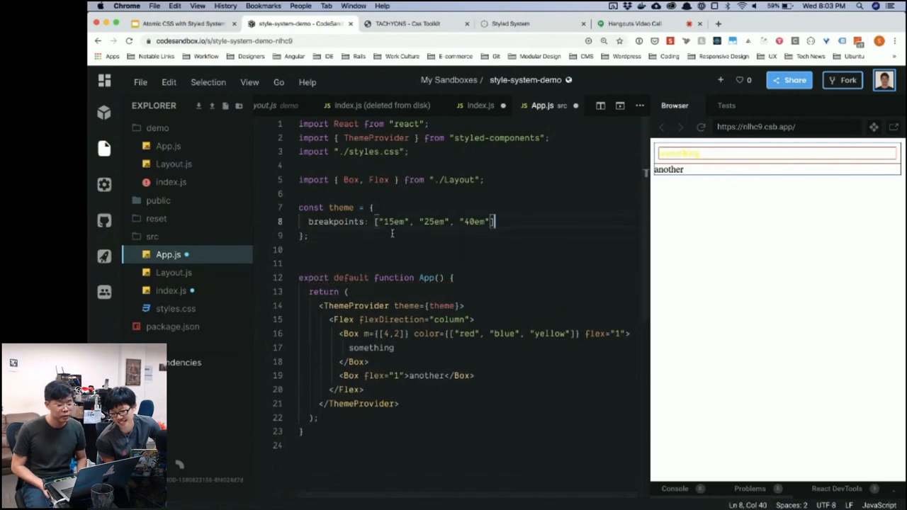
text(space: {)
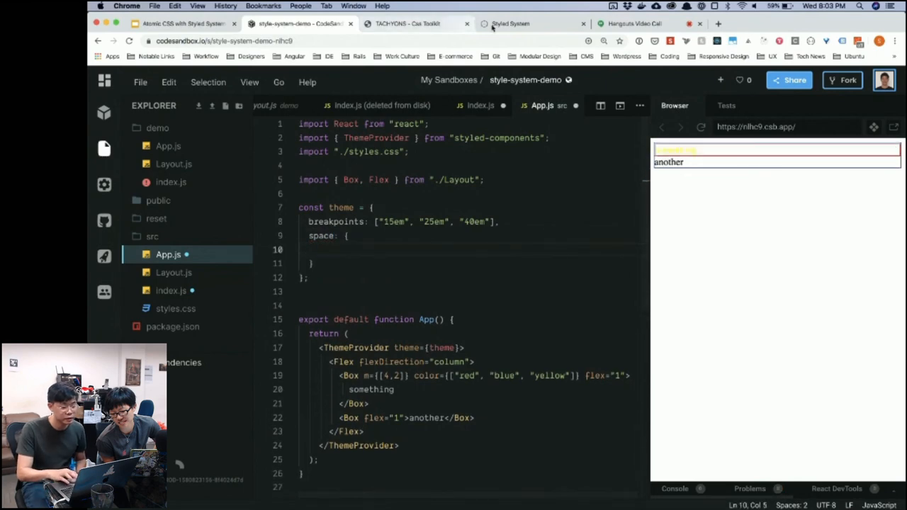
click(532, 23)
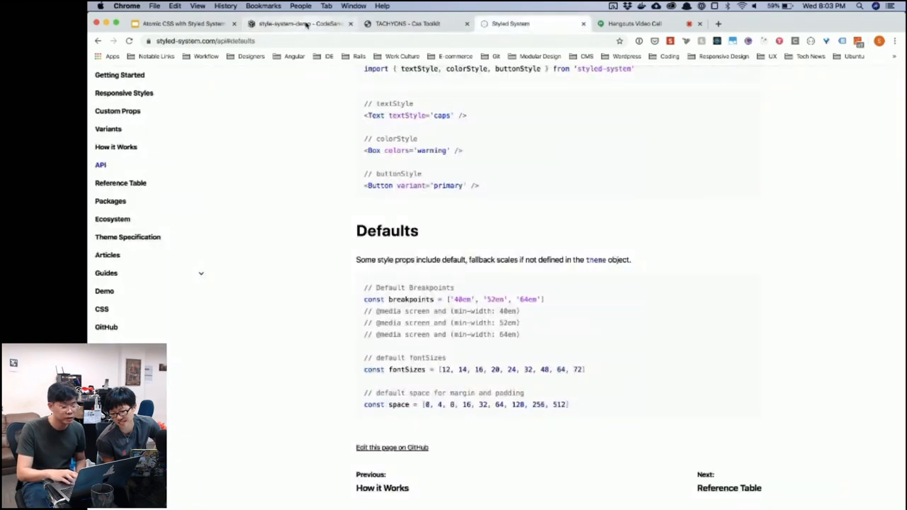
click(298, 23)
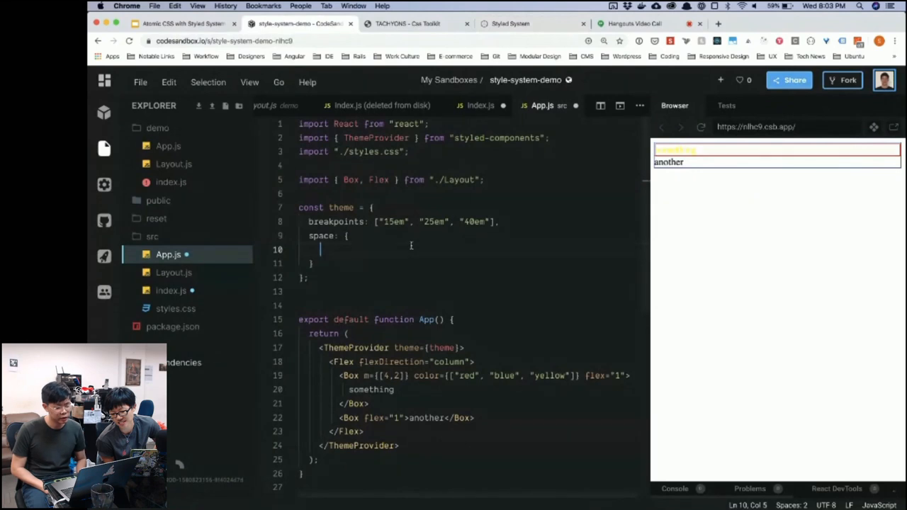
- Define the space scale xs '2px', sm '8px', md '16px' in the theme
text("xs":)
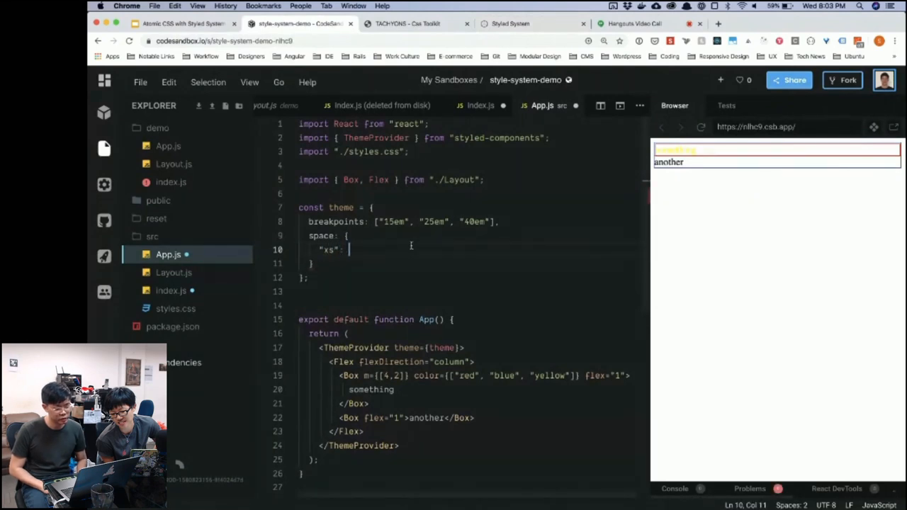
text("2px",)
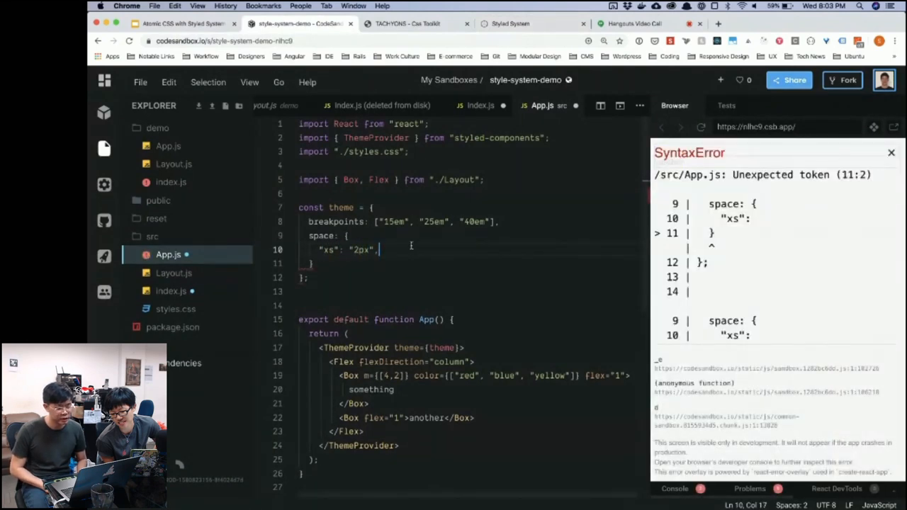
text("sm":)
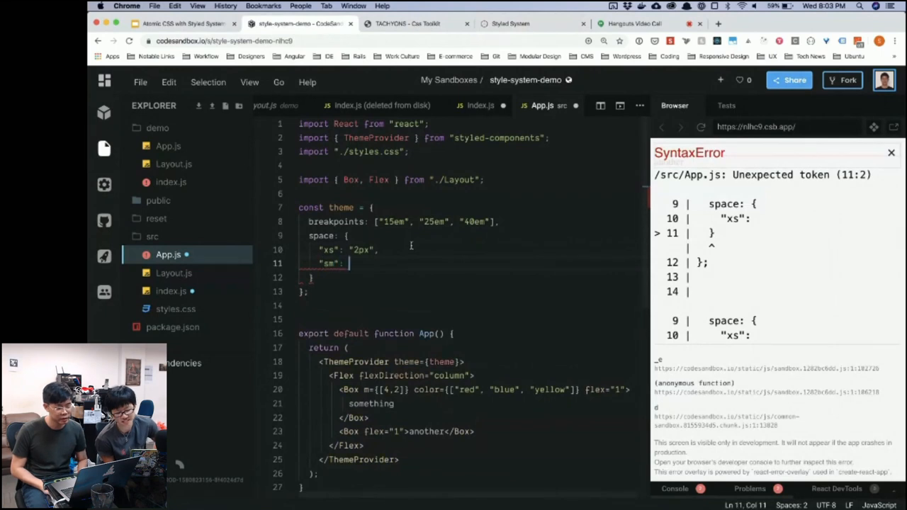
text("8[x",)
text("mg": ")
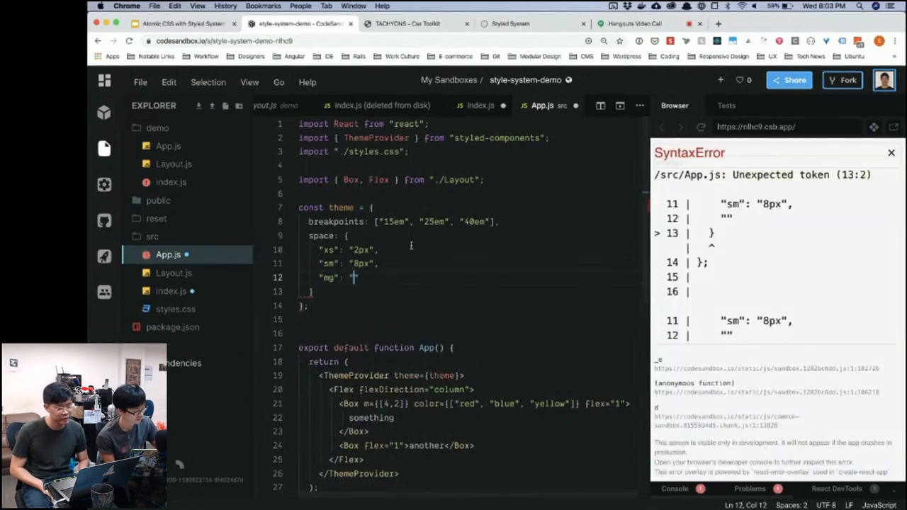
text(16px")
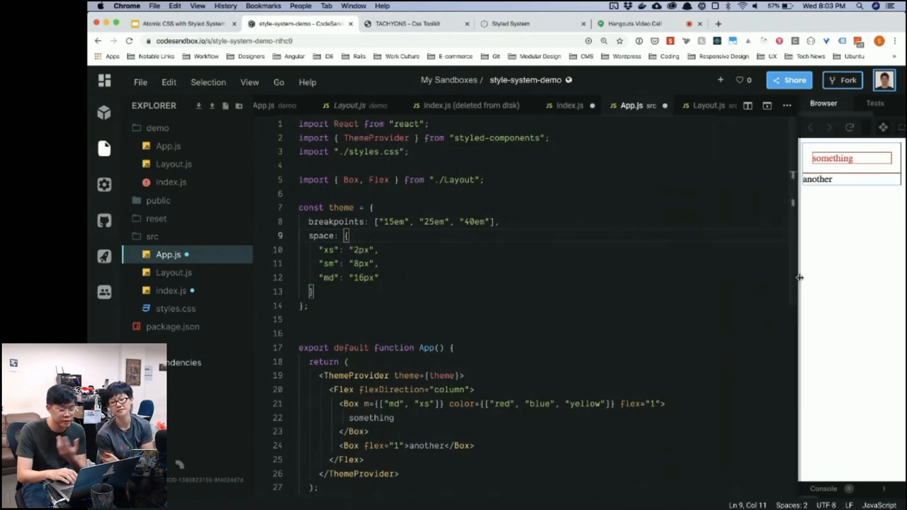
- Resize the live preview to test the Box's m={['md','xs']} margins across breakpoints
drag(800, 276, 763, 276)
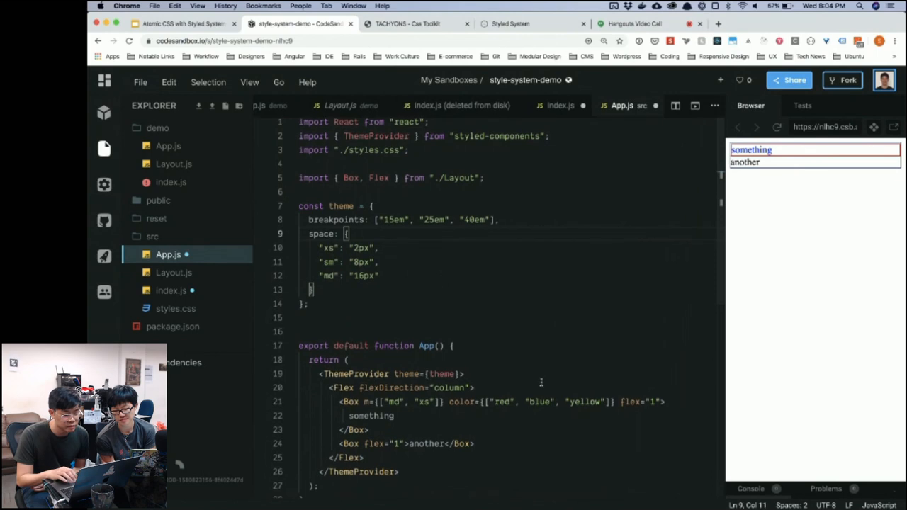
scroll(down, 3)
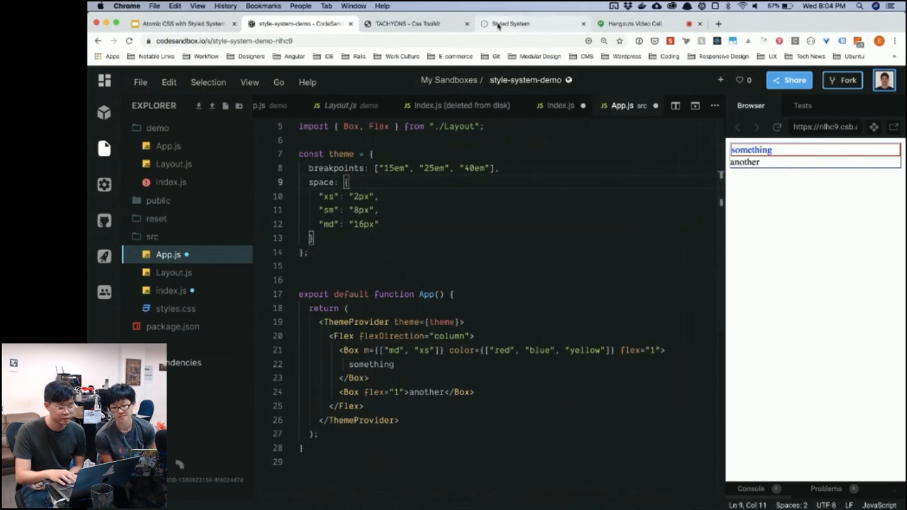
- Browse the Styled System API page from Defaults down into the Layout section
click(509, 22)
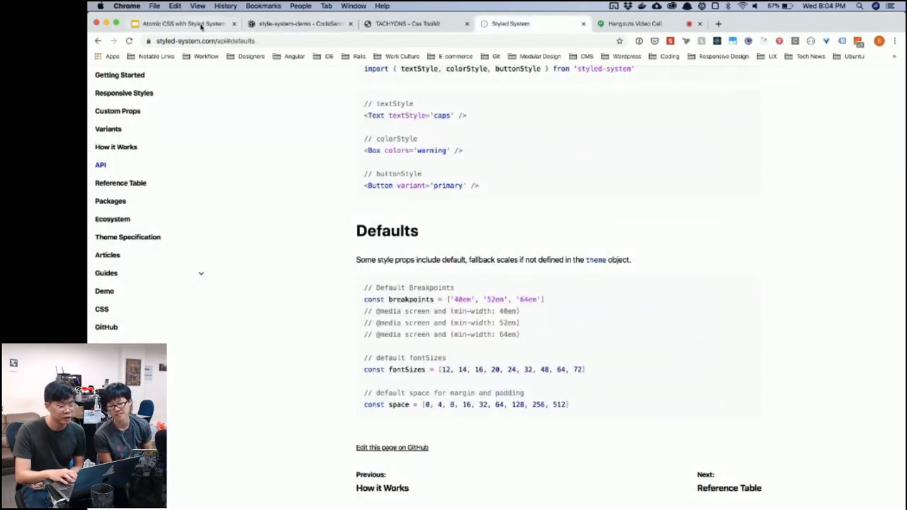
click(298, 22)
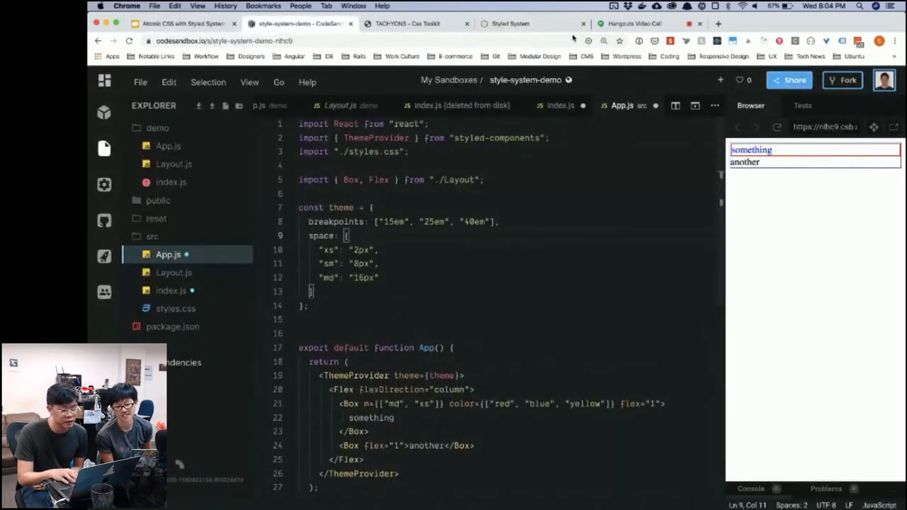
click(511, 23)
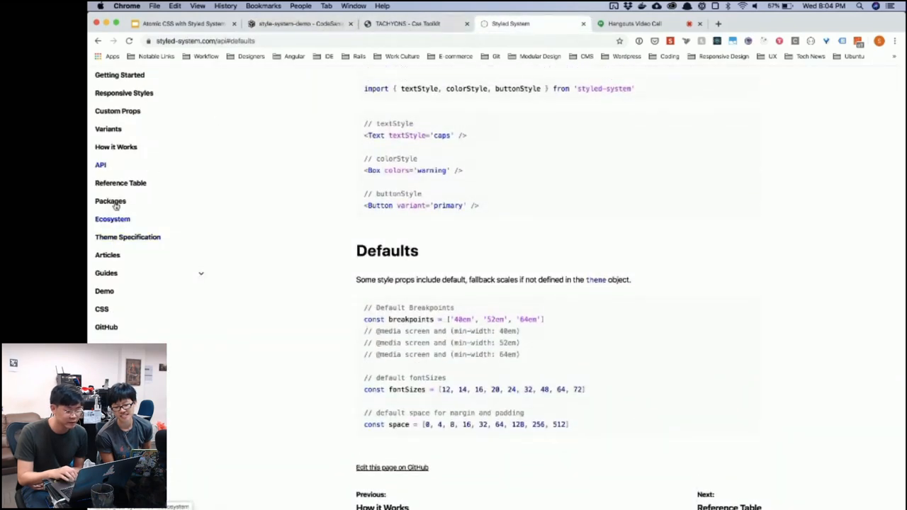
scroll(down, 3)
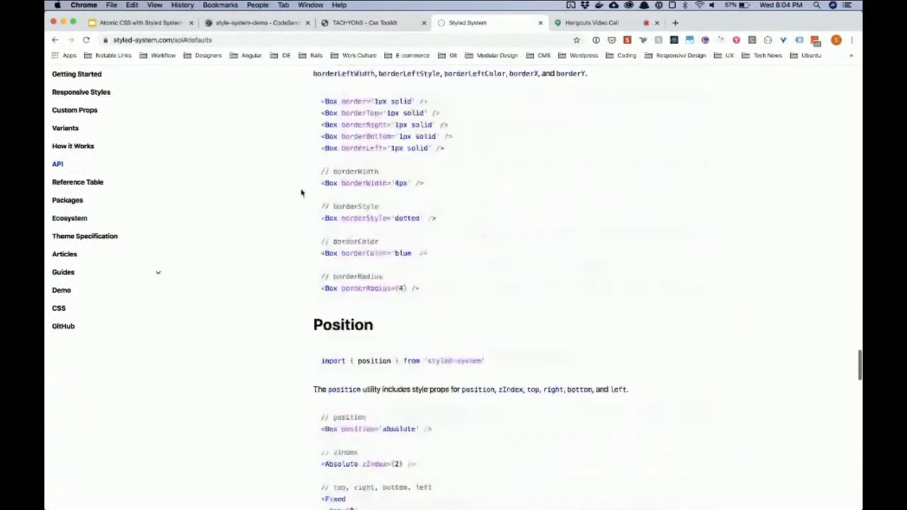
scroll(down, 3)
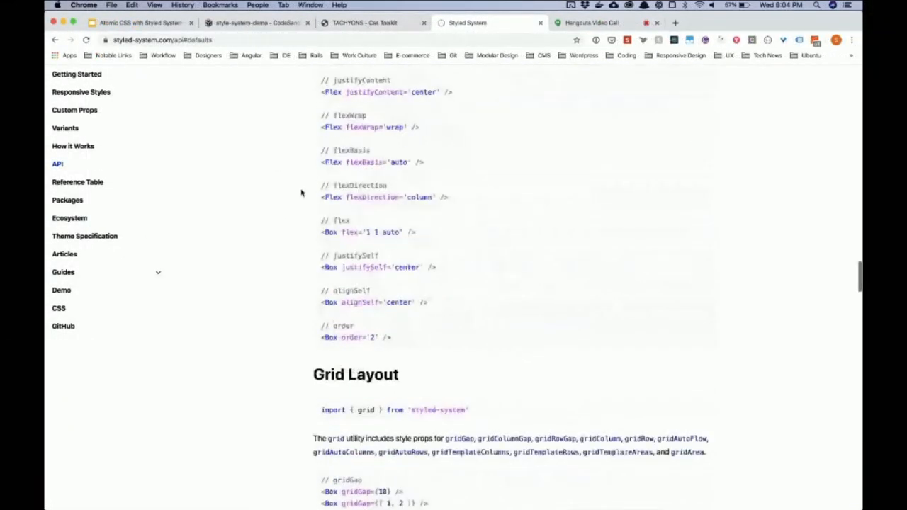
scroll(down, 3)
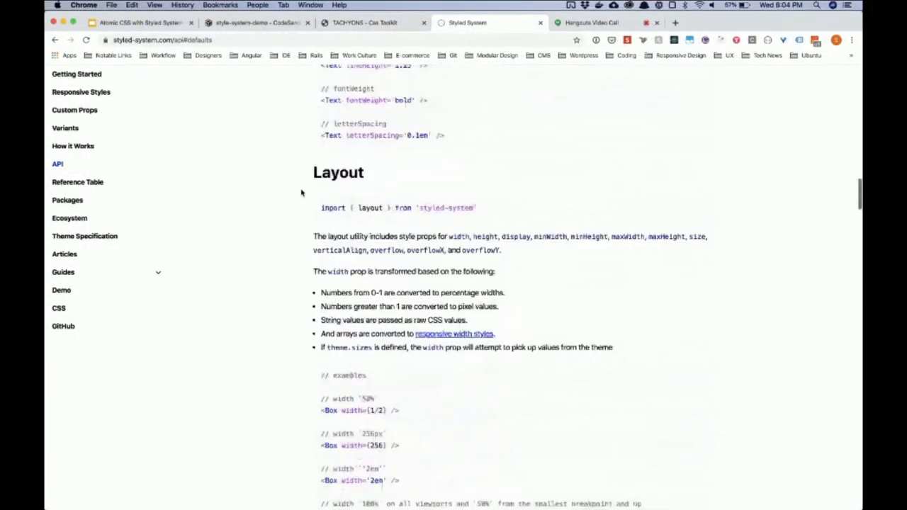
- Read the Layout width and display prop examples, then return to the sandbox code
scroll(down, 3)
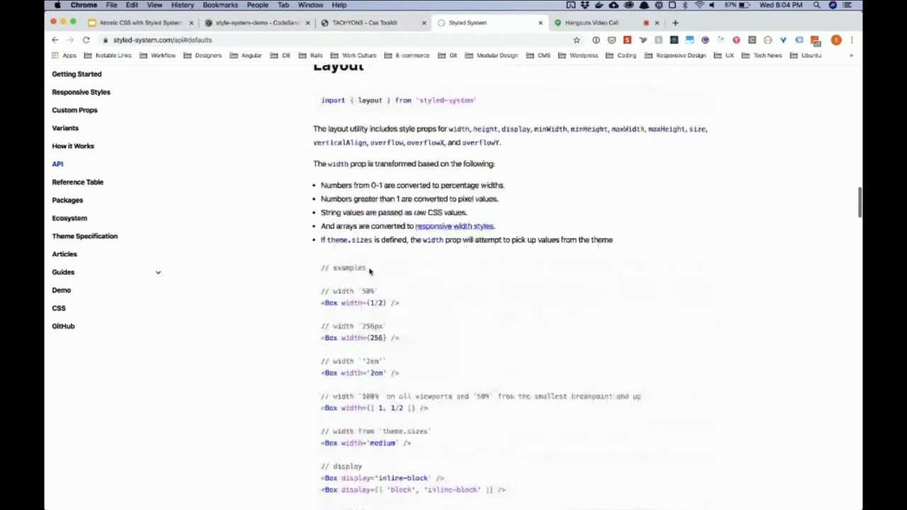
scroll(down, 3)
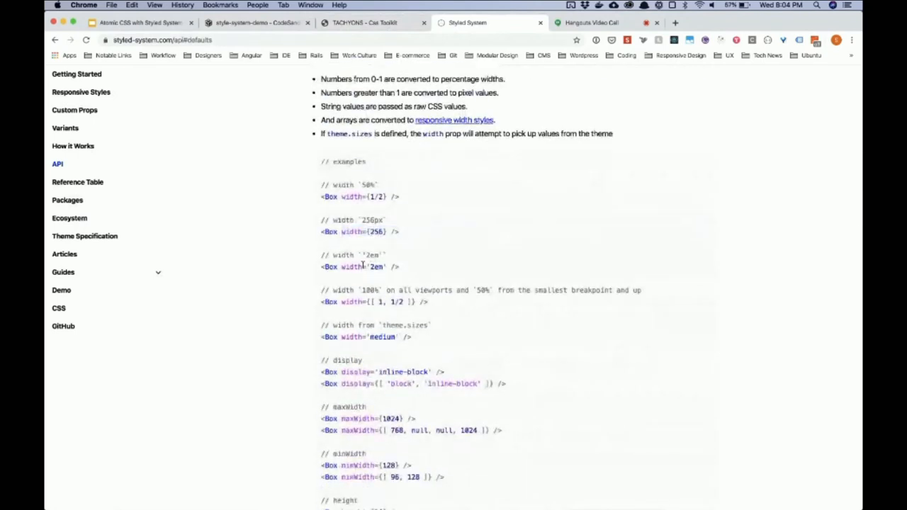
scroll(down, 3)
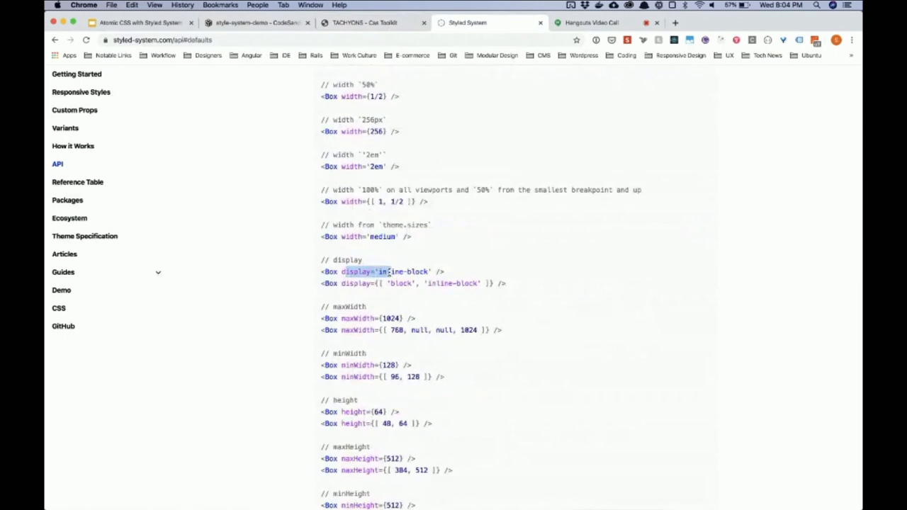
click(257, 22)
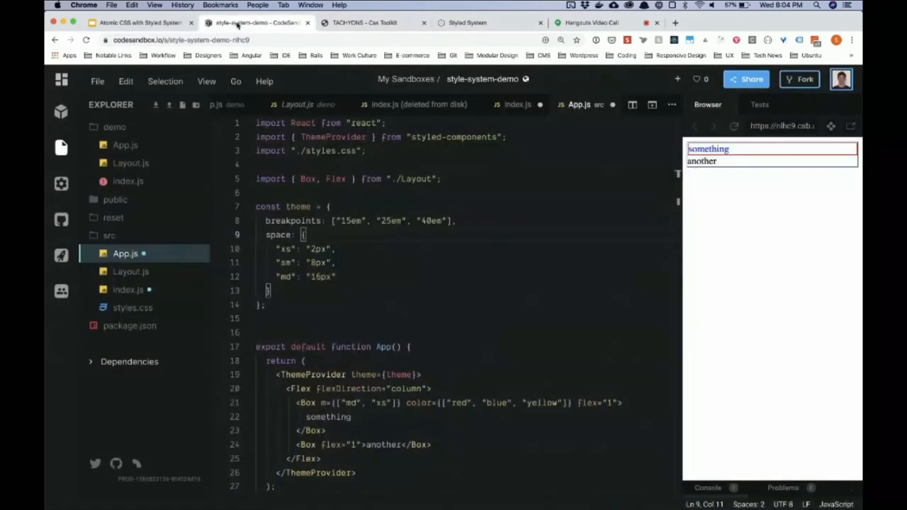
mouse_move(252, 54)
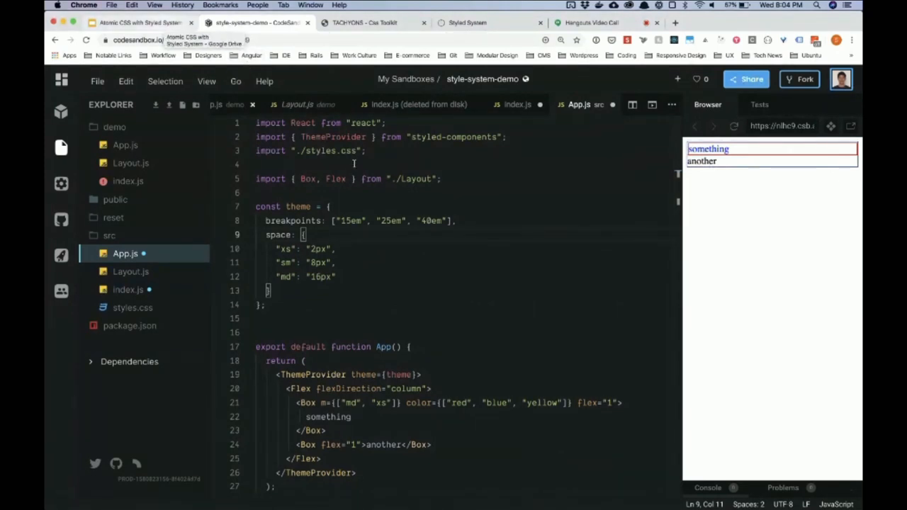
- Add className="p0" to the column Flex element after flexDirection="column"
double_click(391, 222)
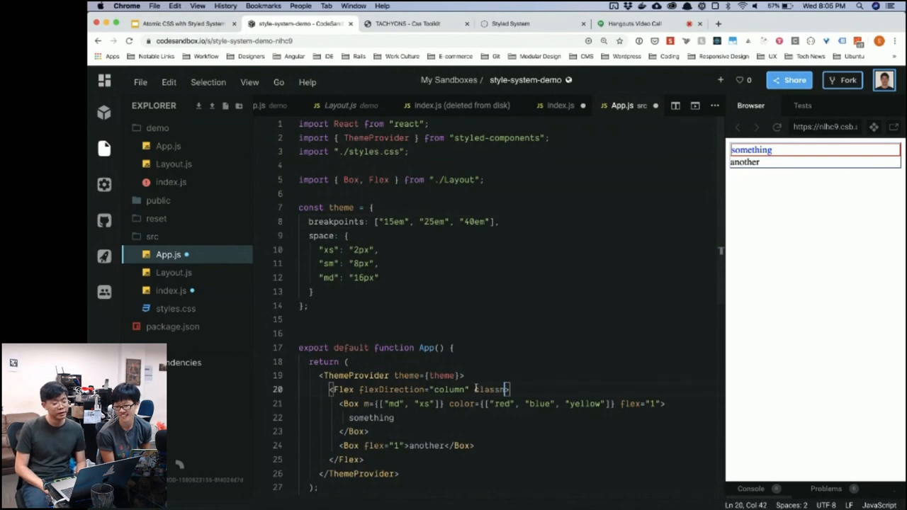
text(className=")
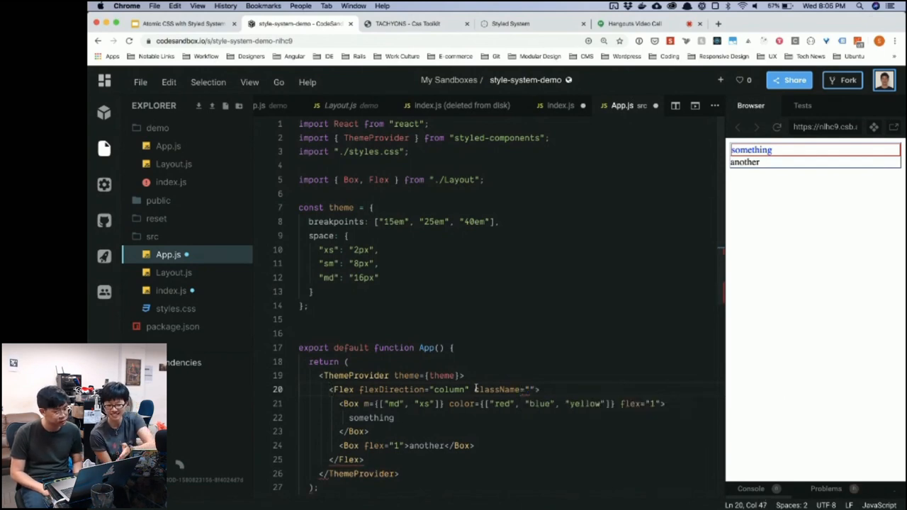
text(p0)
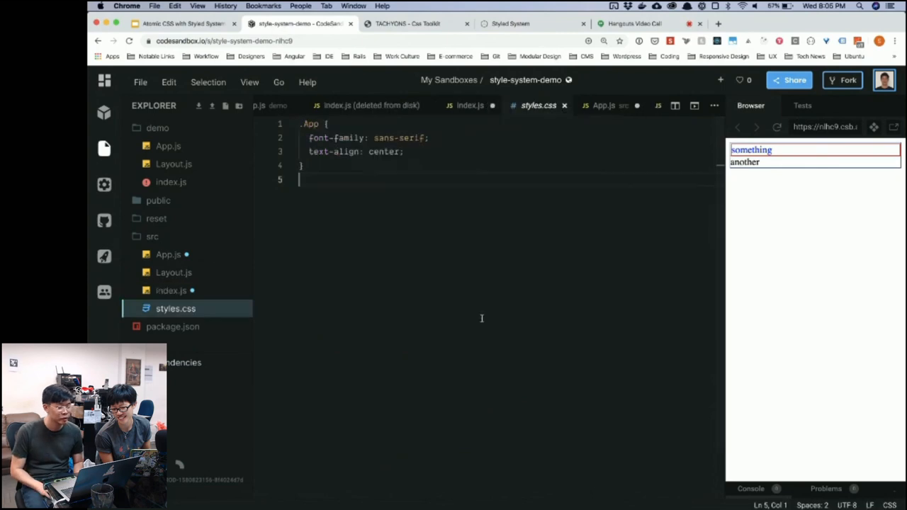
- Start a .p0 rule in styles.css below the App rule, then look at Layout.js
text(p)
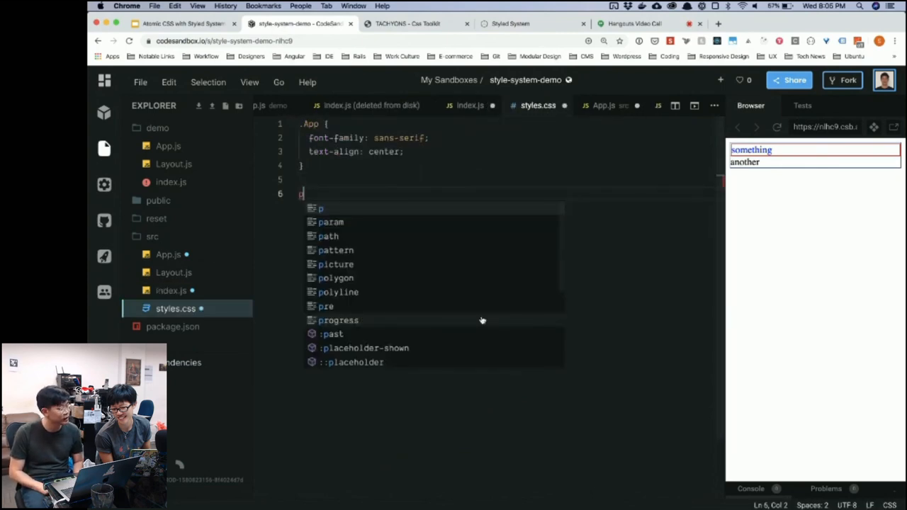
text(.p0)
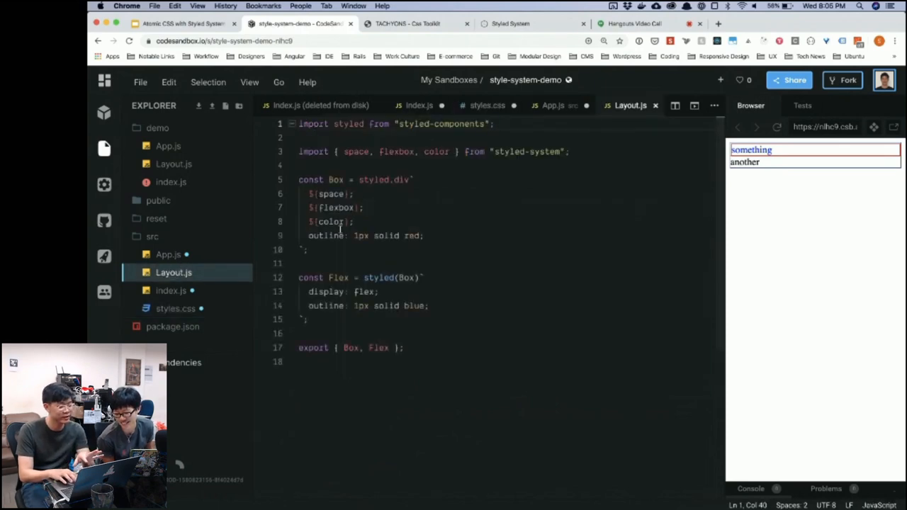
click(349, 193)
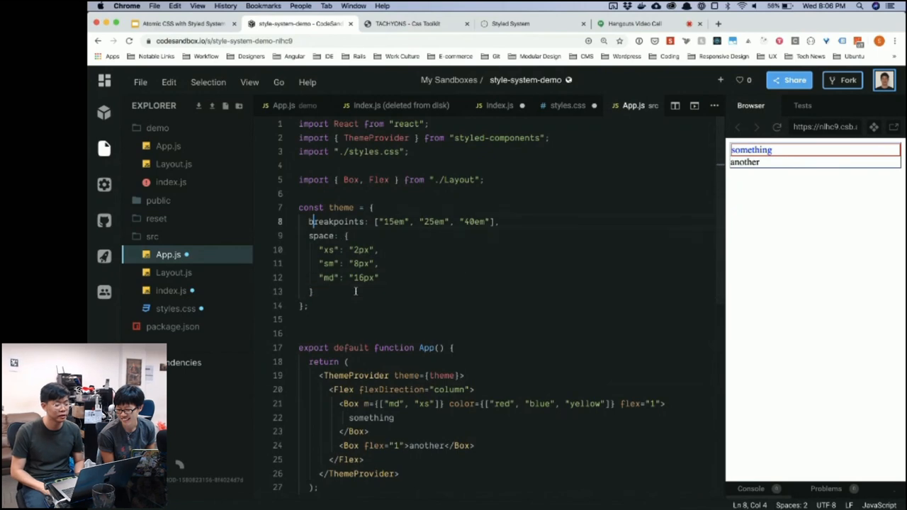
text(const)
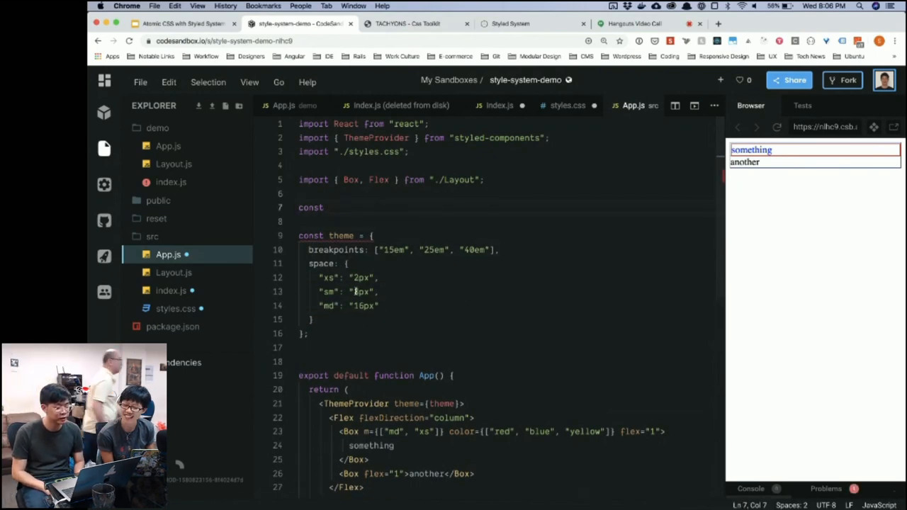
text(AboutUs = sty)
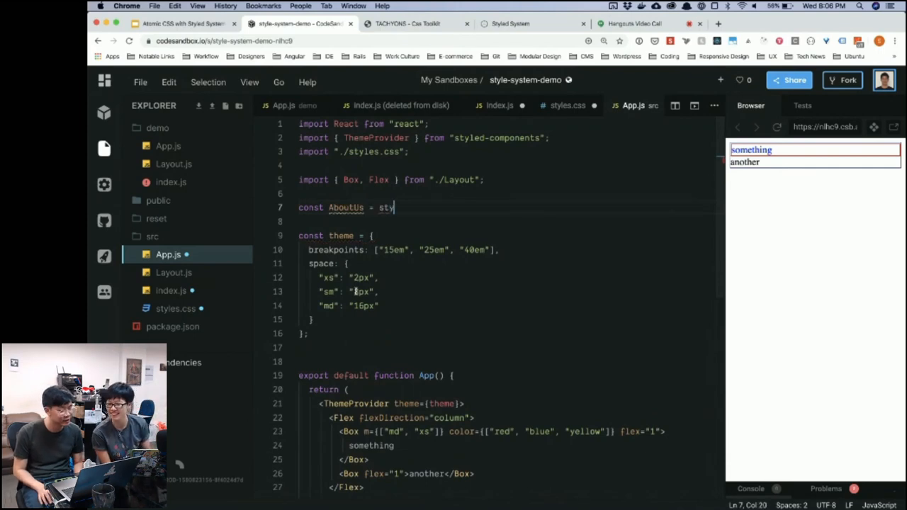
text(led`)
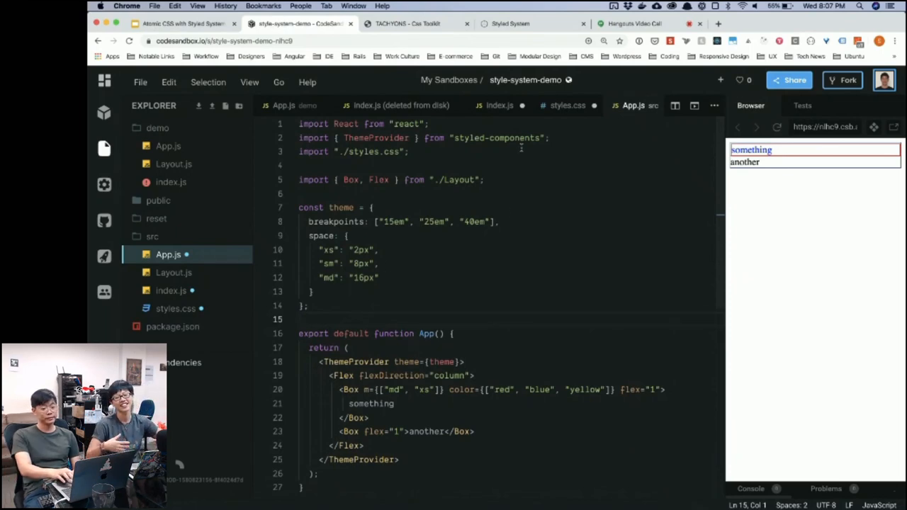
click(635, 23)
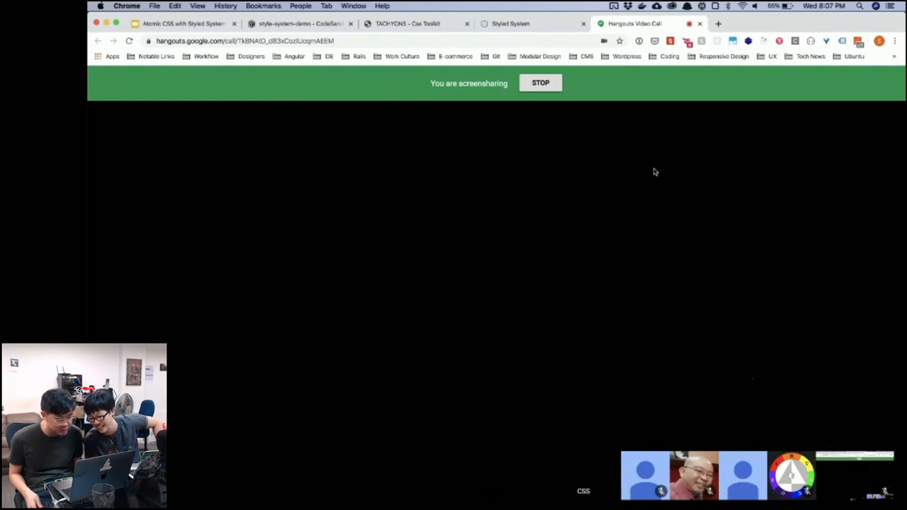
mouse_move(655, 171)
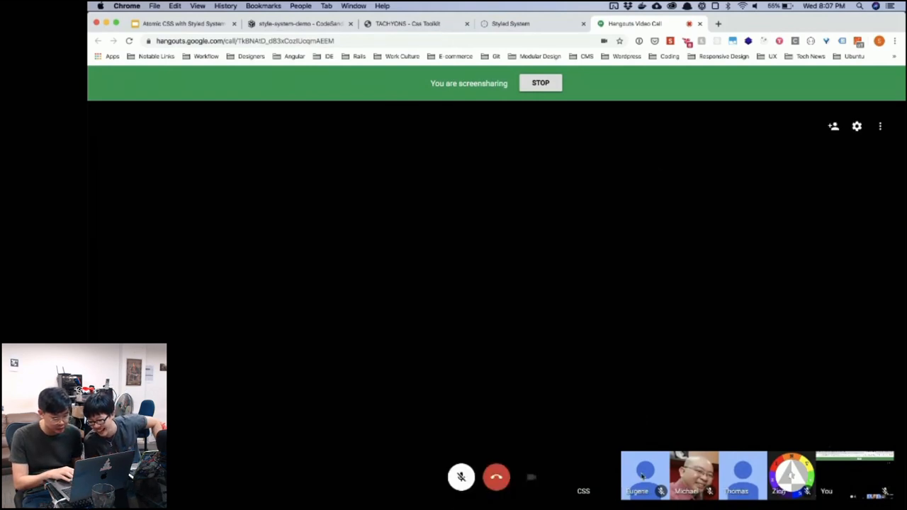